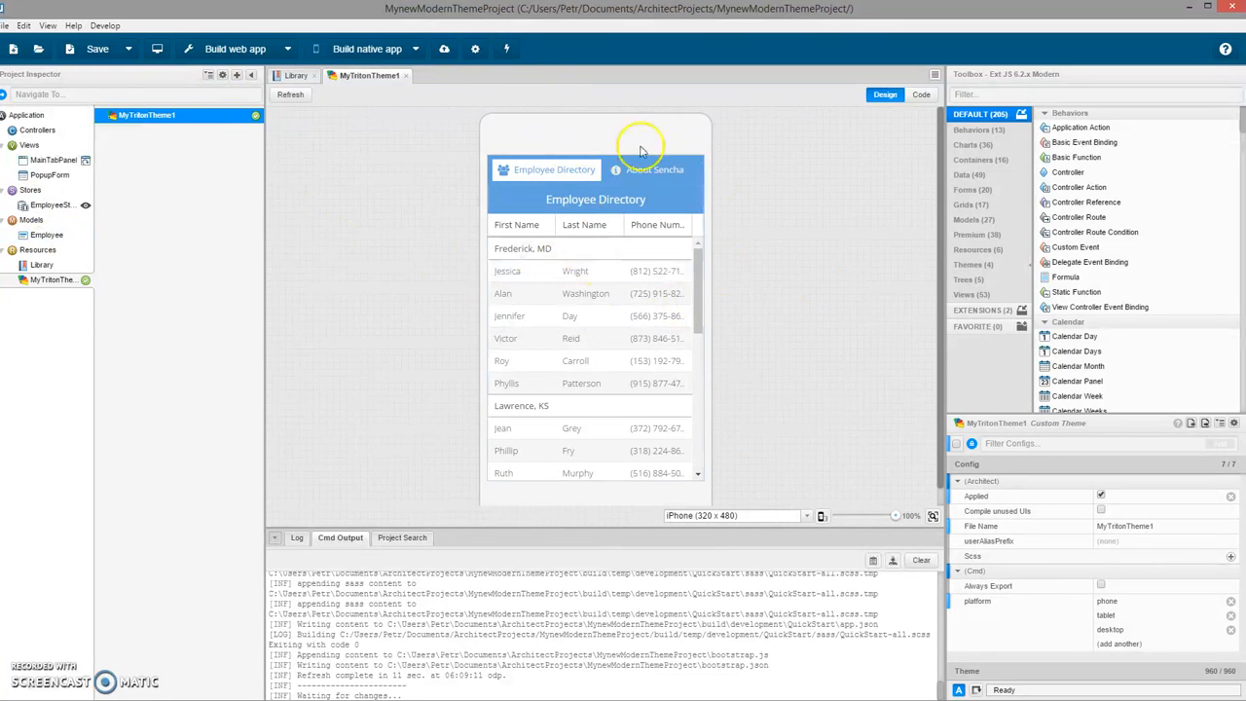
pyautogui.moveTo(339, 166)
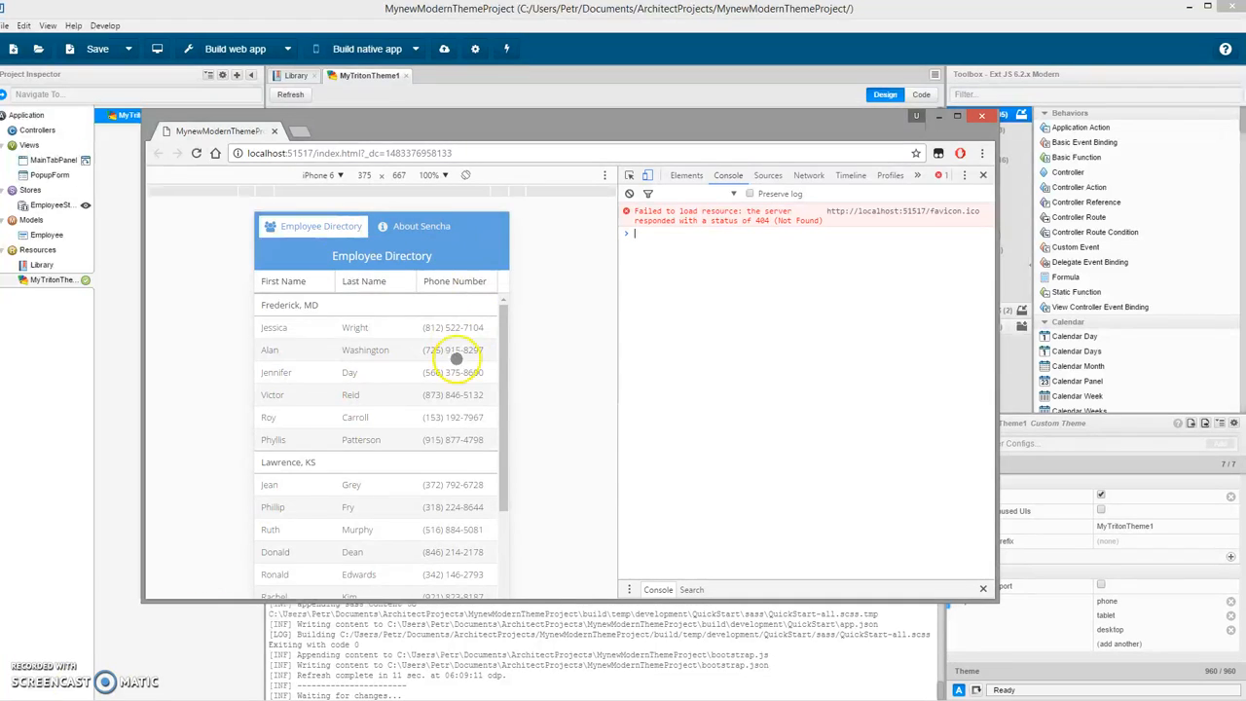
# Step: Delete MyTritonTheme1 from Resources and confirm the permanent deletion
pyautogui.scroll(-3)
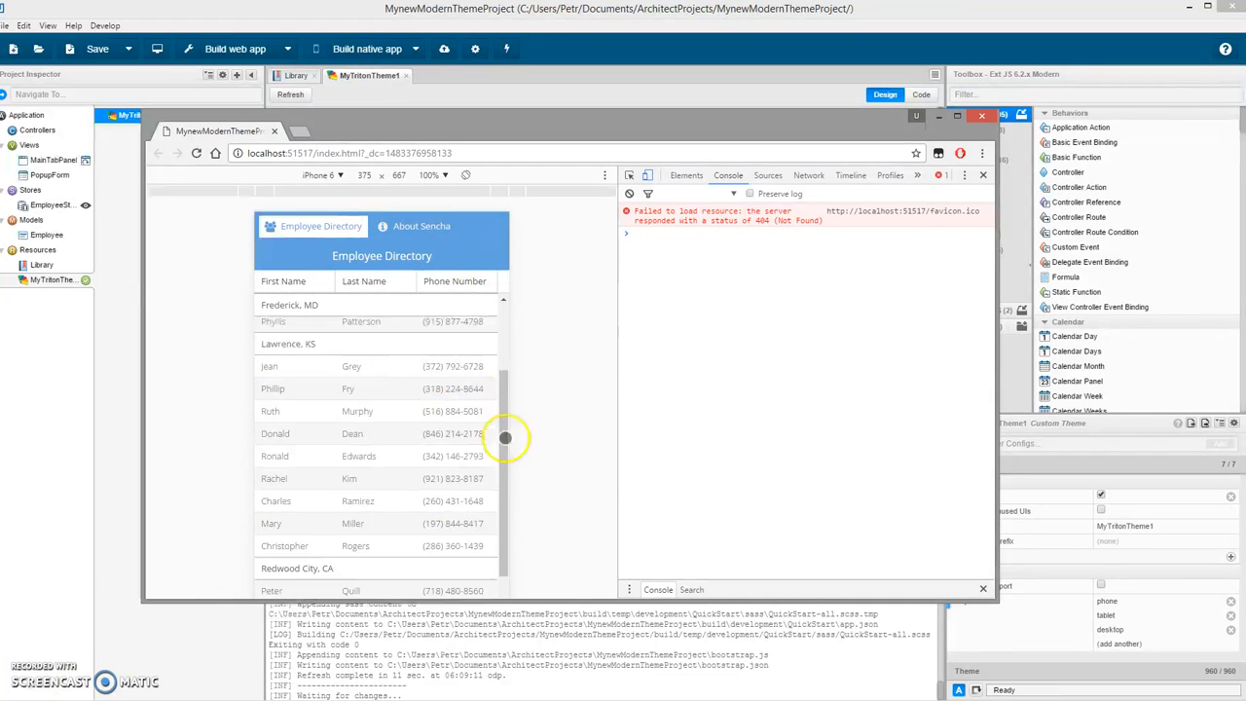
pyautogui.scroll(3)
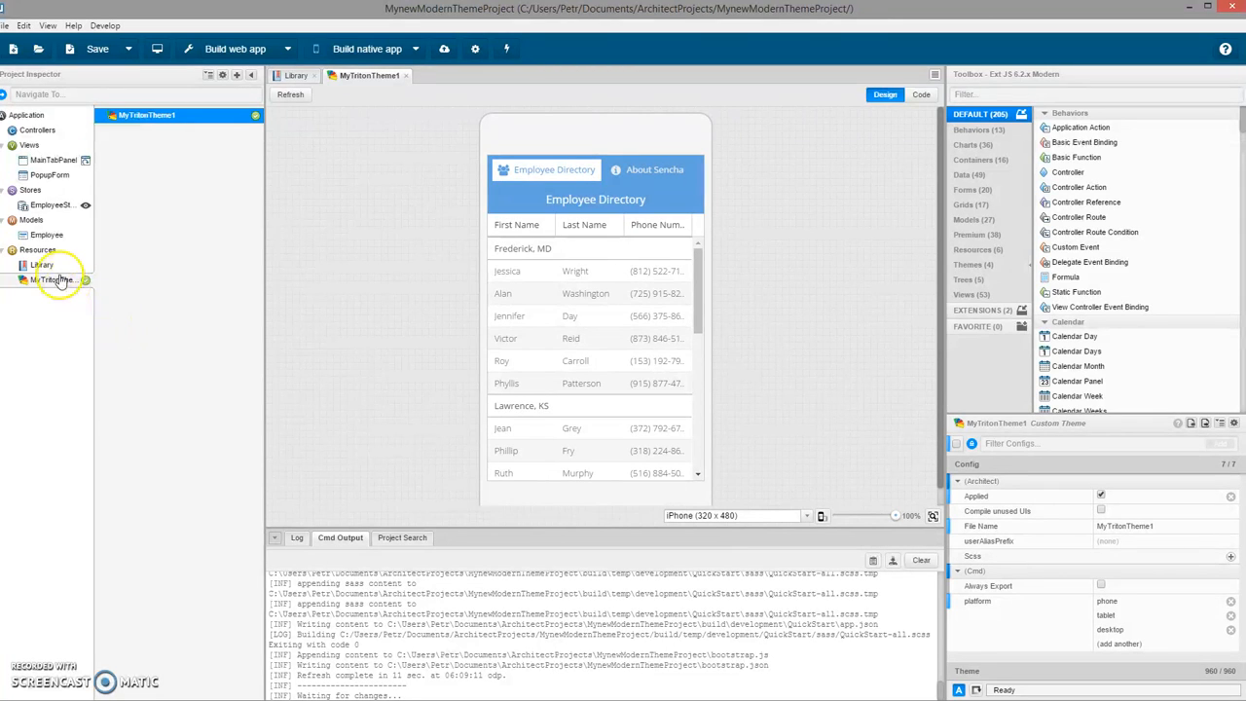
pyautogui.rightClick(49, 281)
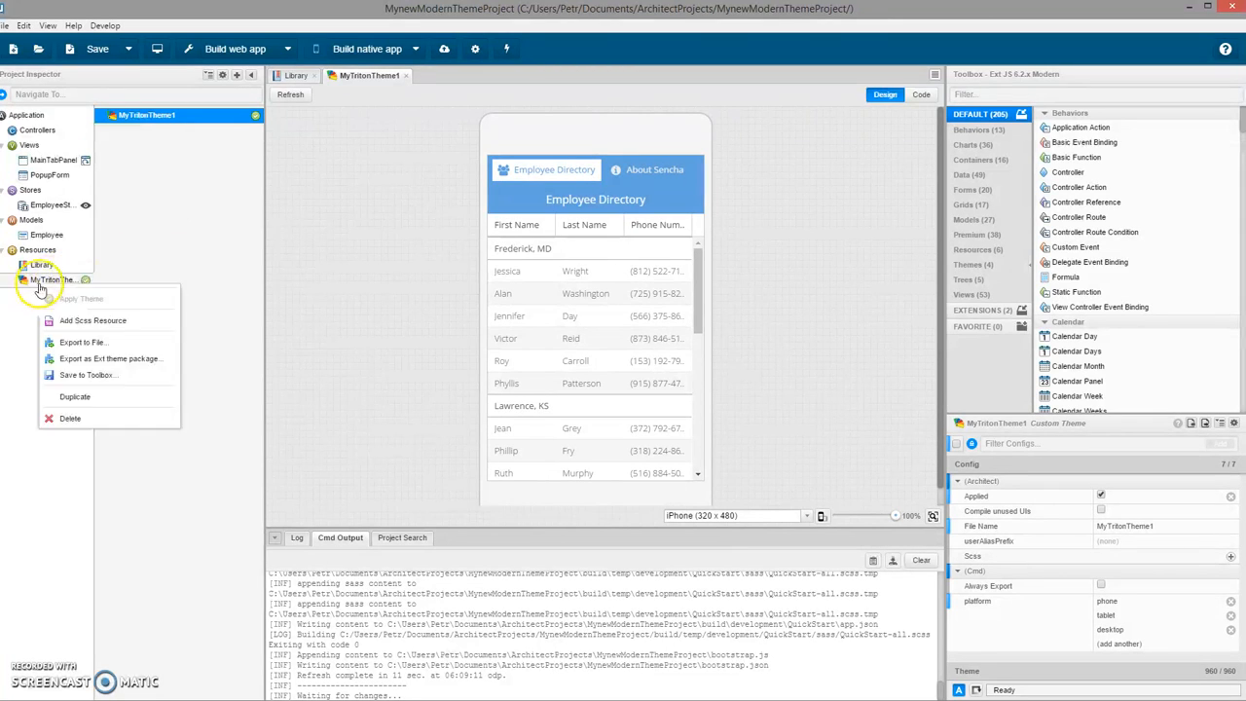
pyautogui.click(71, 416)
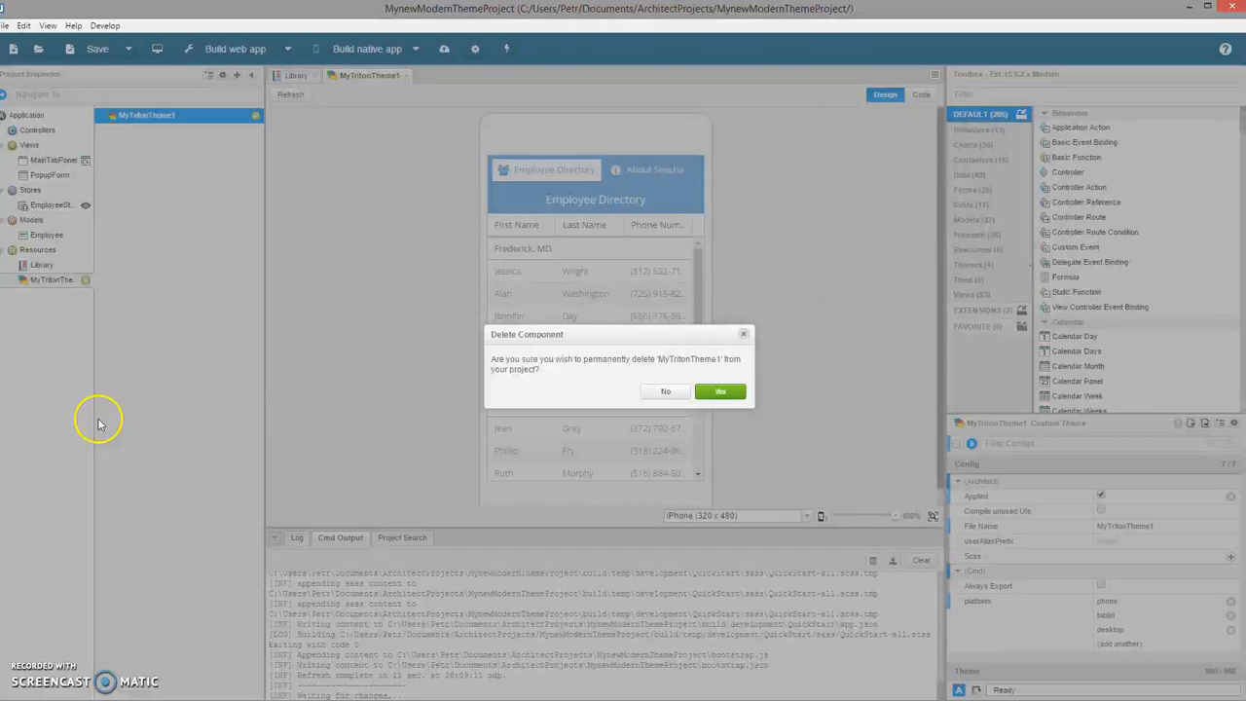
pyautogui.click(720, 390)
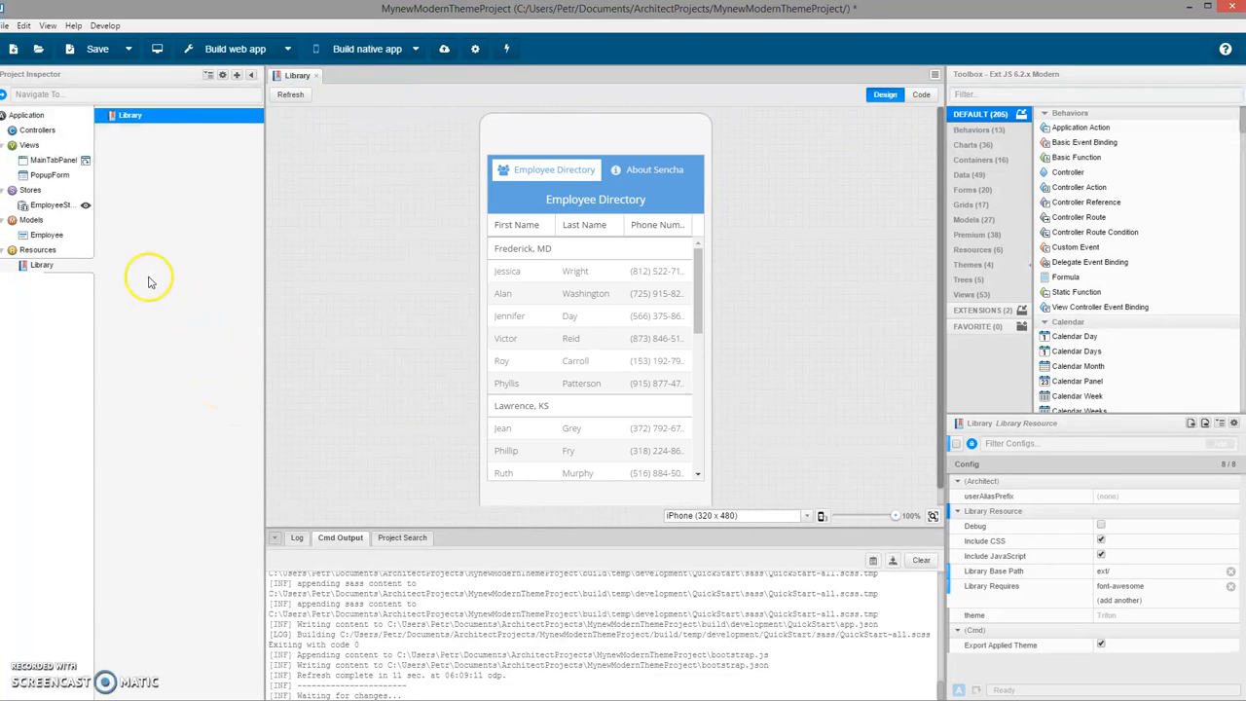
pyautogui.moveTo(68, 282)
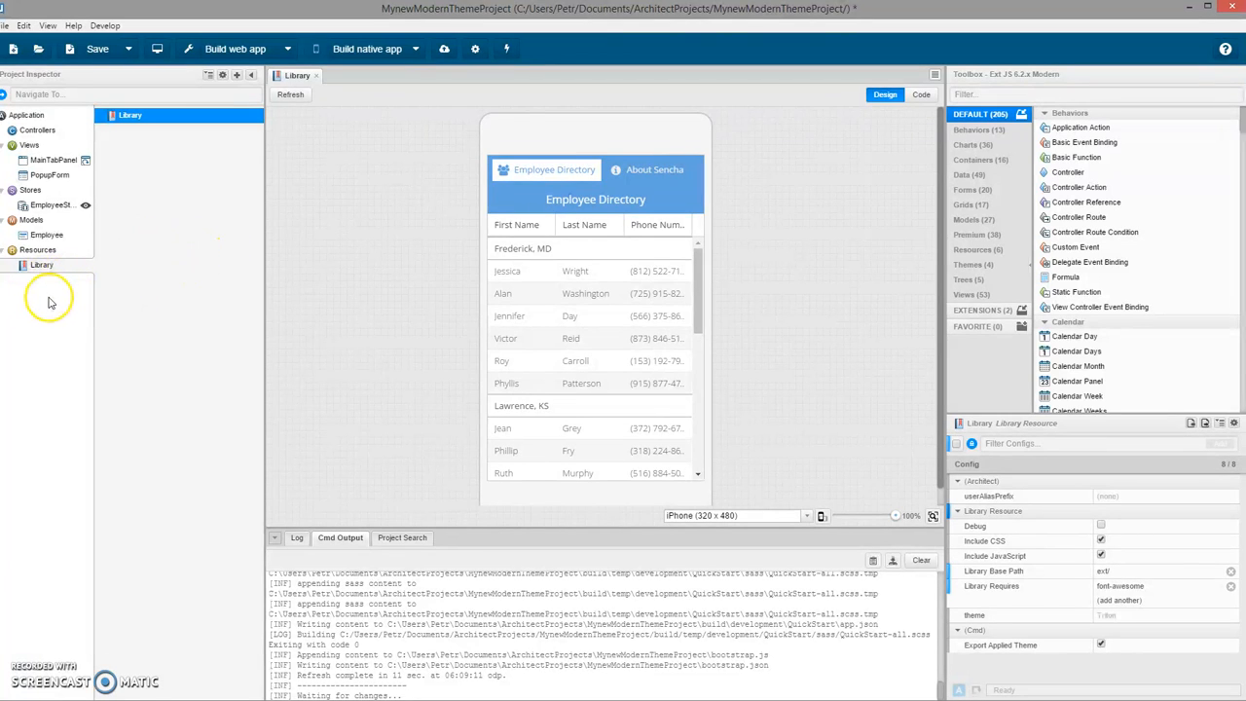
pyautogui.moveTo(98, 300)
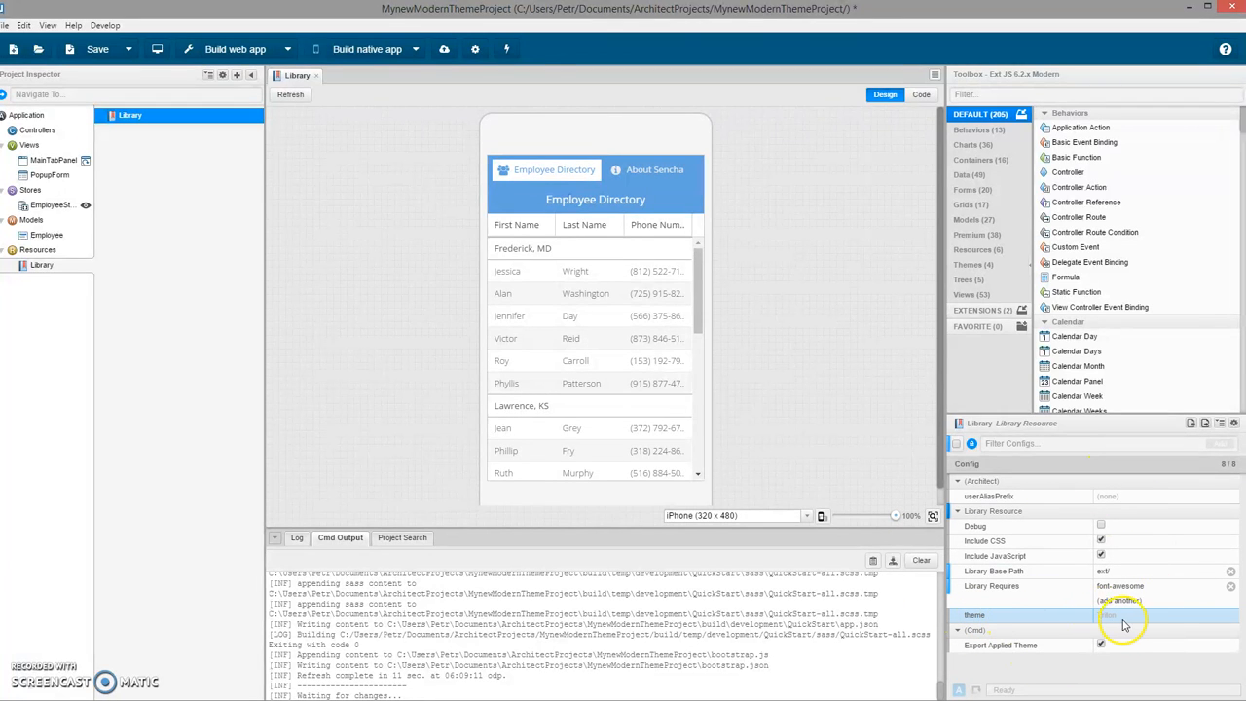
# Step: Open the Library's theme list showing iOS, Material, Neptune and Triton
pyautogui.click(1233, 615)
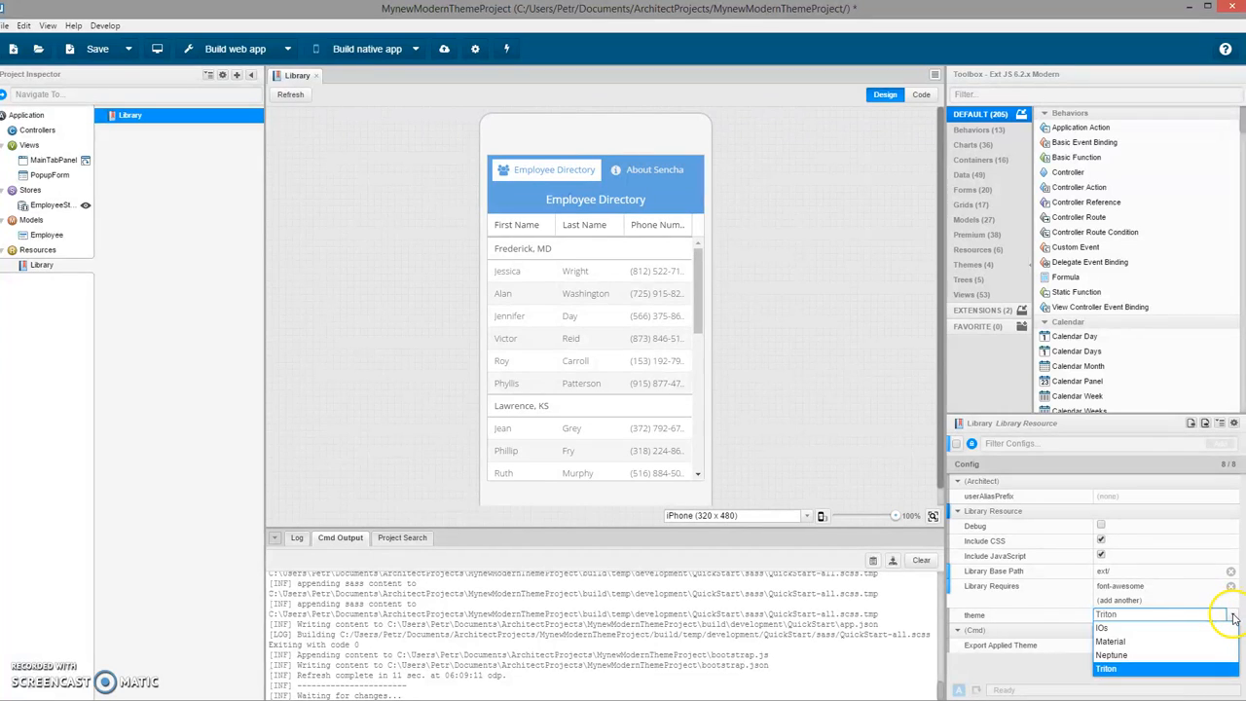
pyautogui.moveTo(1109, 654)
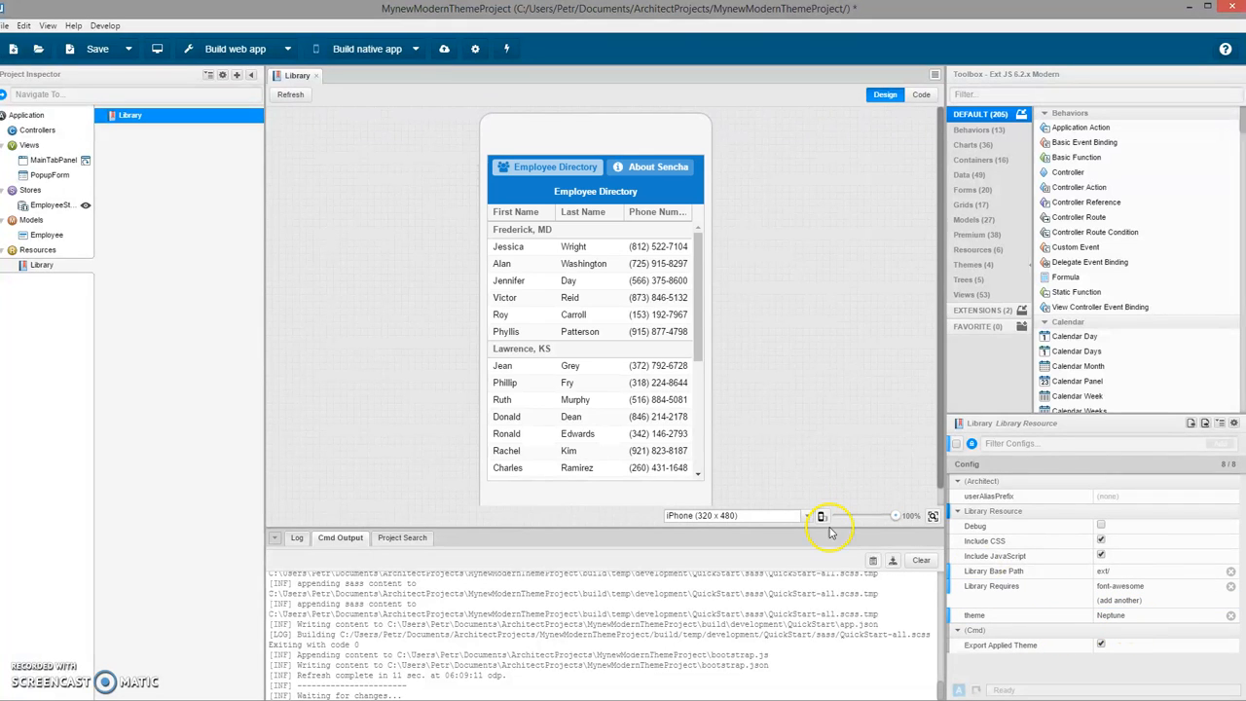
pyautogui.moveTo(822, 350)
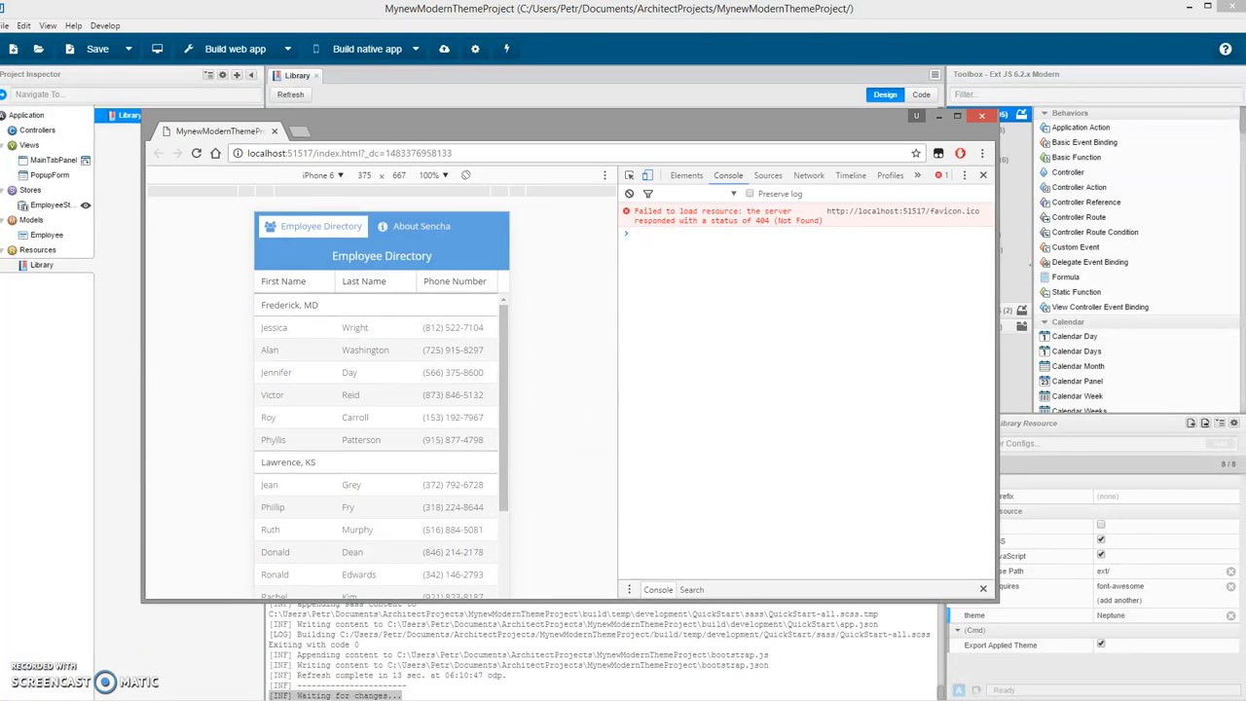
# Step: Close the Chrome preview of the Neptune-styled directory app
pyautogui.click(195, 152)
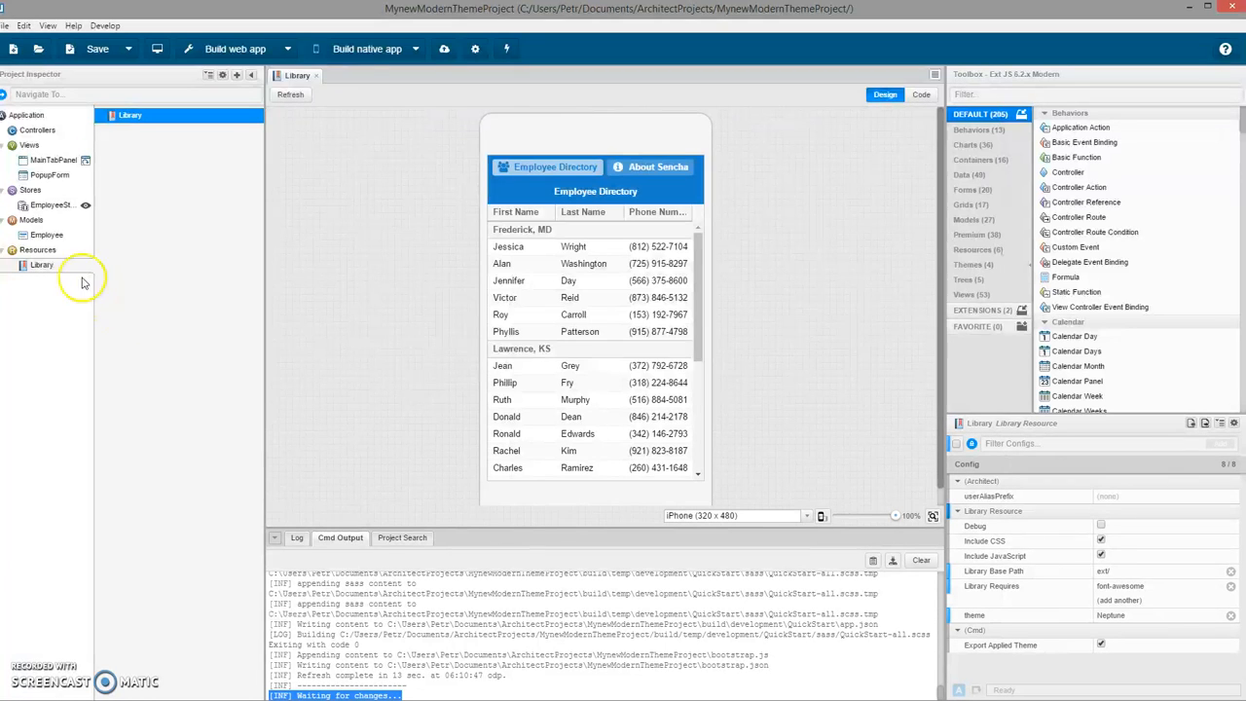
pyautogui.moveTo(49, 315)
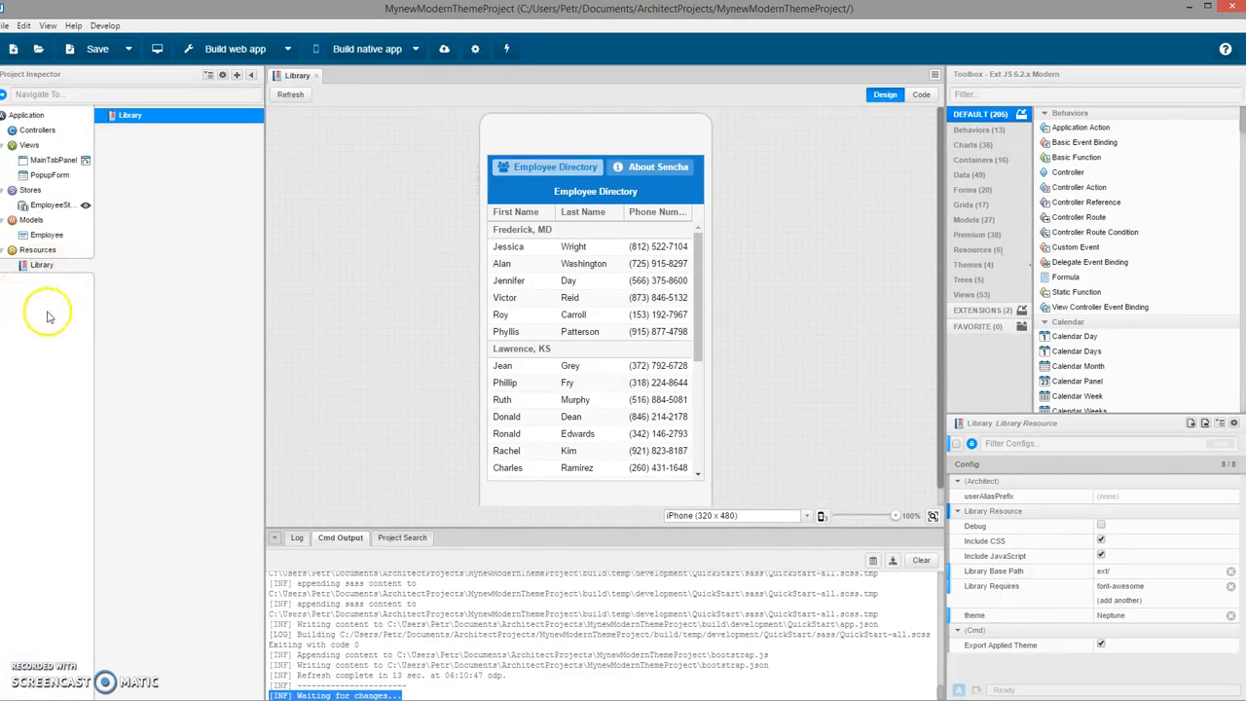
pyautogui.moveTo(124, 245)
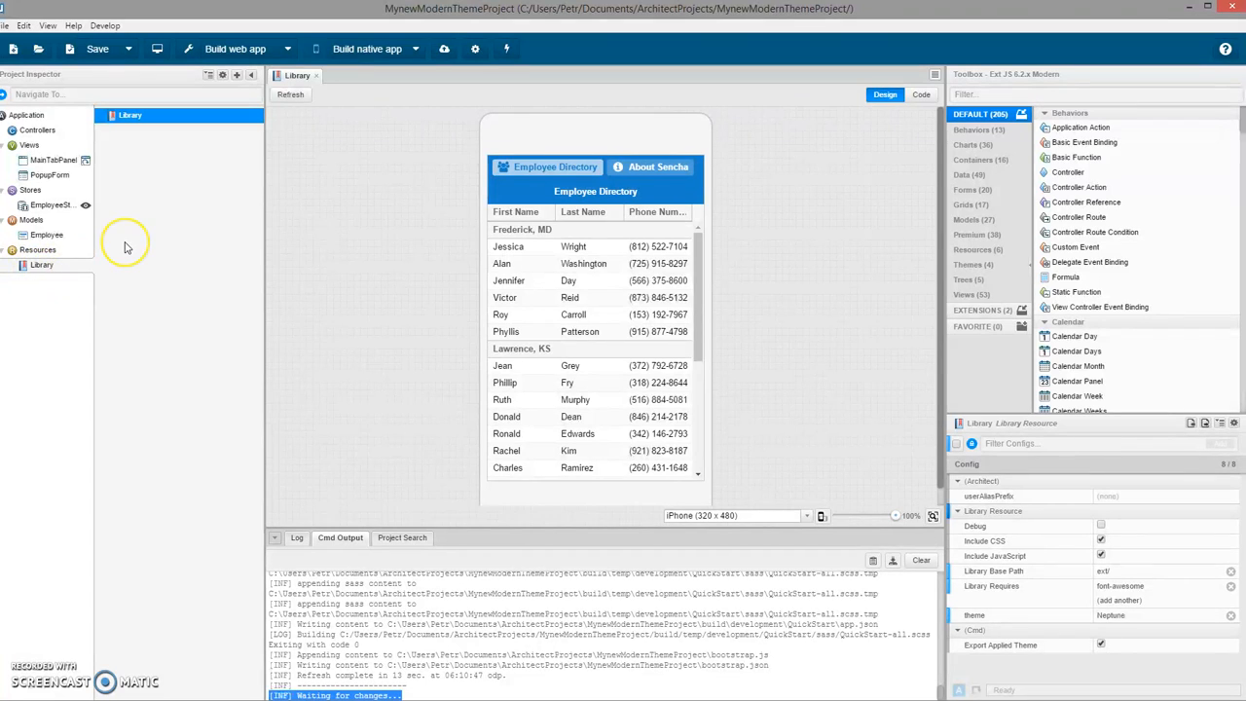
pyautogui.moveTo(124, 241)
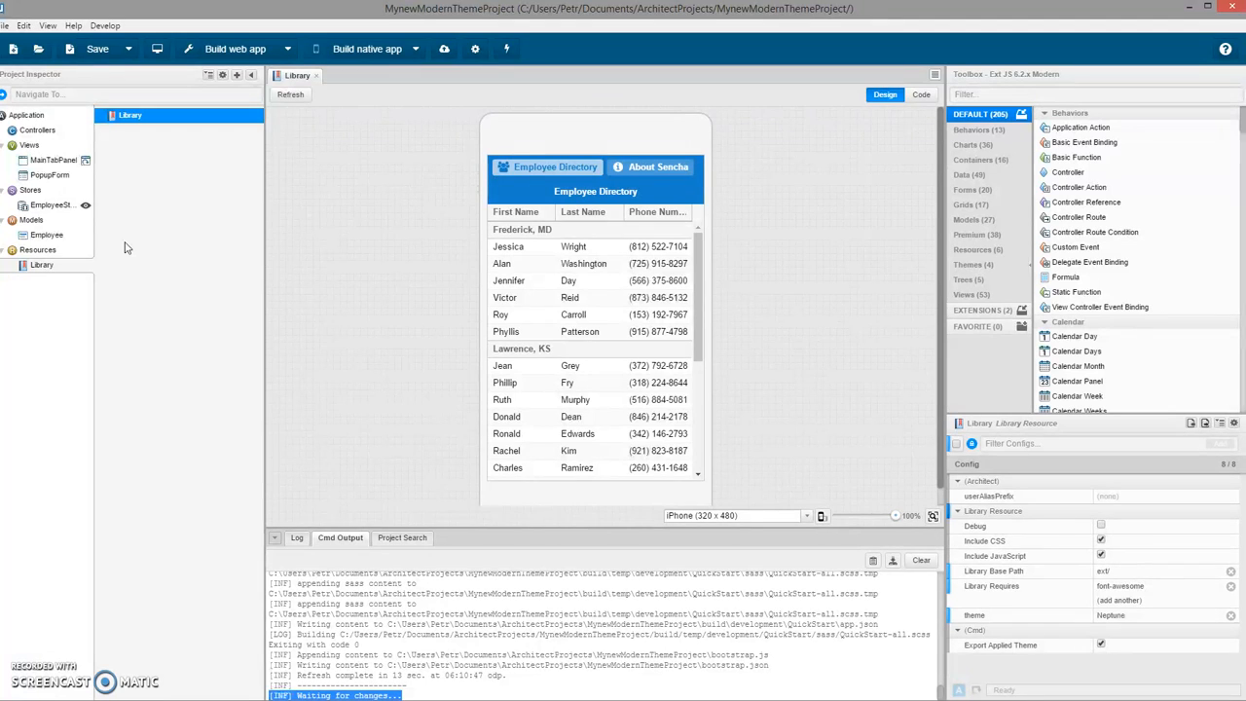
pyautogui.moveTo(268, 126)
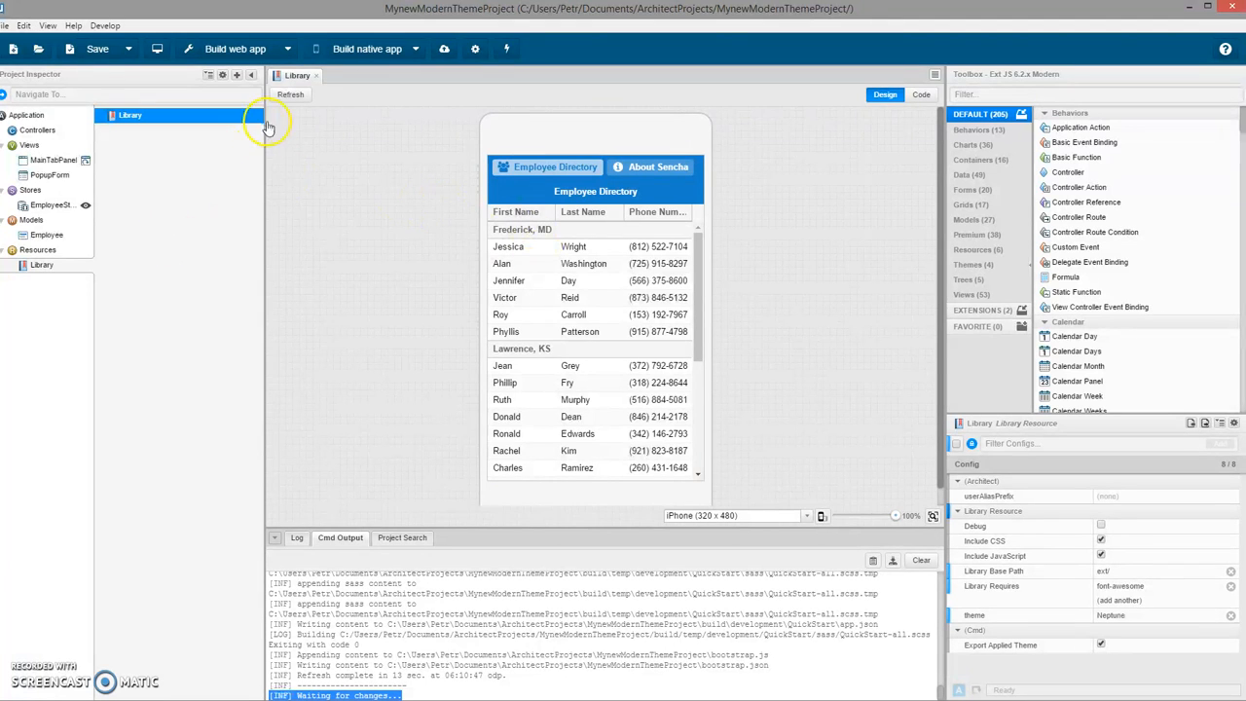
# Step: Add a Triton theme from the Toolbox Themes category, creating MyTritonTheme1 under Resources
pyautogui.click(973, 265)
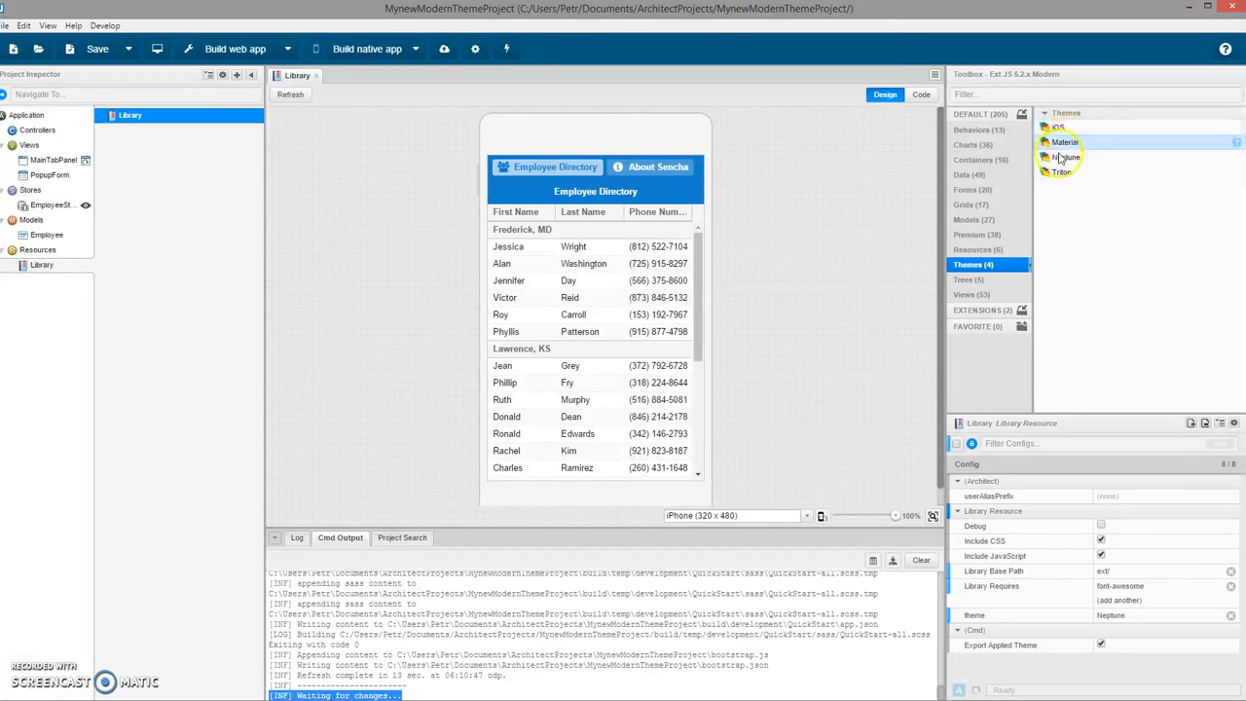
pyautogui.moveTo(1088, 156)
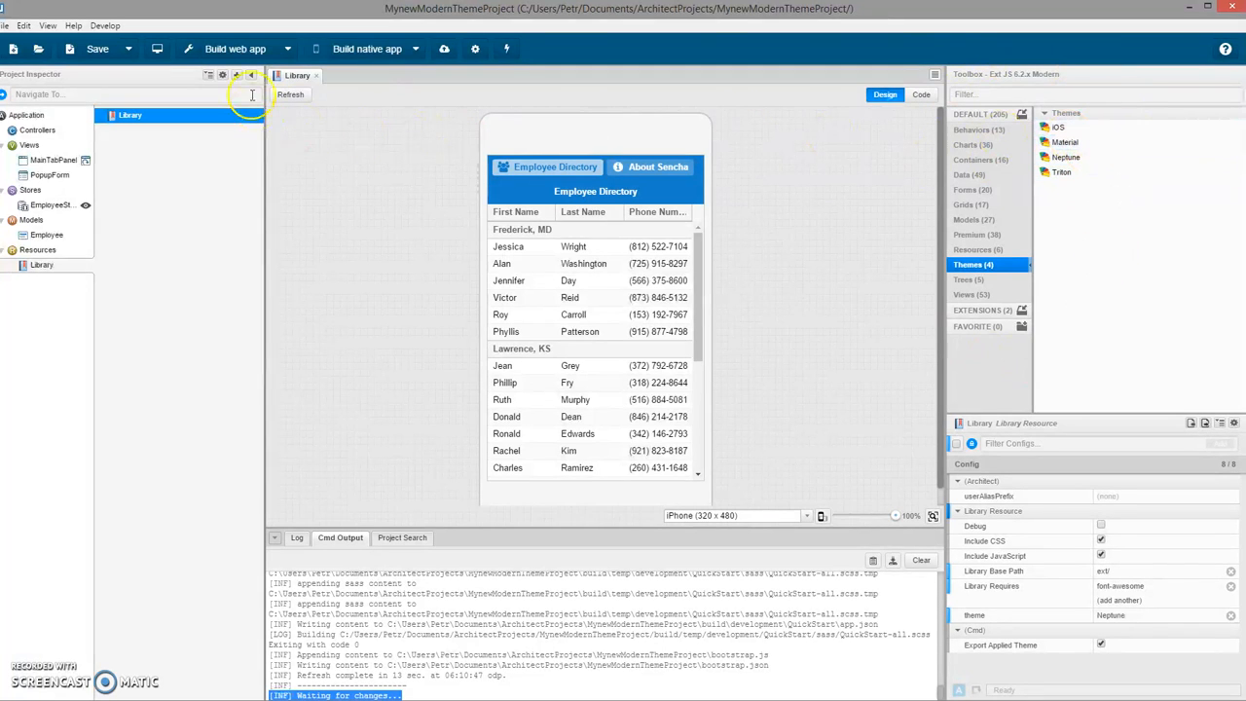
pyautogui.click(237, 74)
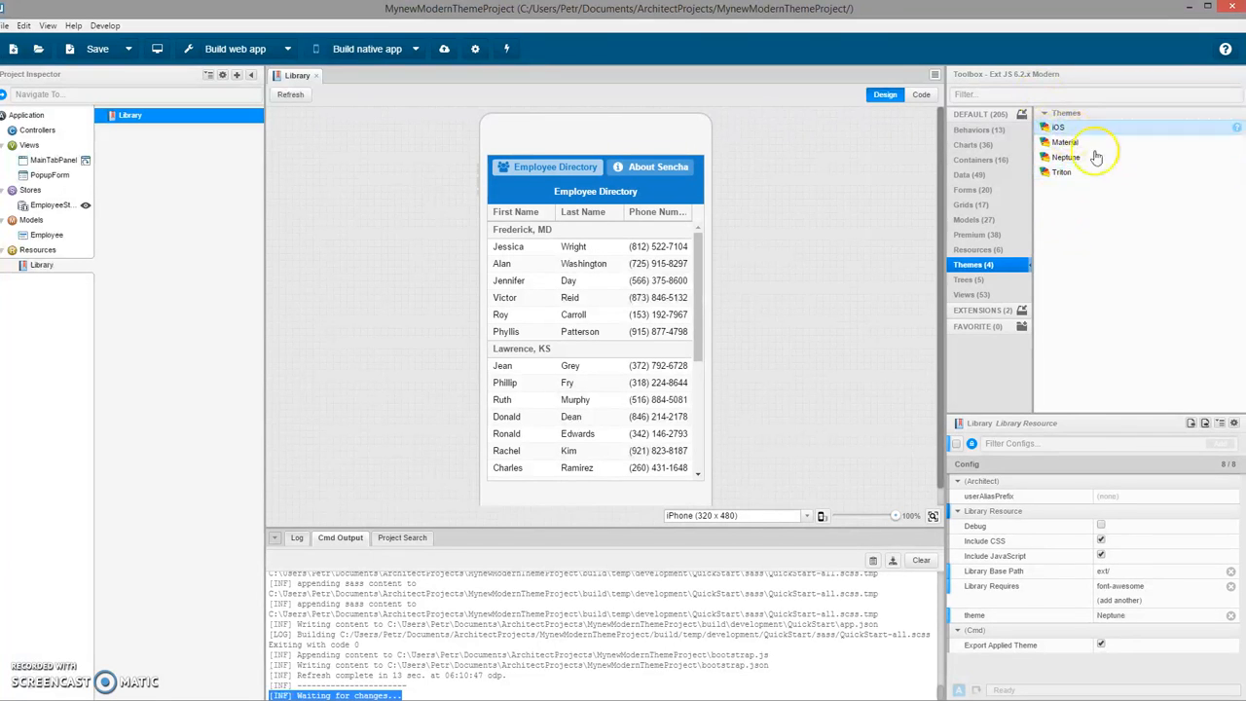
pyautogui.click(1061, 171)
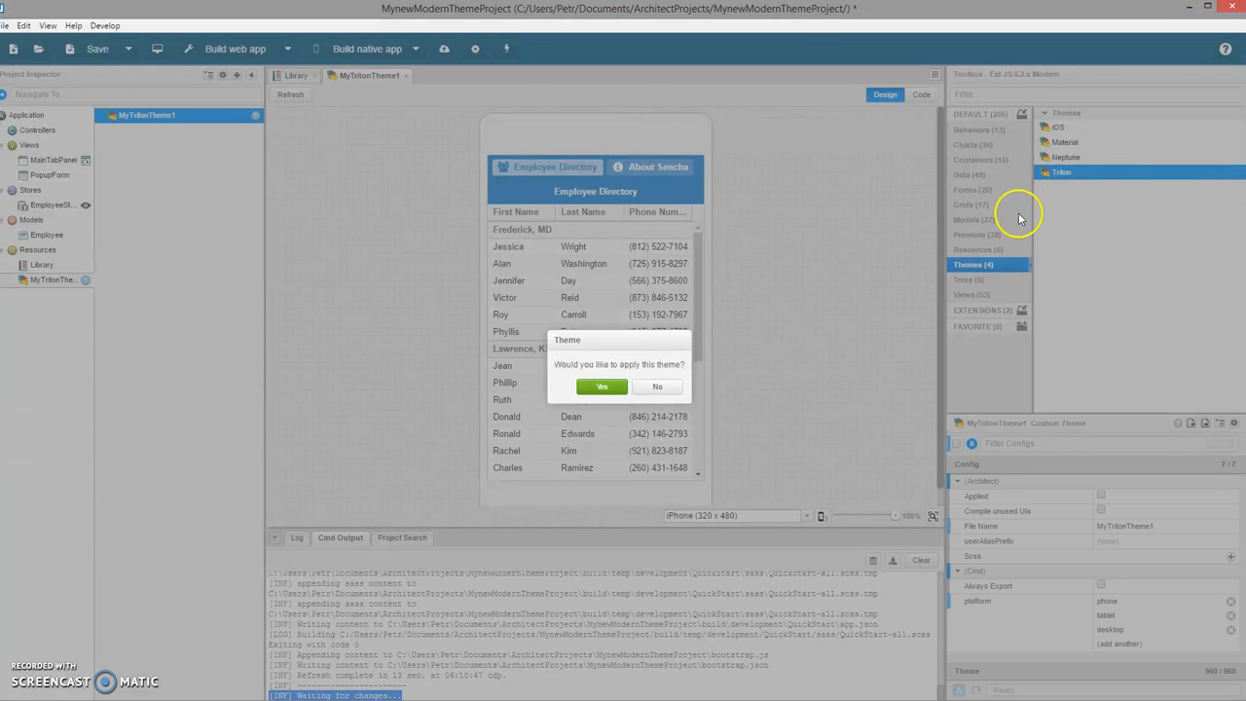
# Step: Confirm applying MyTritonTheme1 so the directory takes the Triton styling
pyautogui.click(602, 385)
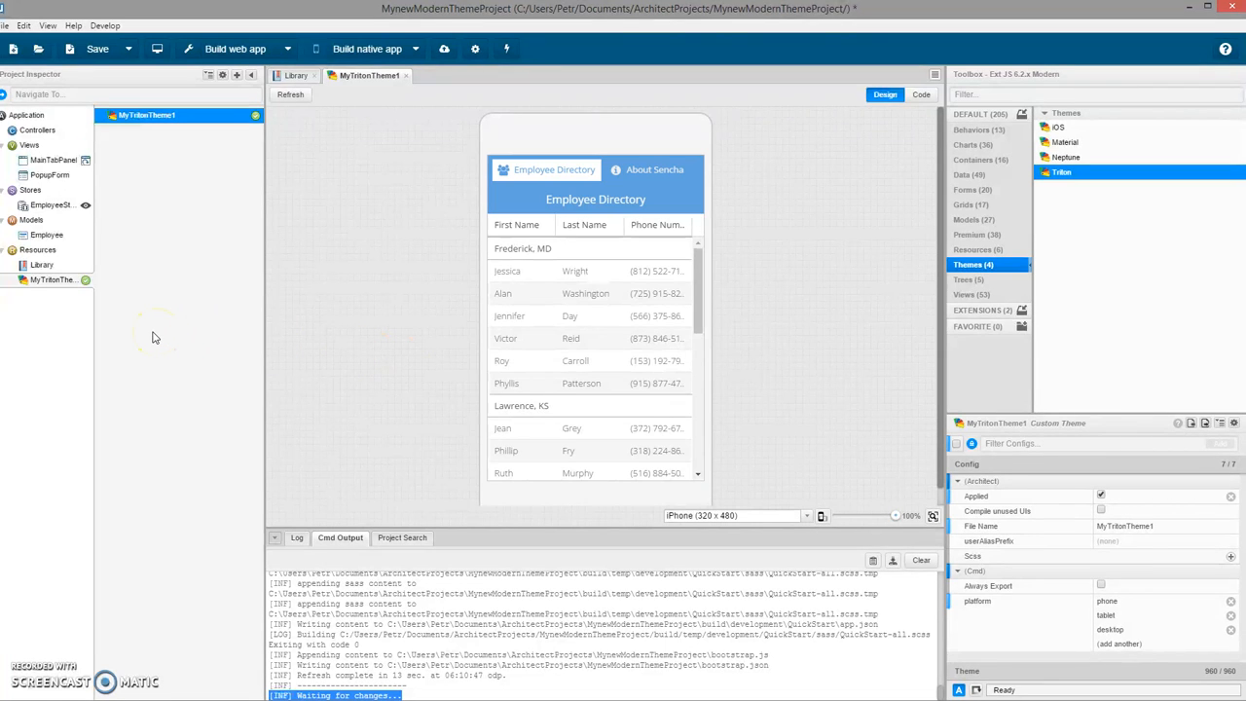
pyautogui.moveTo(440, 268)
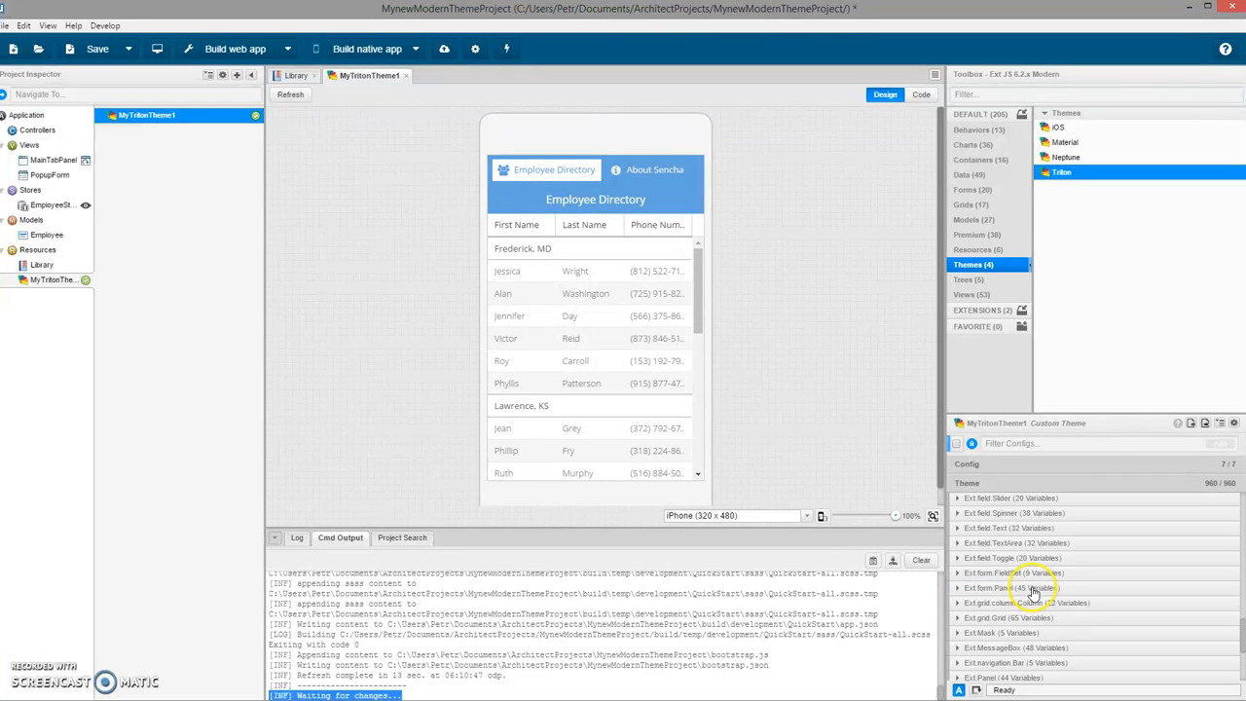
# Step: Set the theme's base color variable to bright green via the colour picker and recompile
pyautogui.click(1100, 444)
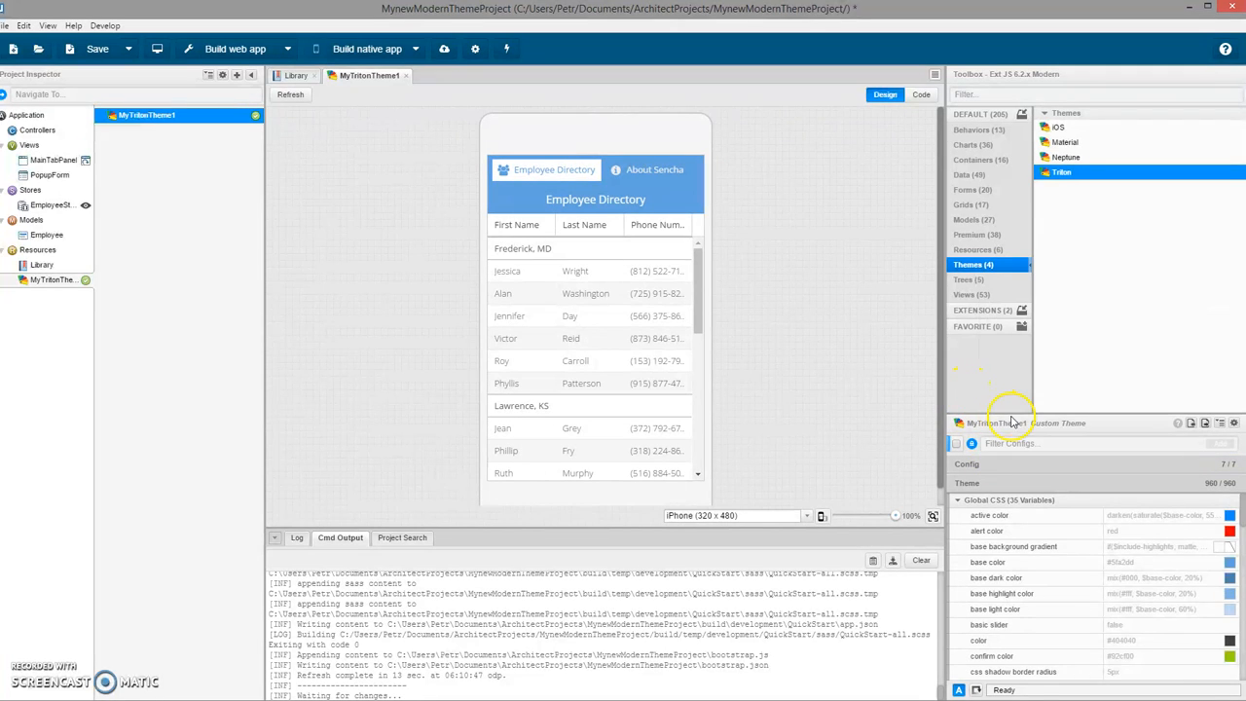
pyautogui.click(987, 561)
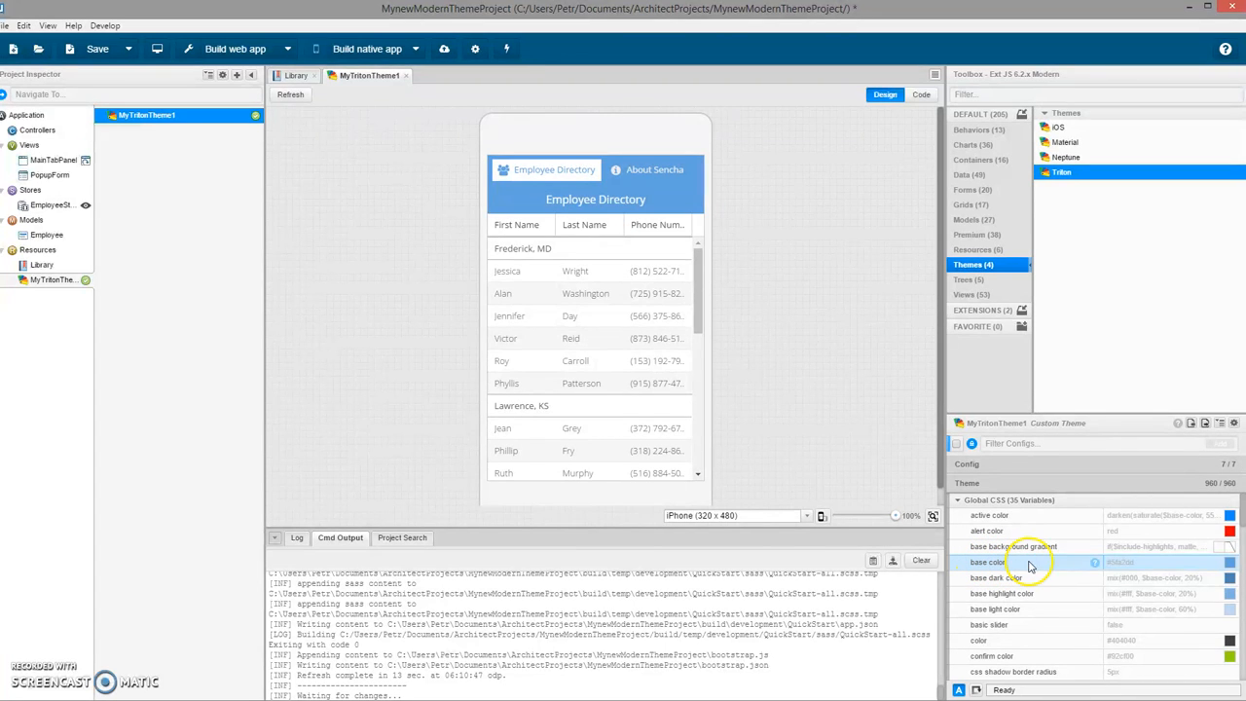
pyautogui.click(1231, 560)
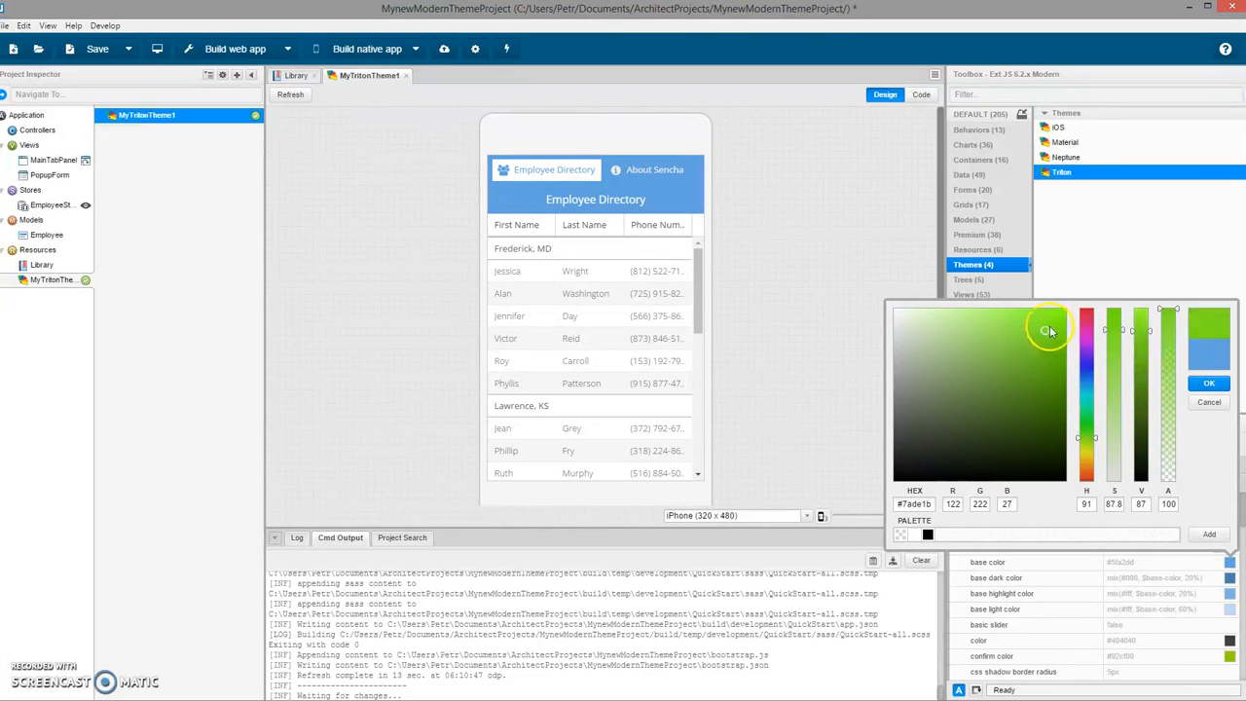
pyautogui.click(1208, 382)
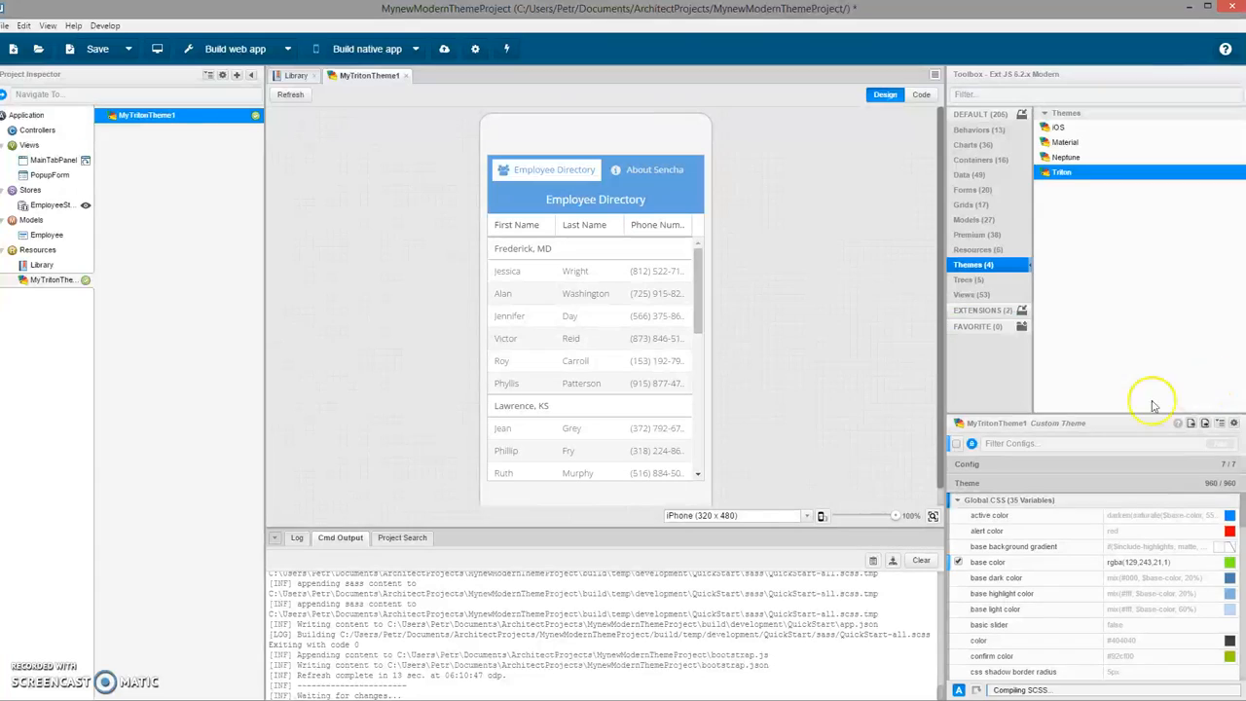
pyautogui.moveTo(744, 483)
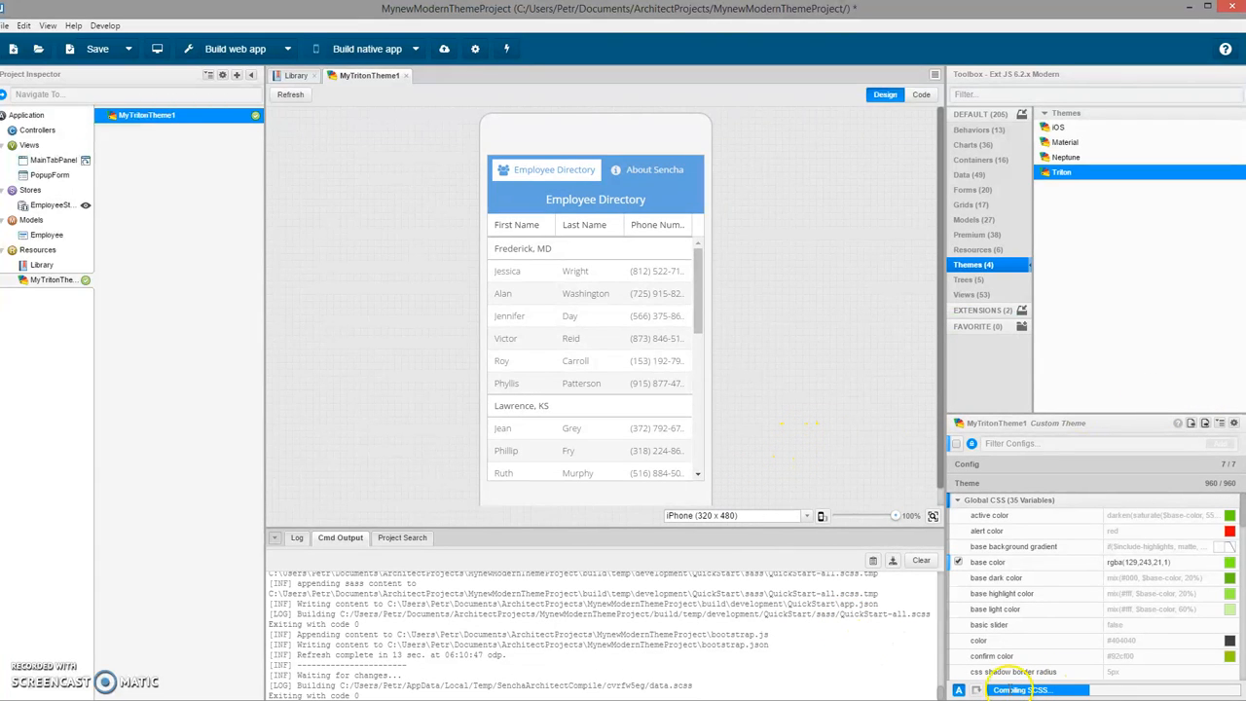
pyautogui.moveTo(739, 214)
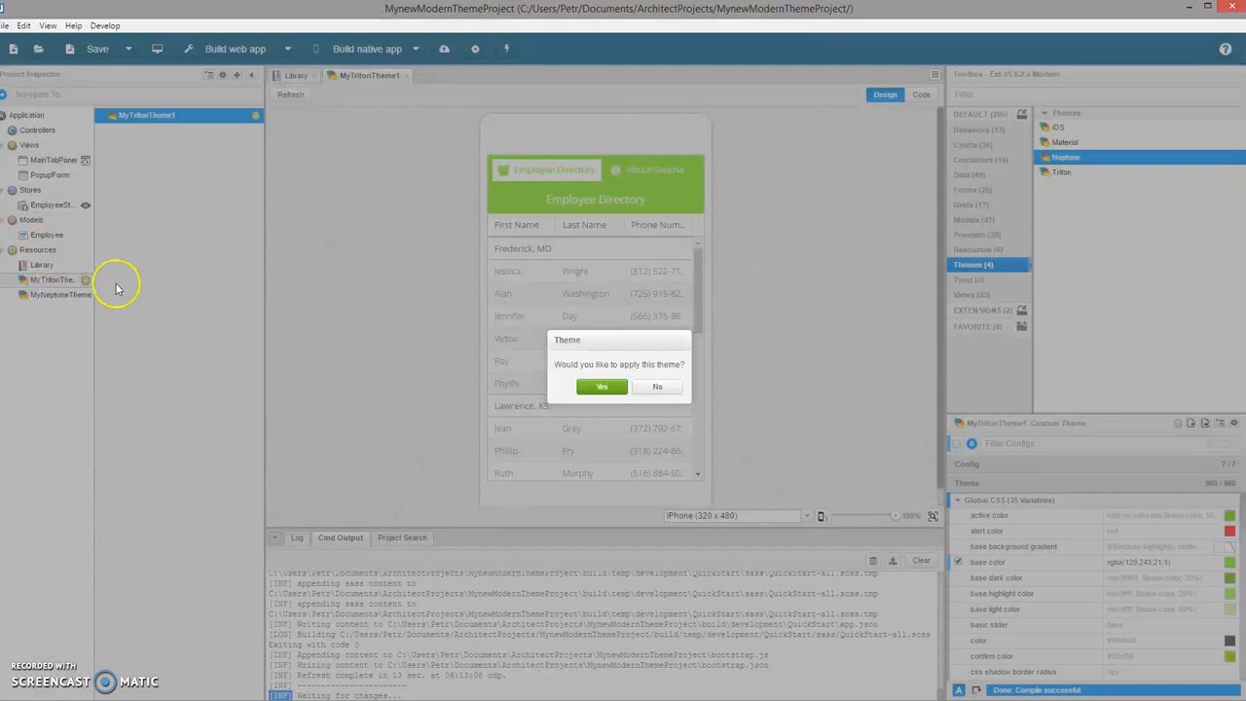
# Step: Accept applying the Neptune custom theme and launch the app preview in Chrome
pyautogui.click(601, 386)
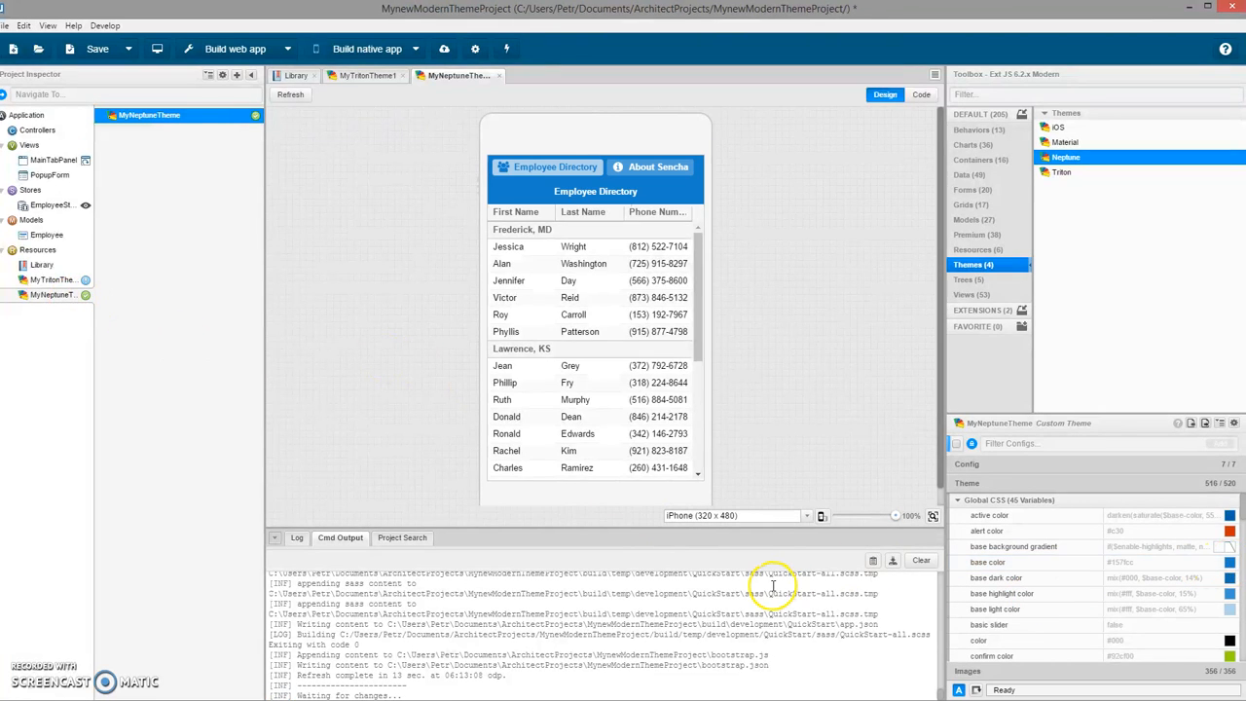
pyautogui.click(97, 49)
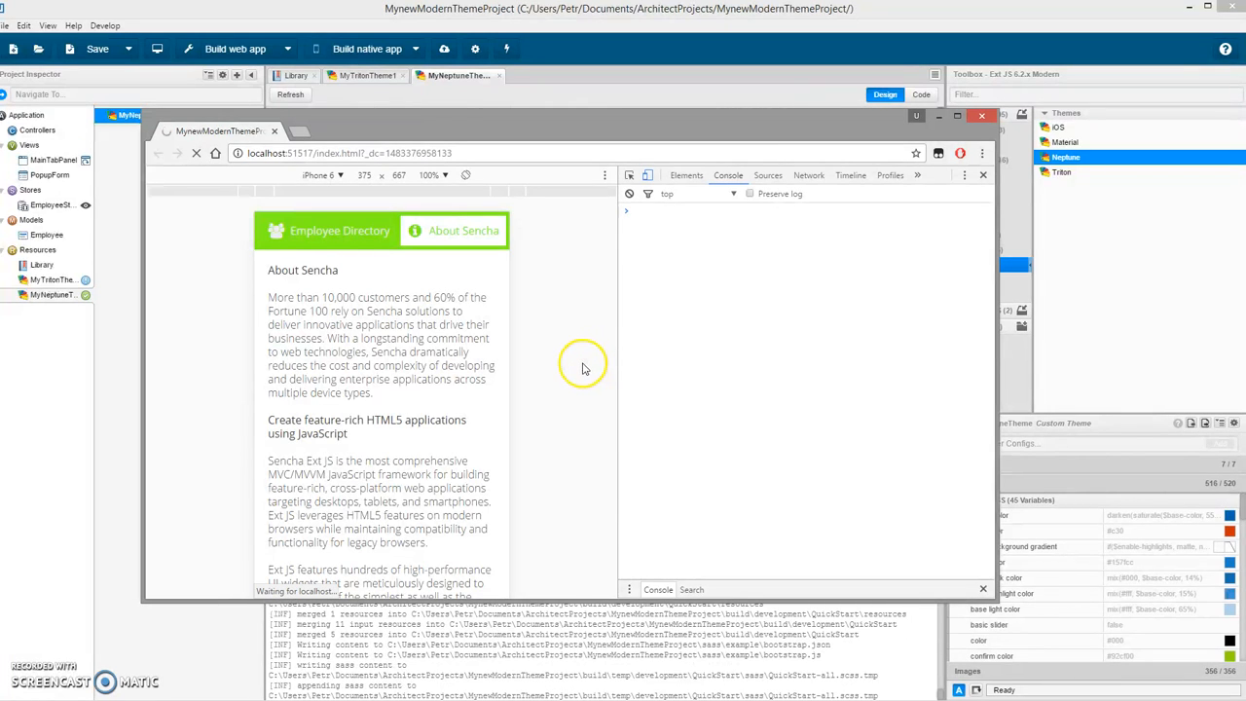
# Step: Reload the app to show blue Neptune styling and browse the About Sencha and Employee Directory pages
pyautogui.click(339, 230)
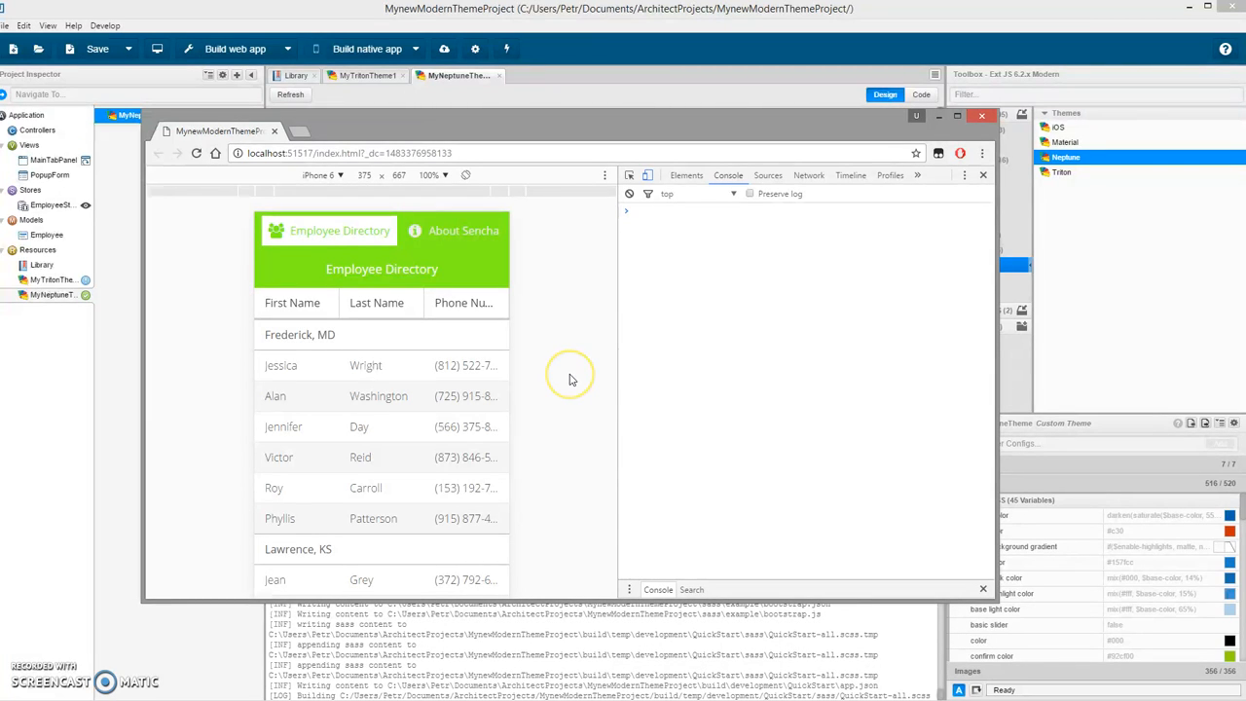
pyautogui.moveTo(572, 377)
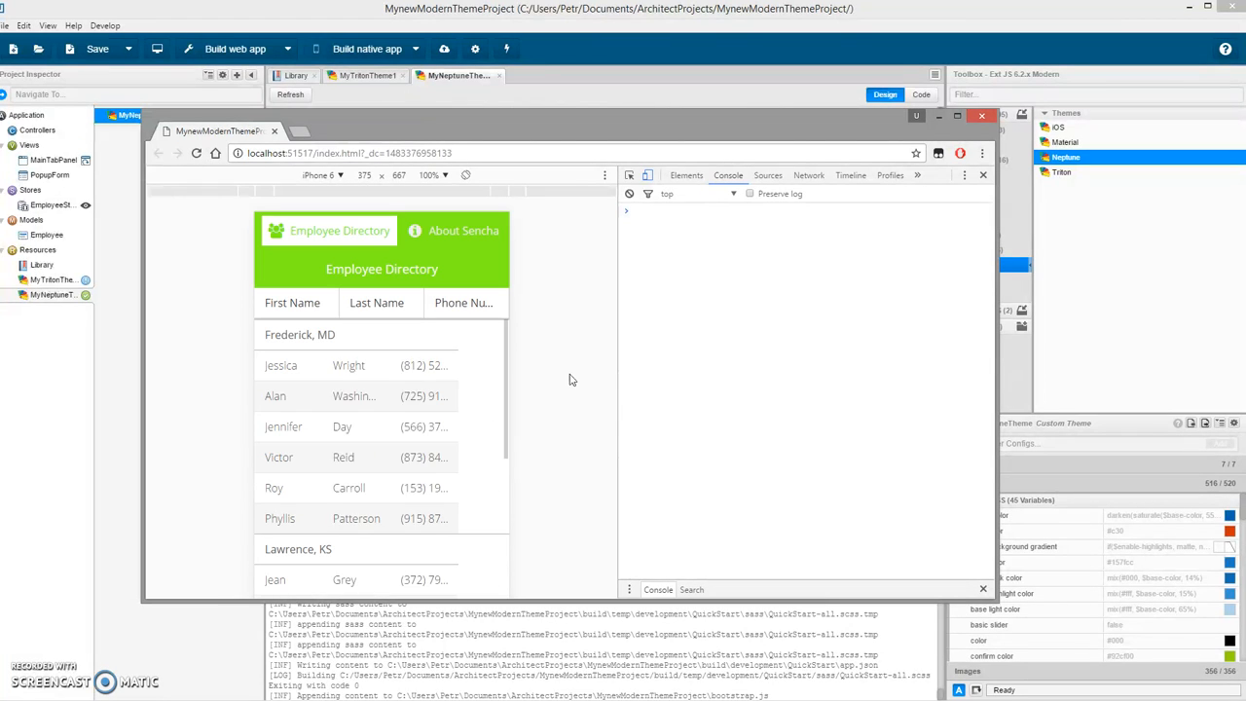
pyautogui.click(194, 152)
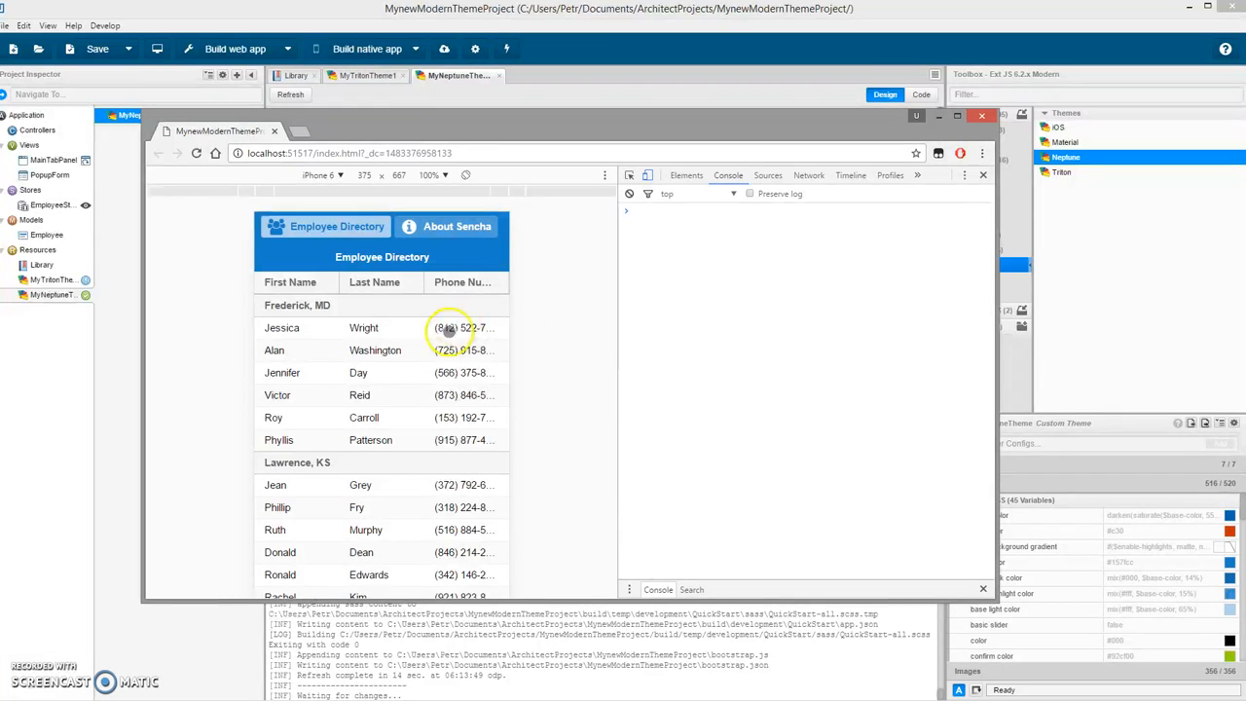
pyautogui.click(455, 226)
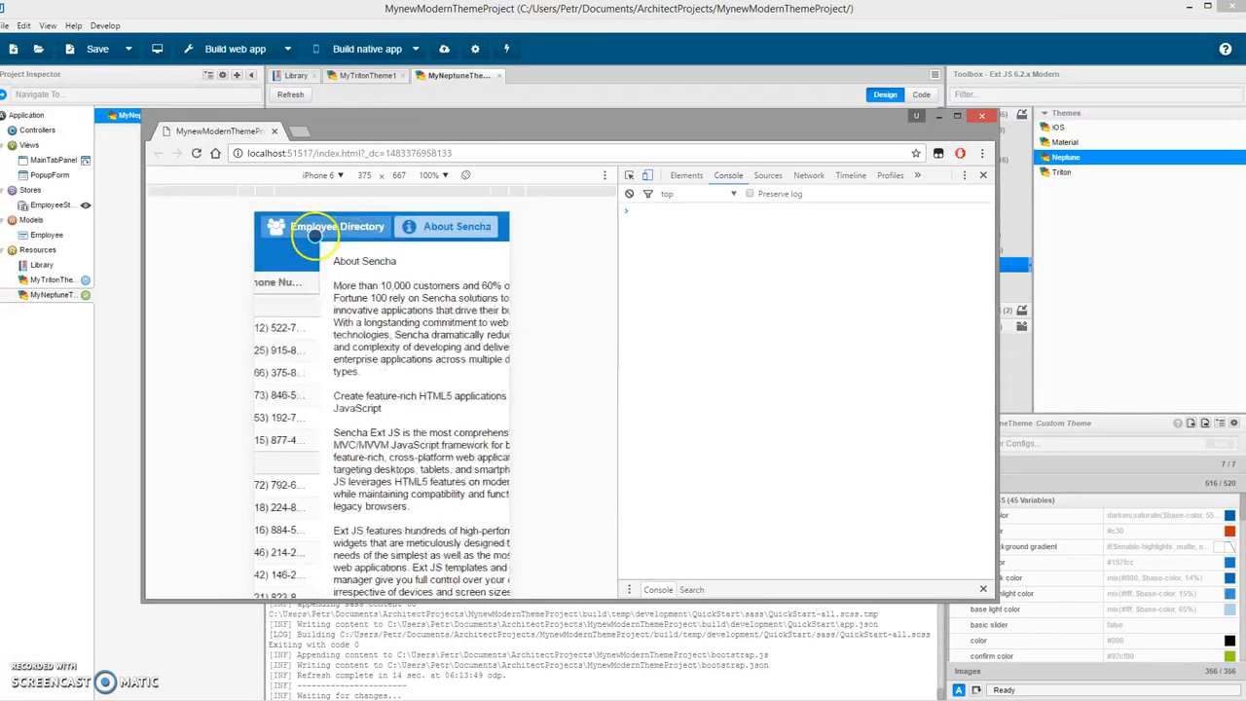
pyautogui.click(335, 226)
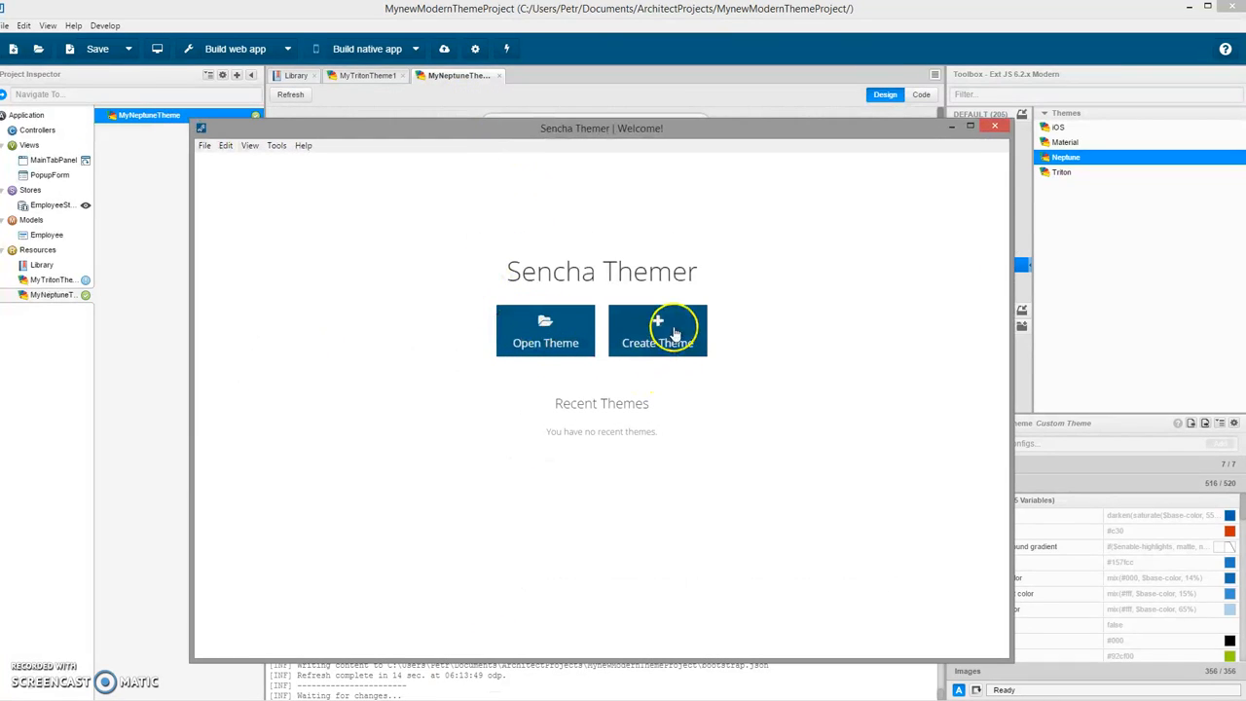
# Step: Start a new theme named MyCompanyTheme with triton as the base theme
pyautogui.click(658, 331)
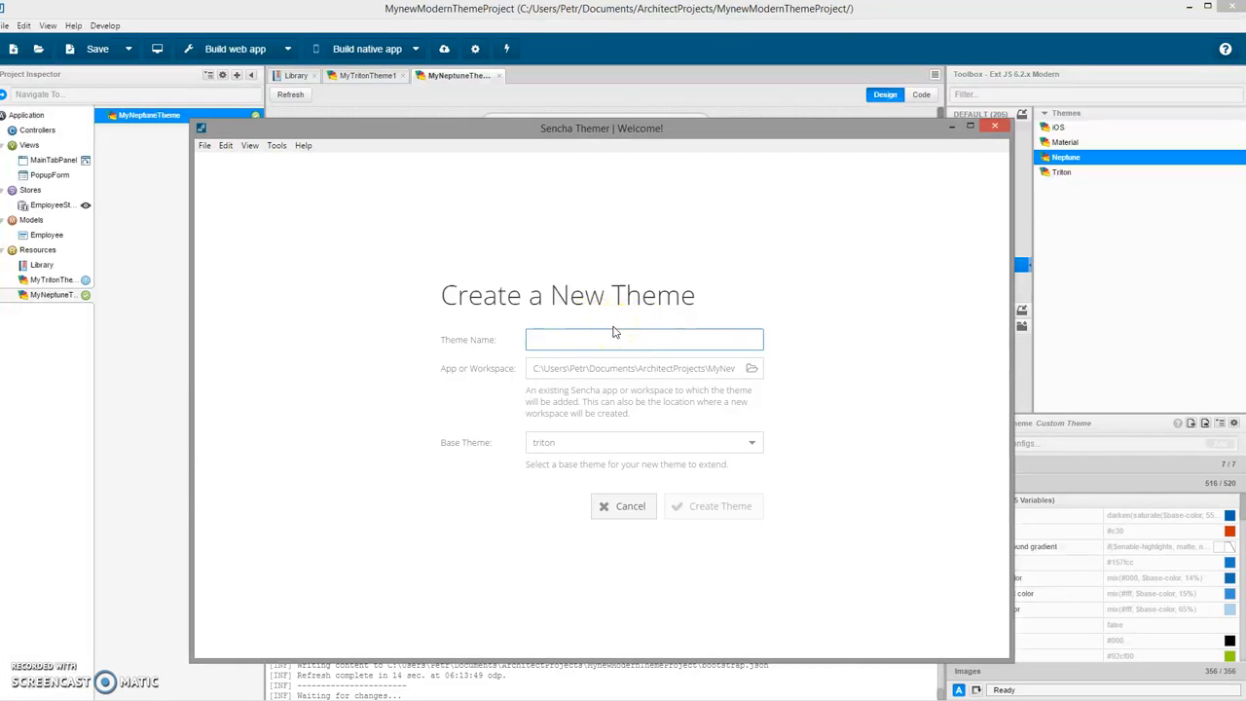
pyautogui.write('c')
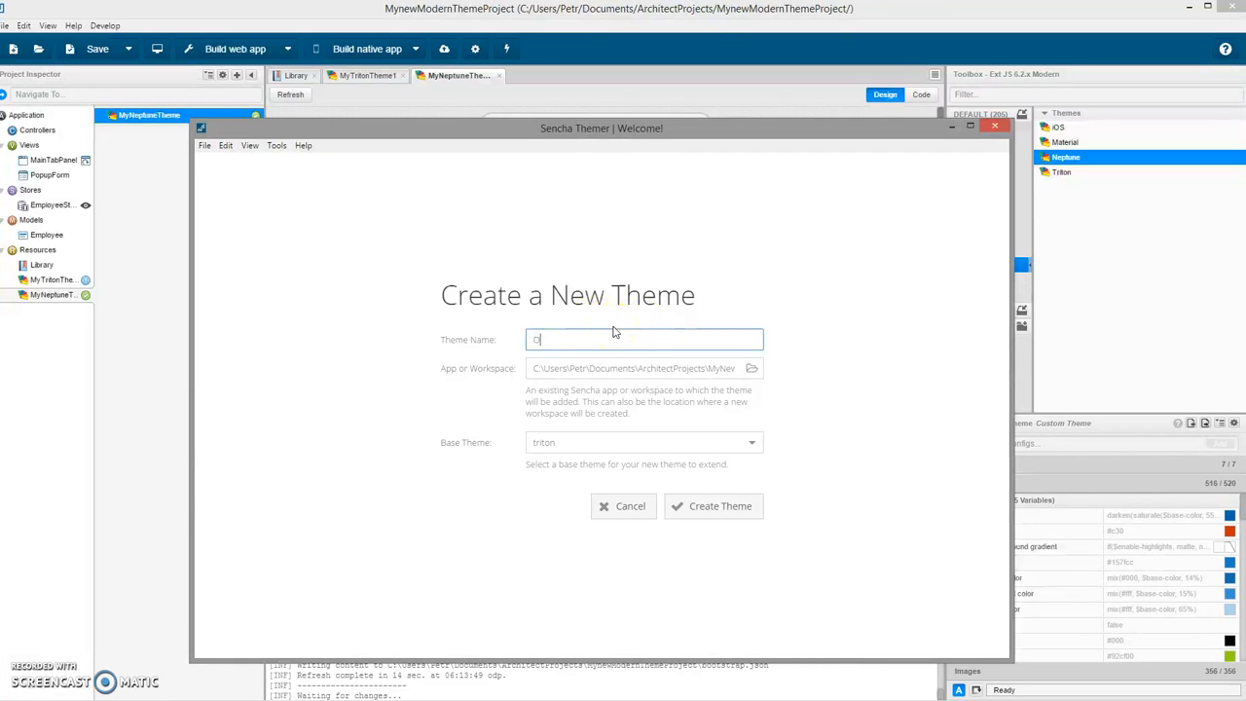
pyautogui.write('Myn')
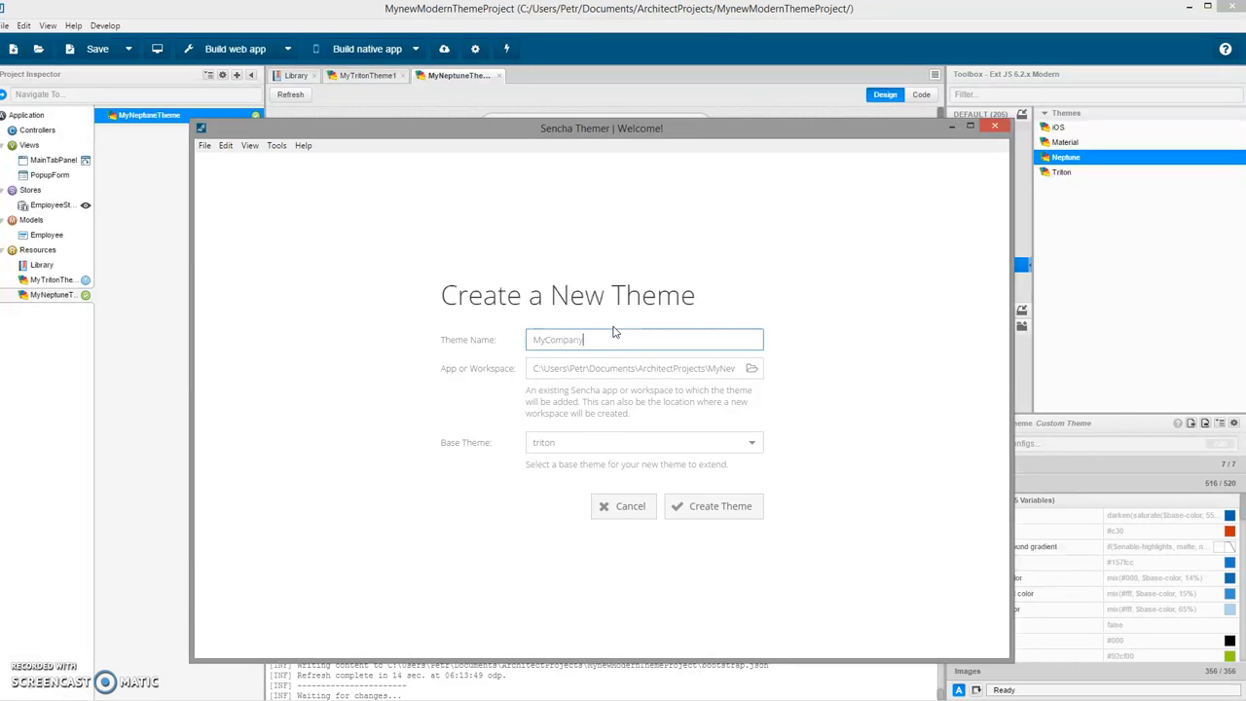
pyautogui.write('Theme')
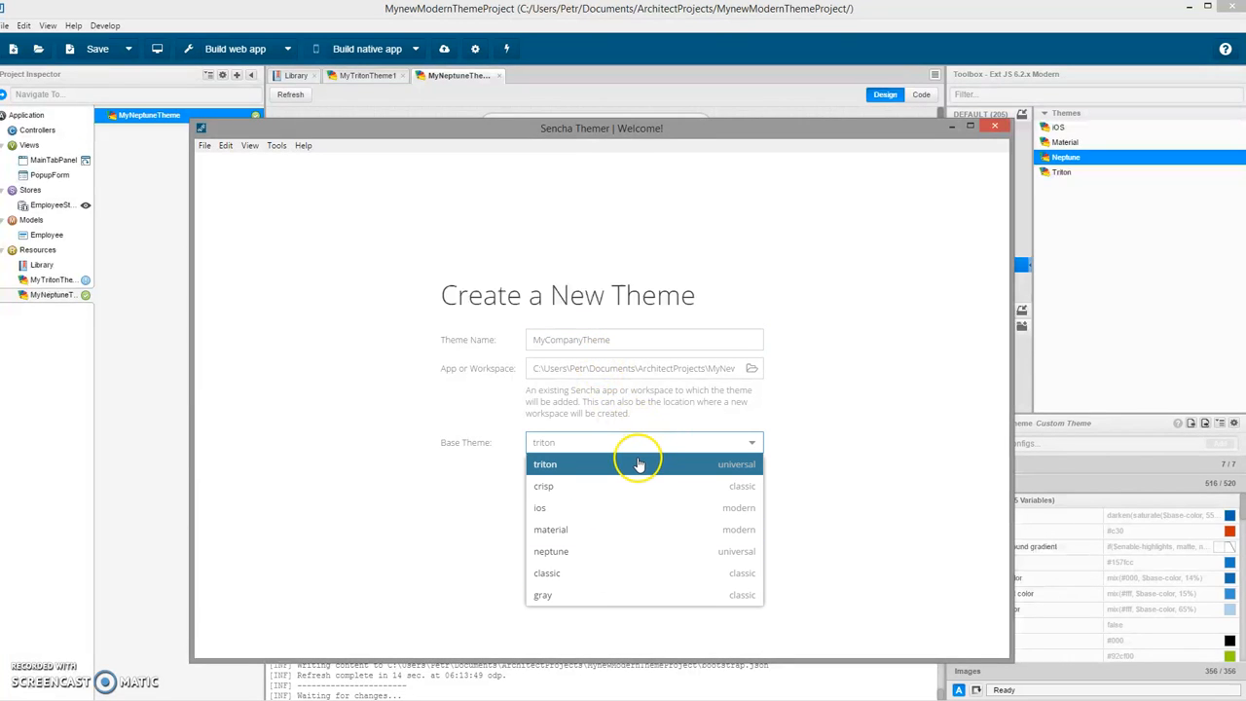
pyautogui.click(545, 464)
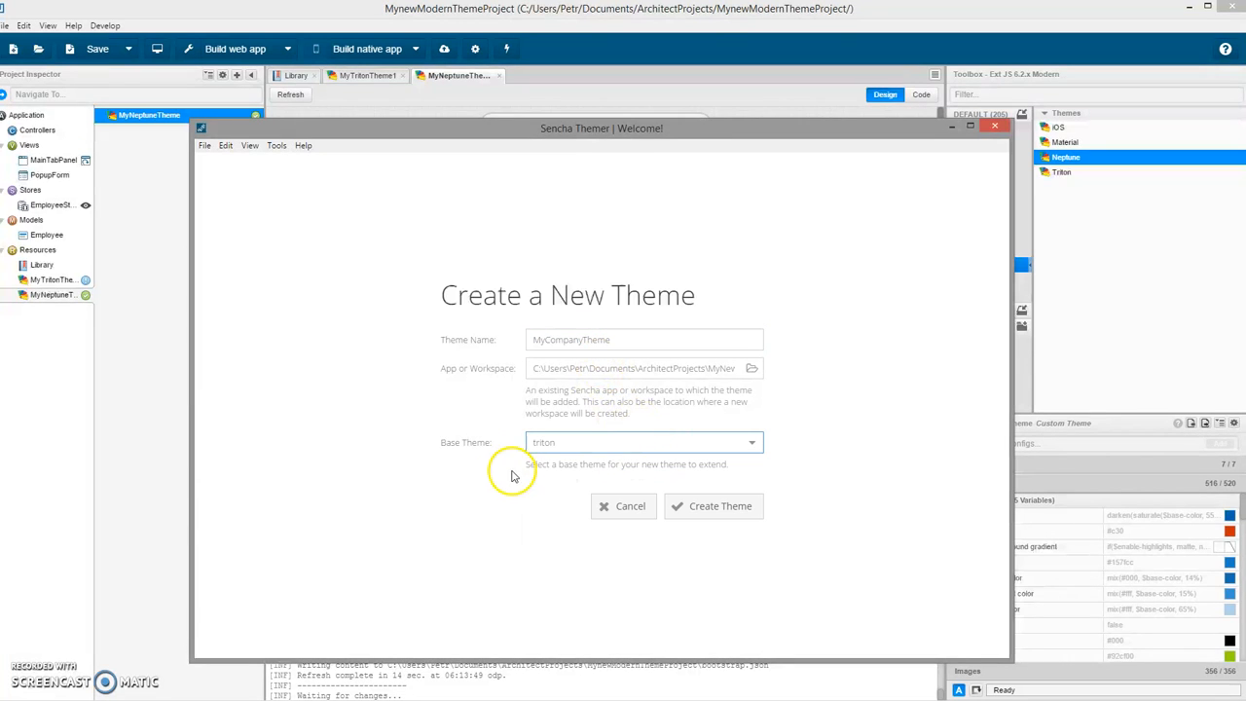
pyautogui.moveTo(429, 373)
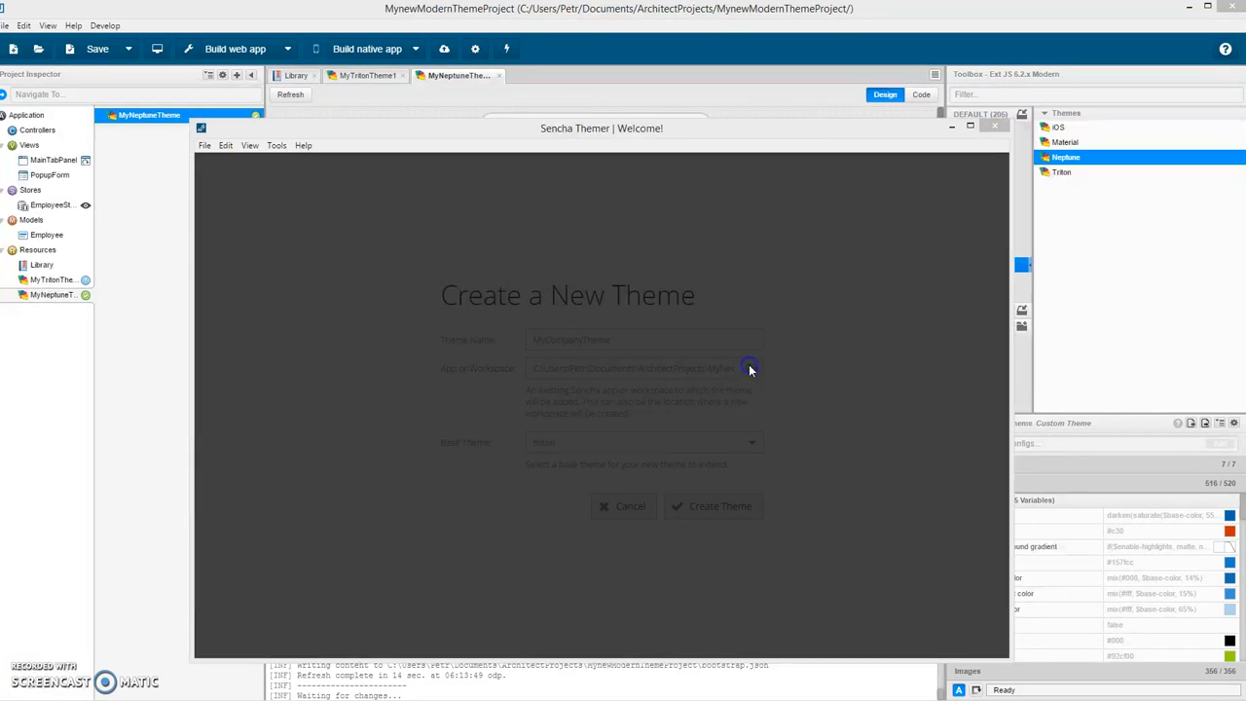
# Step: Select Documents\ArchitectProjects\MynewModernThemeProject as the theme's app folder
pyautogui.click(749, 368)
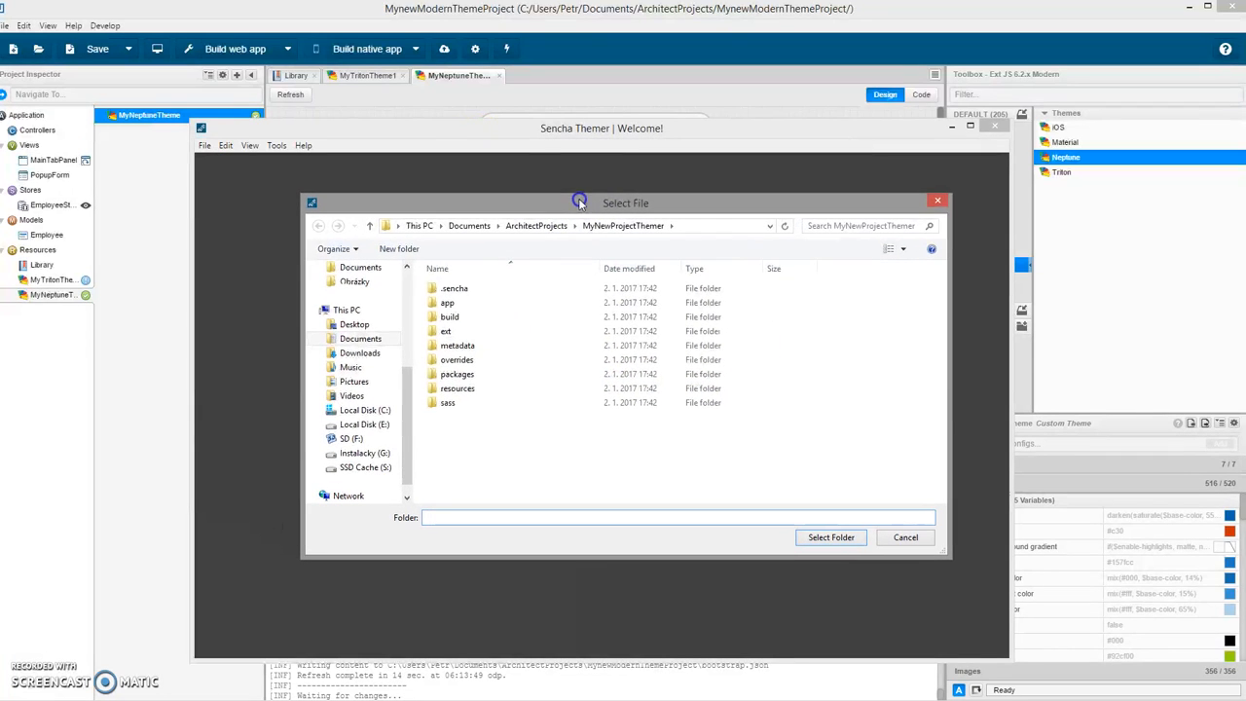
pyautogui.click(469, 226)
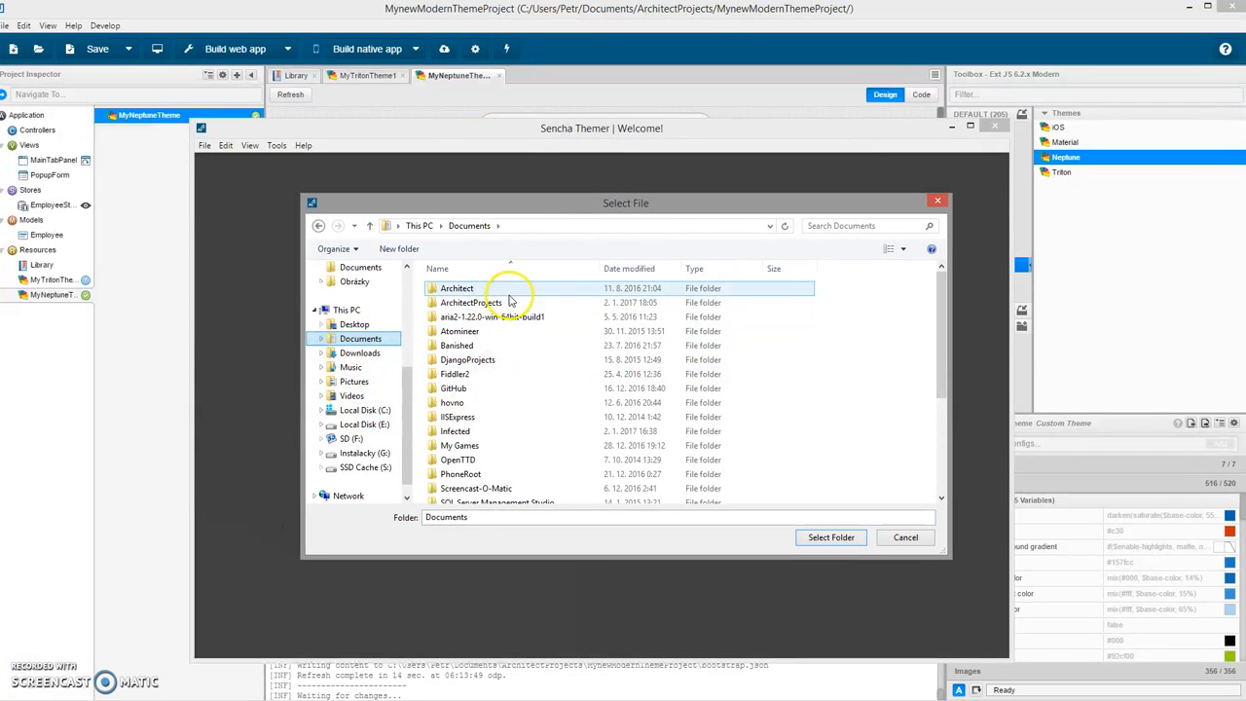
pyautogui.doubleClick(471, 302)
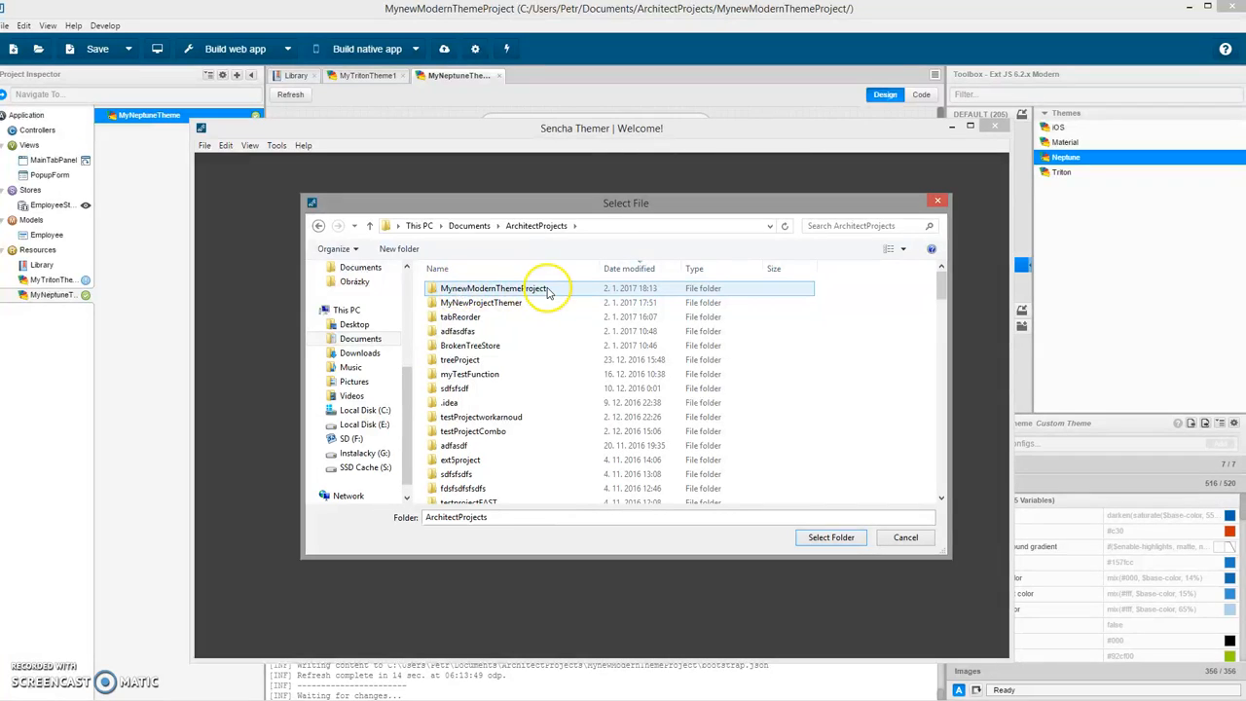
pyautogui.doubleClick(495, 288)
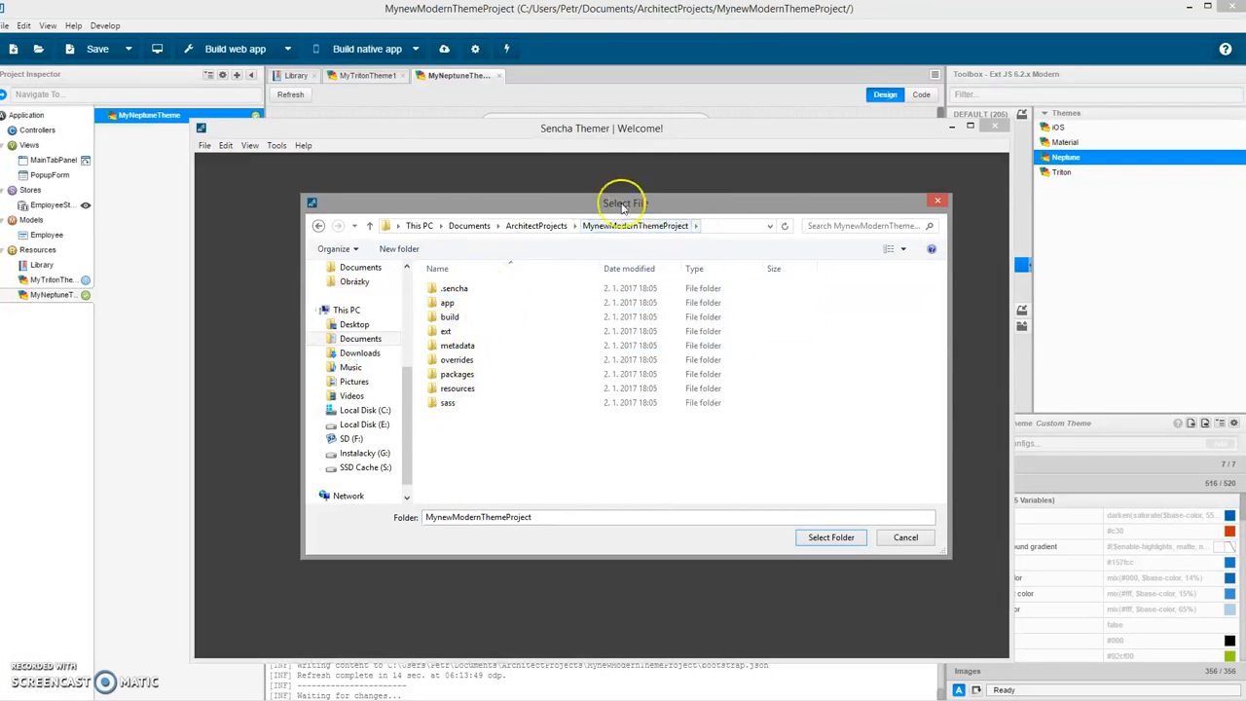
pyautogui.click(830, 537)
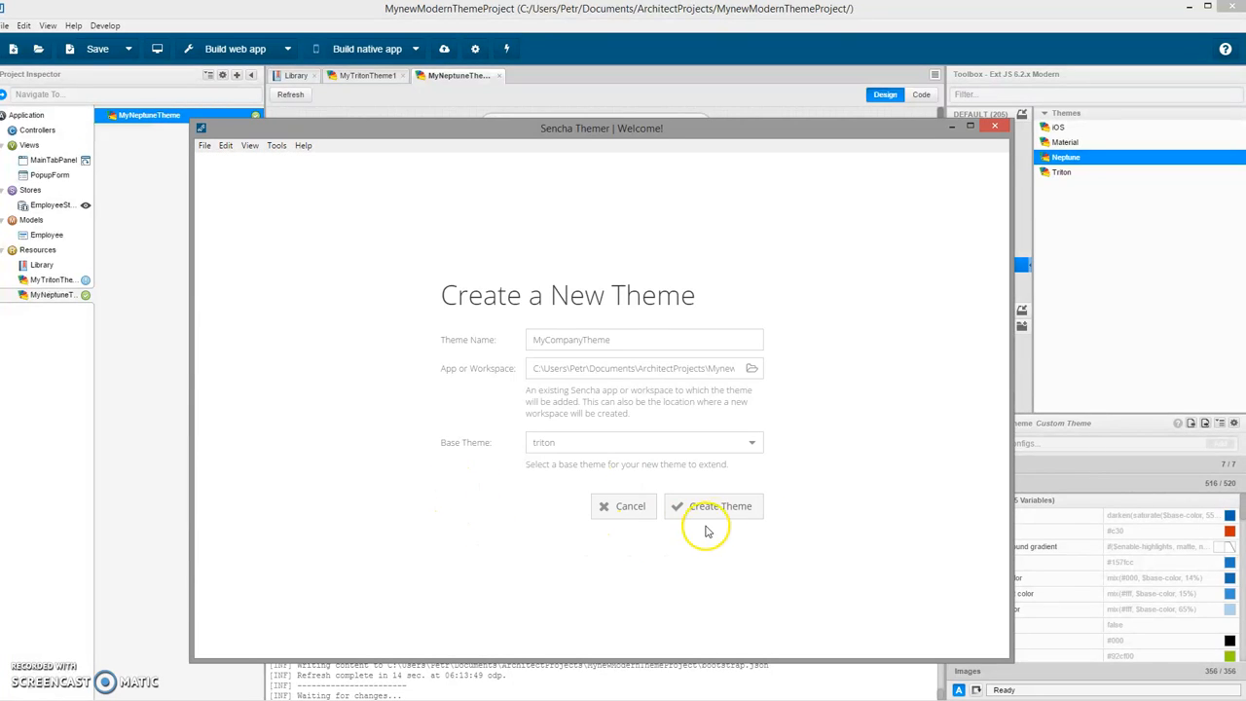
# Step: Create MyCompanyTheme and load its editor showing Theme Defaults for the modern toolkit
pyautogui.click(720, 506)
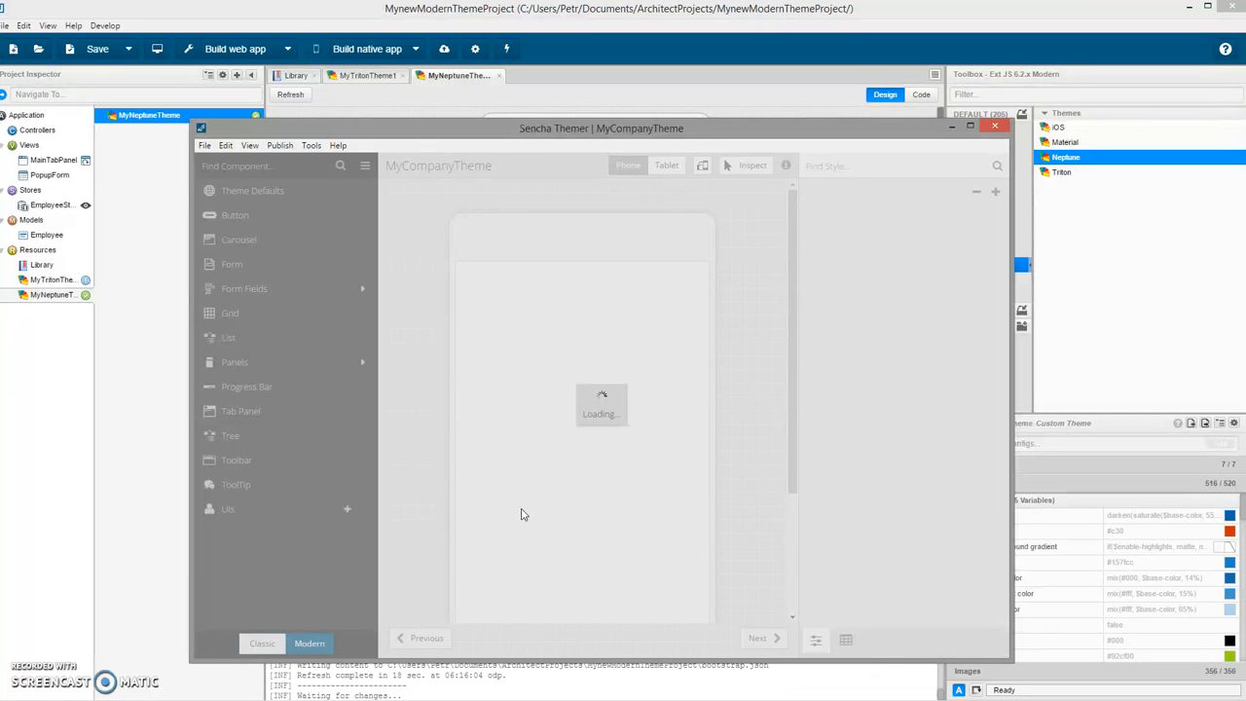
pyautogui.click(253, 191)
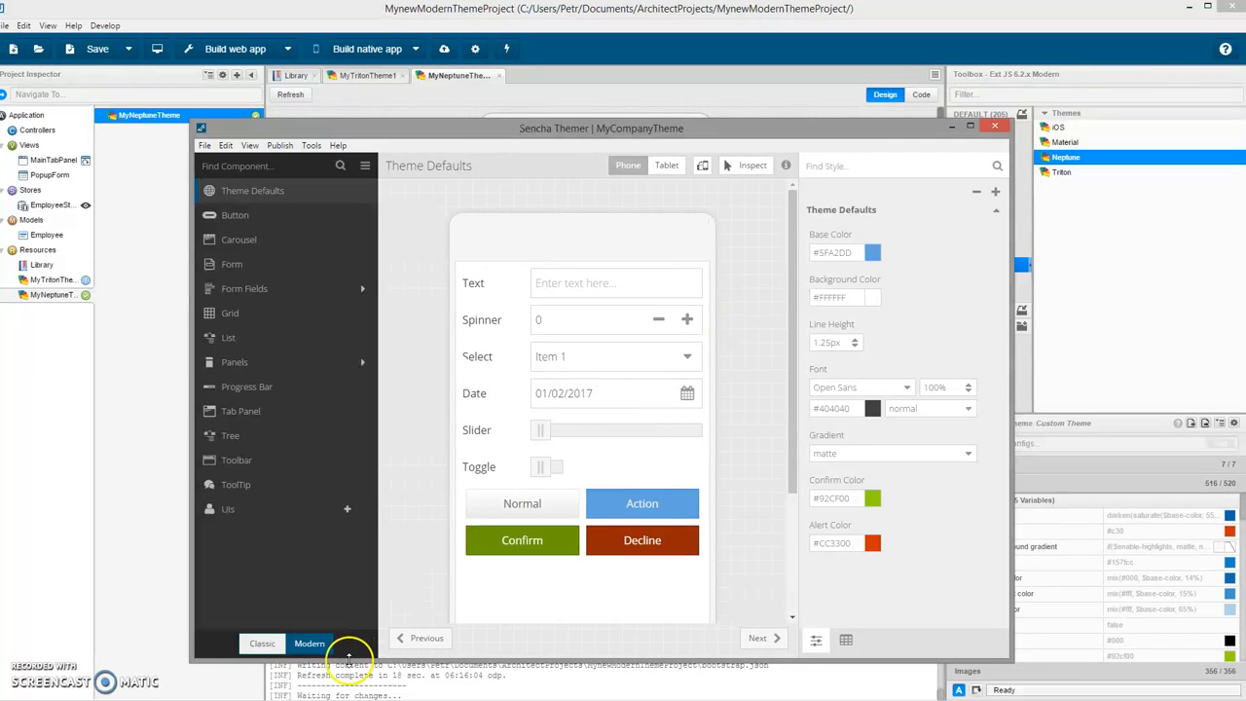
# Step: Set MyCompanyTheme's Base Color in Theme Defaults to teal #4DB6AC
pyautogui.click(310, 643)
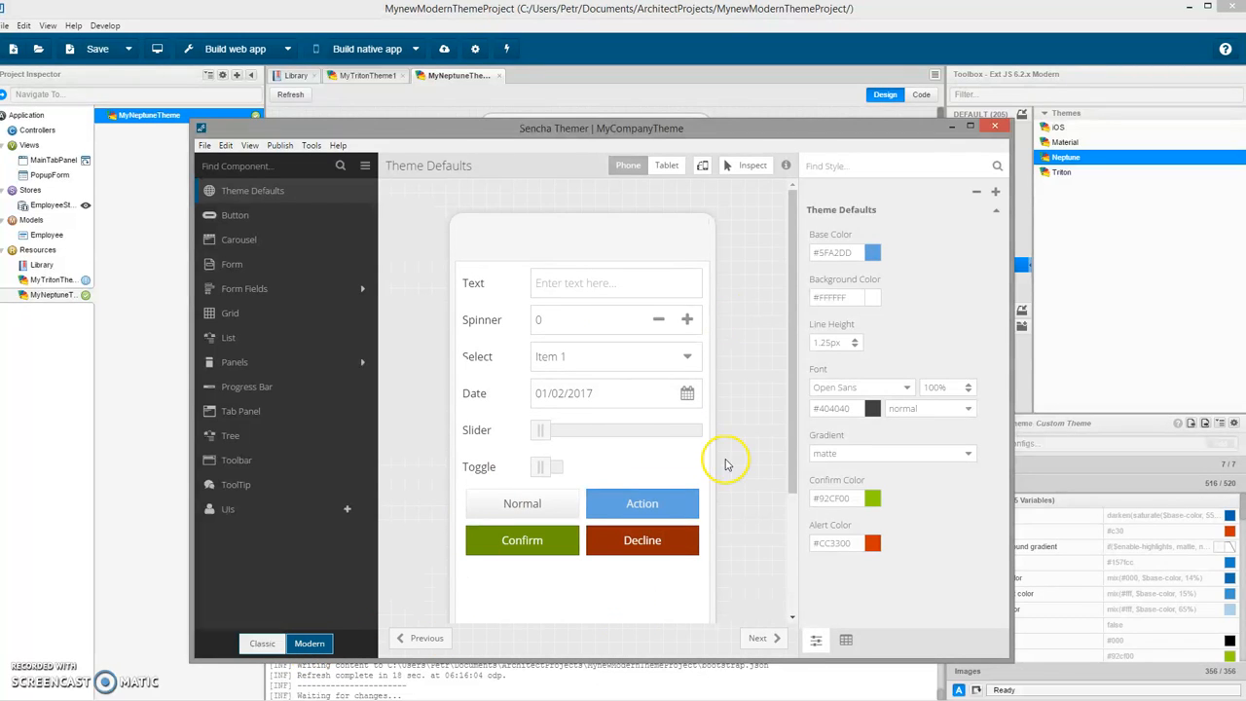
pyautogui.scroll(-3)
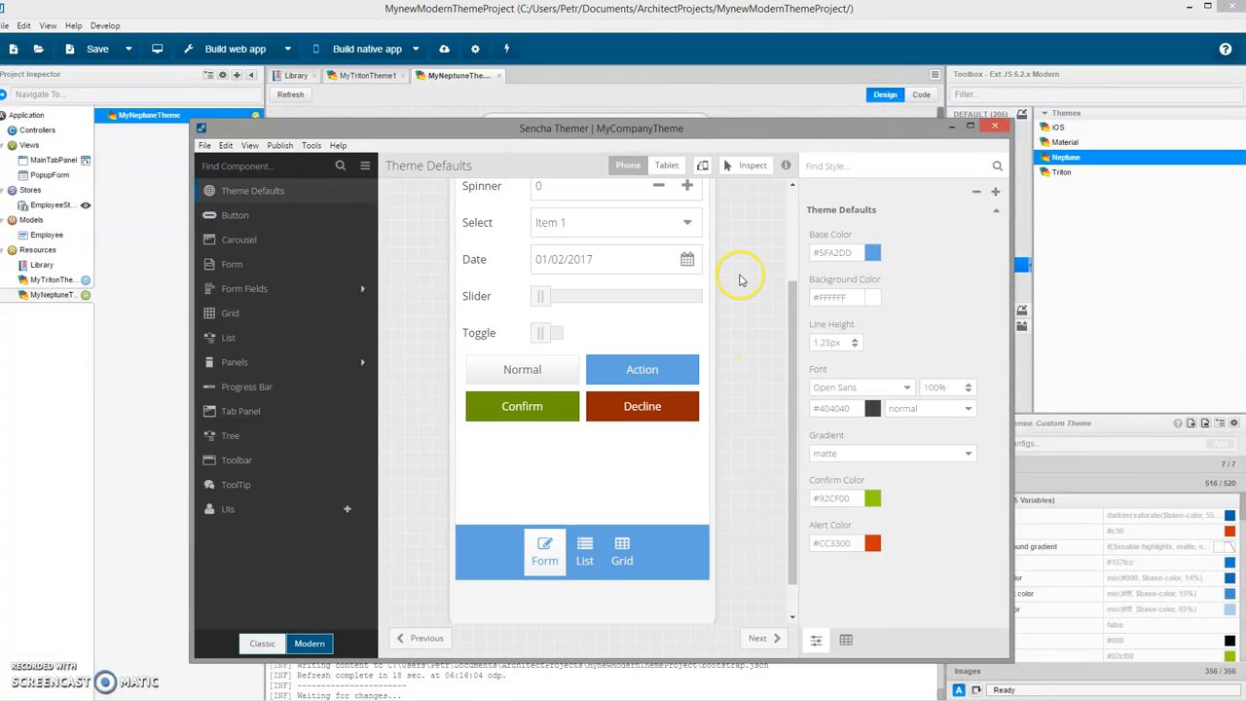
pyautogui.scroll(3)
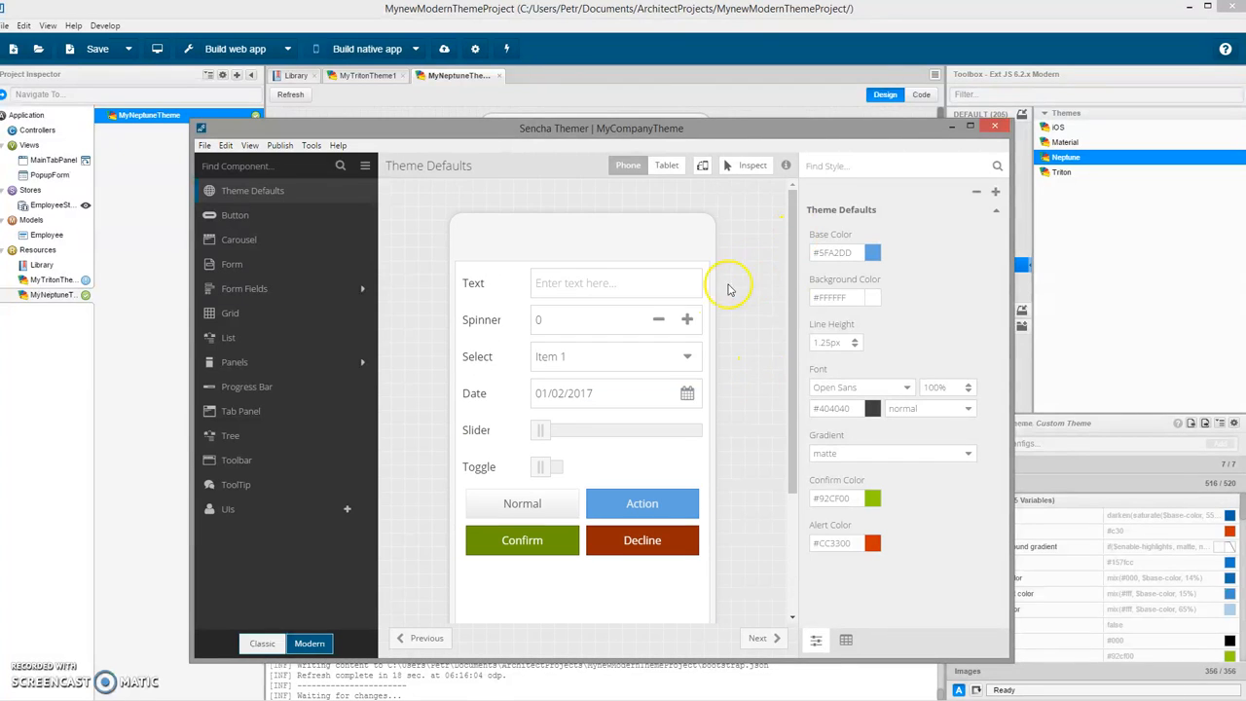
pyautogui.scroll(-3)
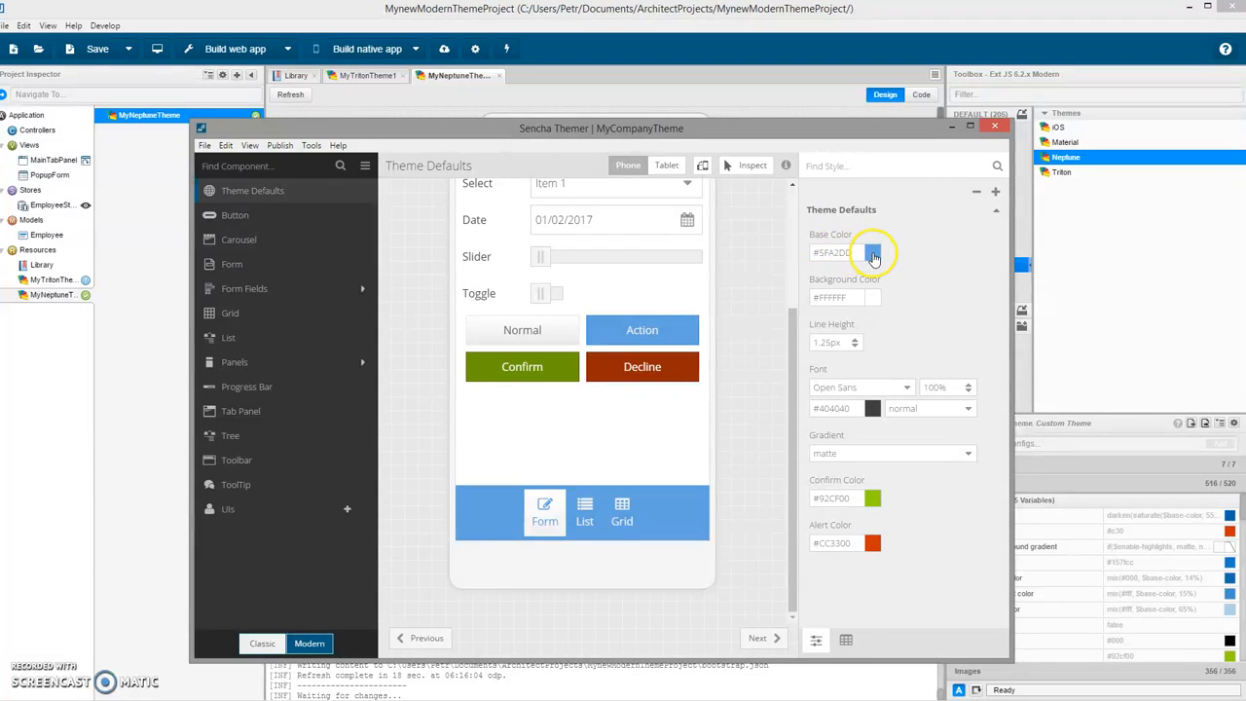
pyautogui.click(872, 253)
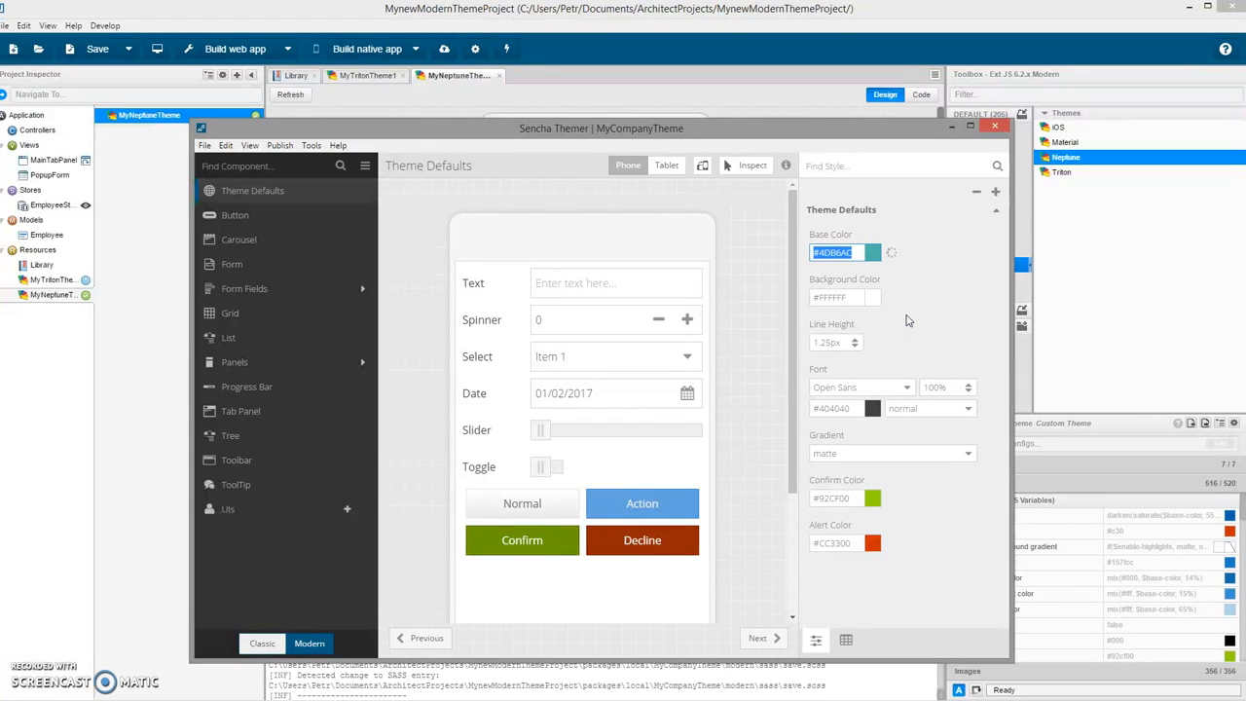
pyautogui.moveTo(756, 354)
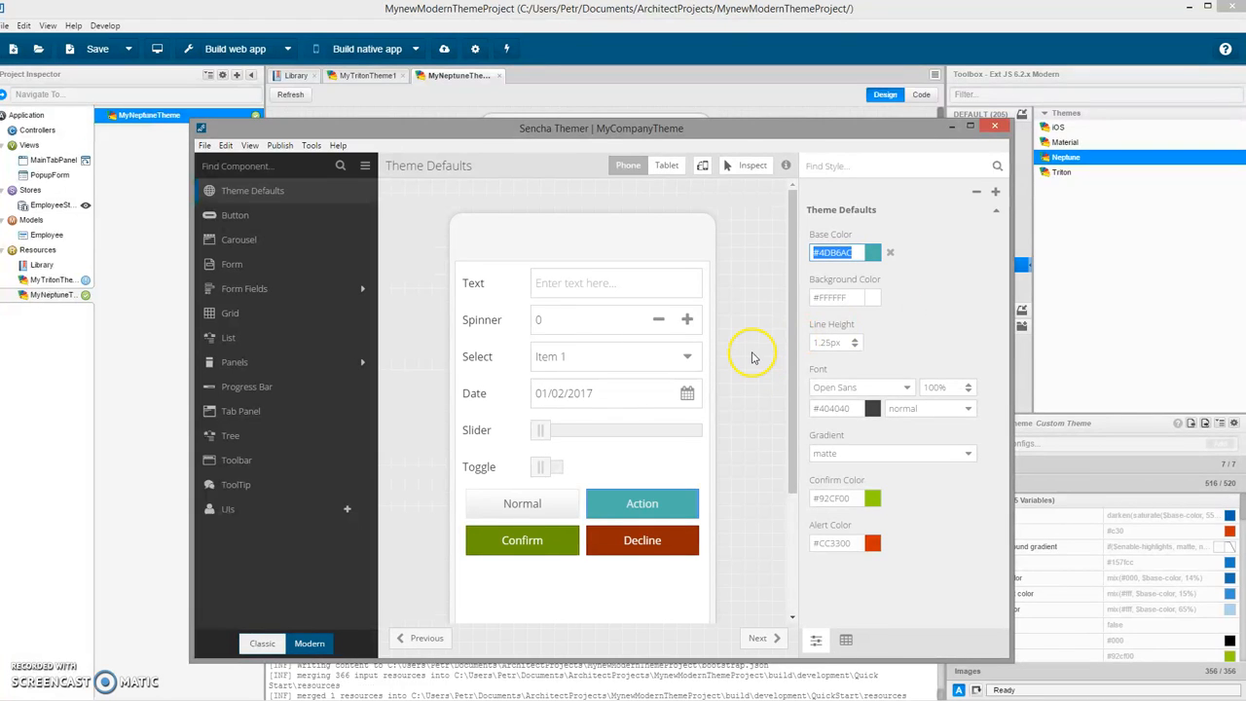
# Step: Lighten the theme's Background Color to a pale grey value
pyautogui.scroll(-3)
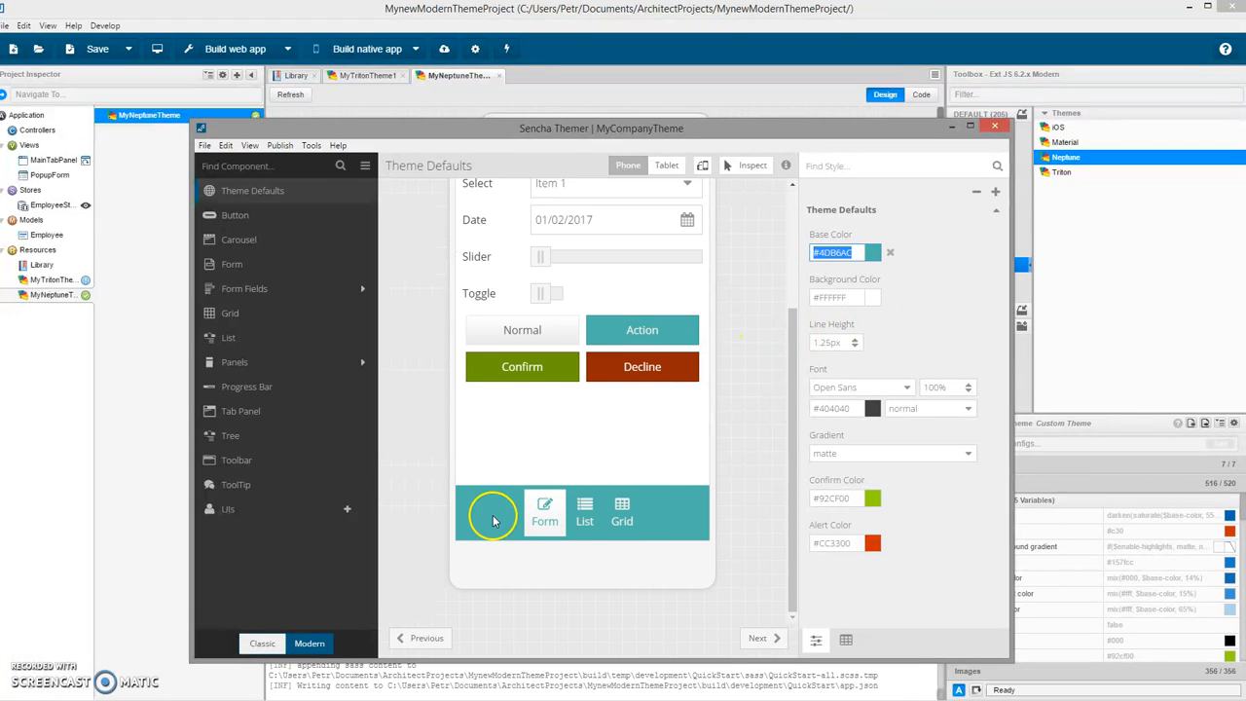
pyautogui.moveTo(601, 491)
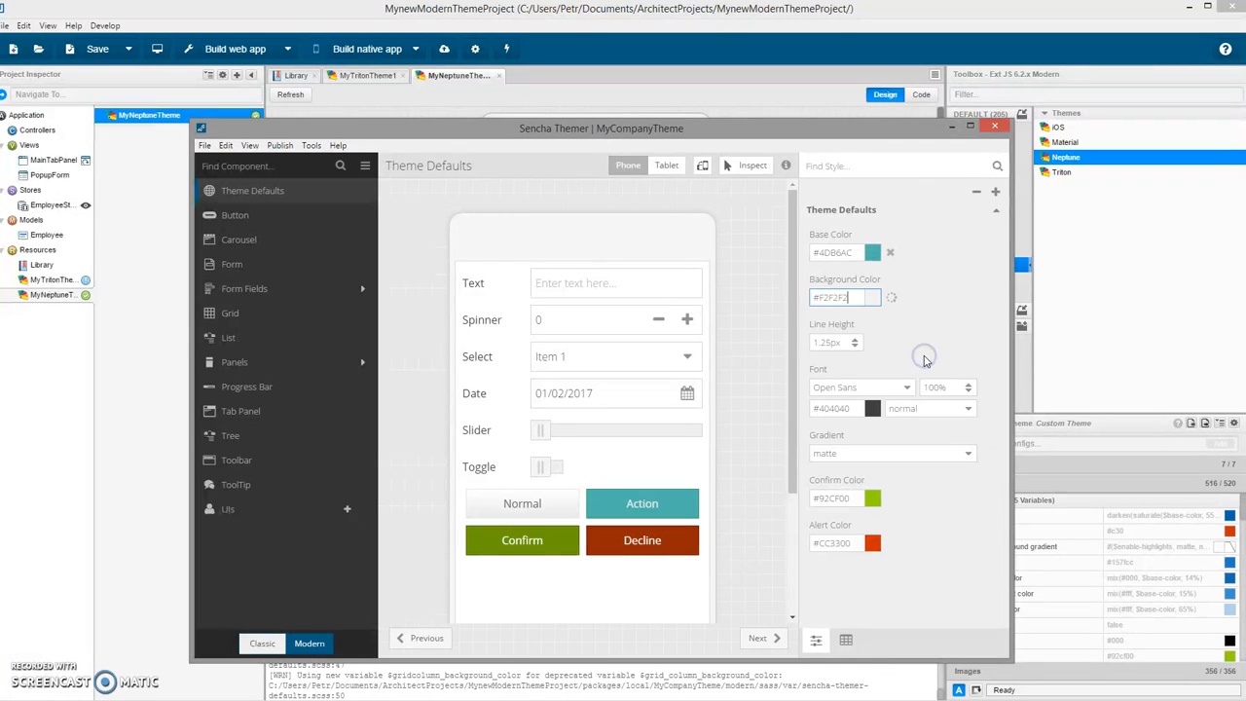
pyautogui.scroll(-3)
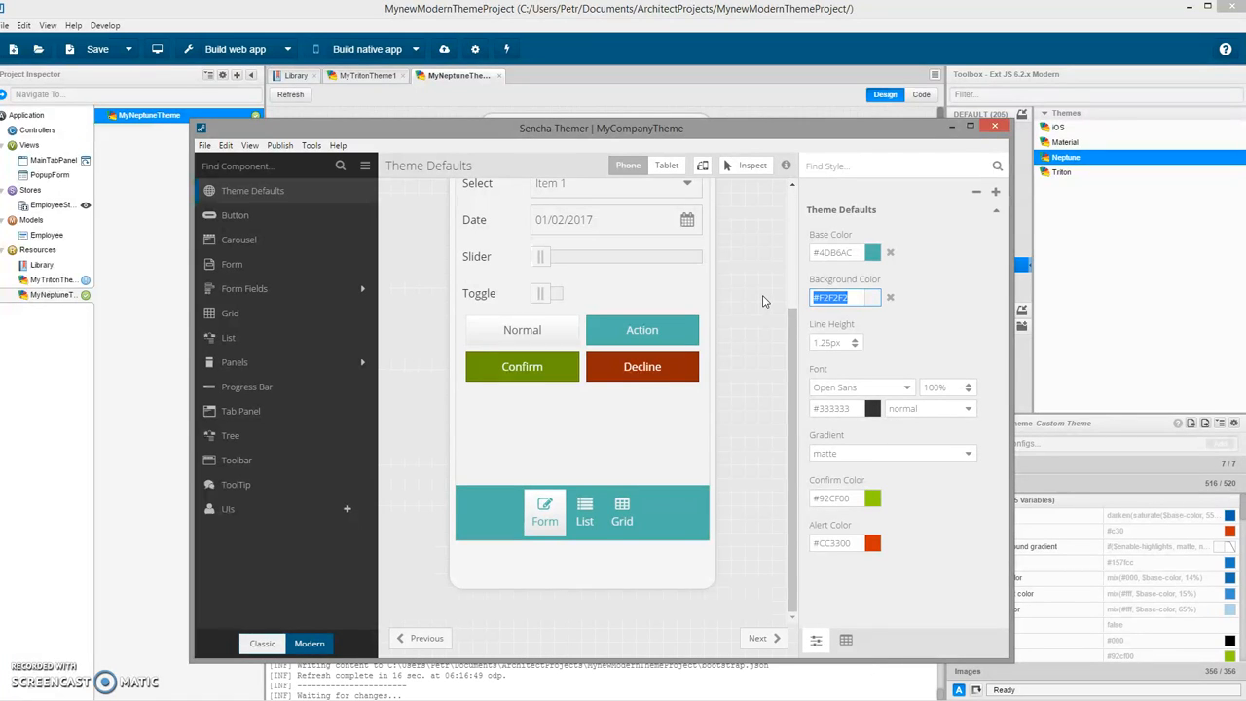
pyautogui.scroll(3)
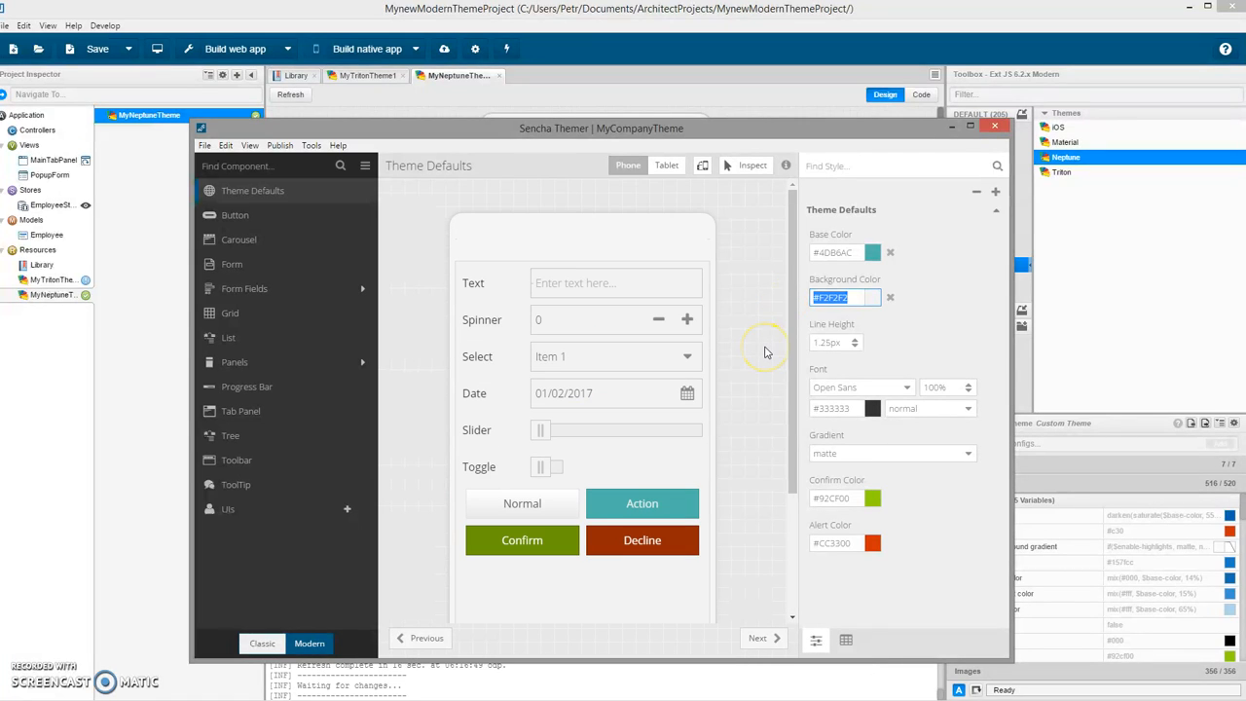
pyautogui.moveTo(763, 349)
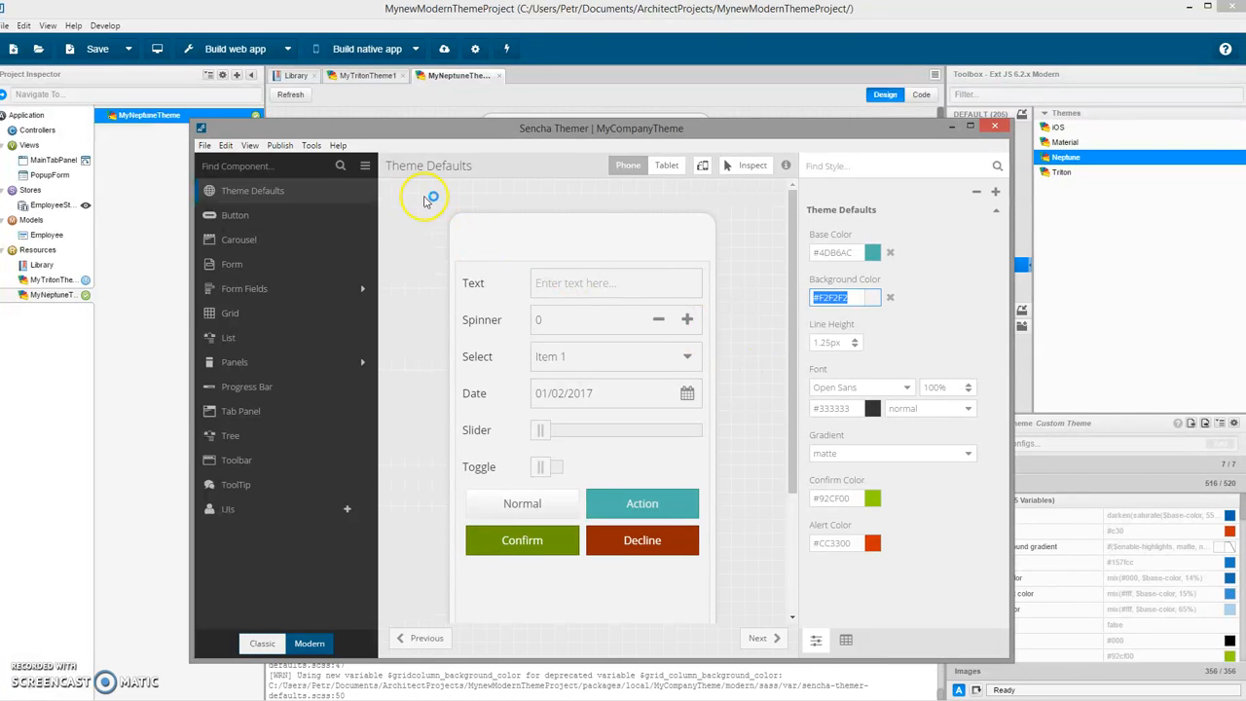
# Step: Use Publish > Apply Theme to Architect to send MyCompanyTheme across
pyautogui.click(280, 144)
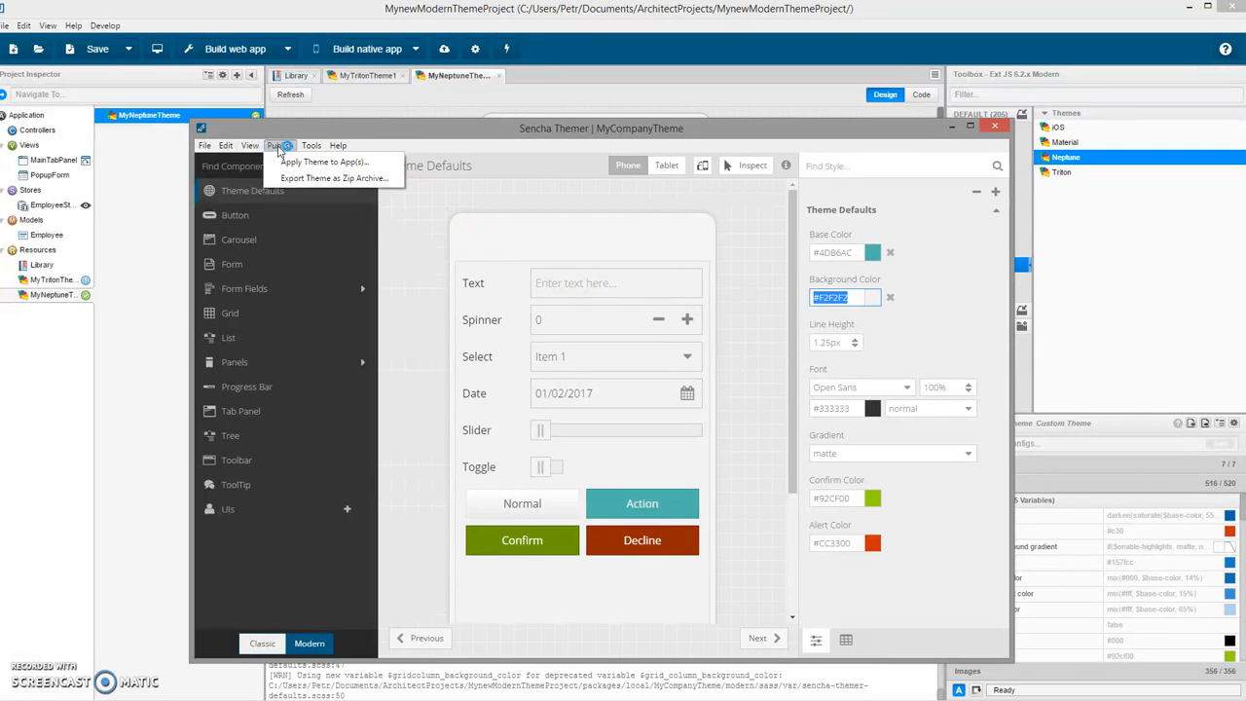
pyautogui.moveTo(323, 161)
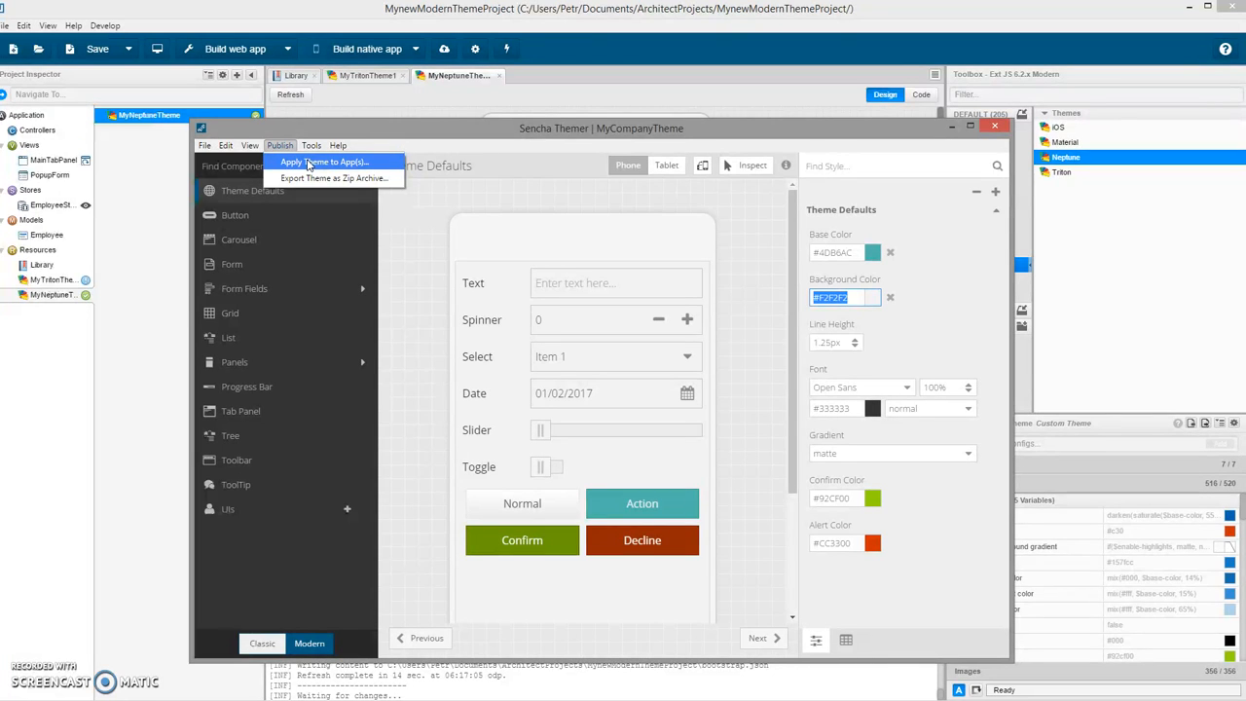
pyautogui.click(338, 144)
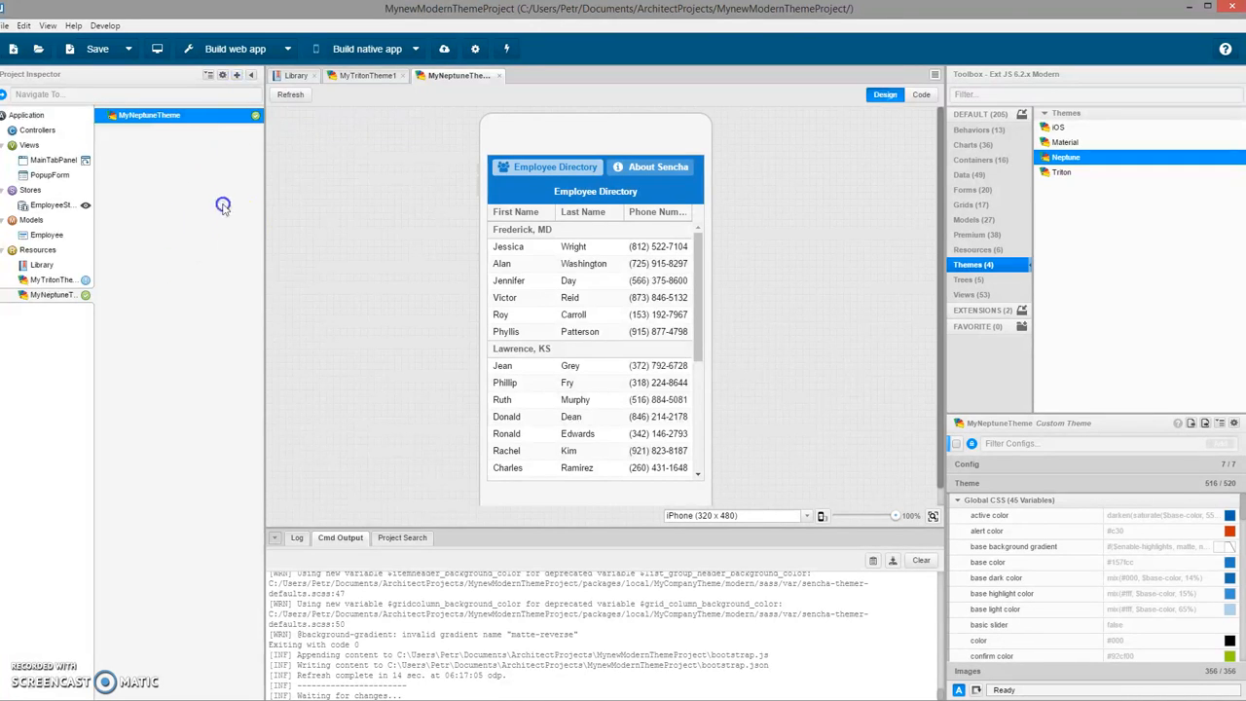
# Step: Add a Sencha Themer Resource to the project and browse for its theme folder
pyautogui.click(237, 74)
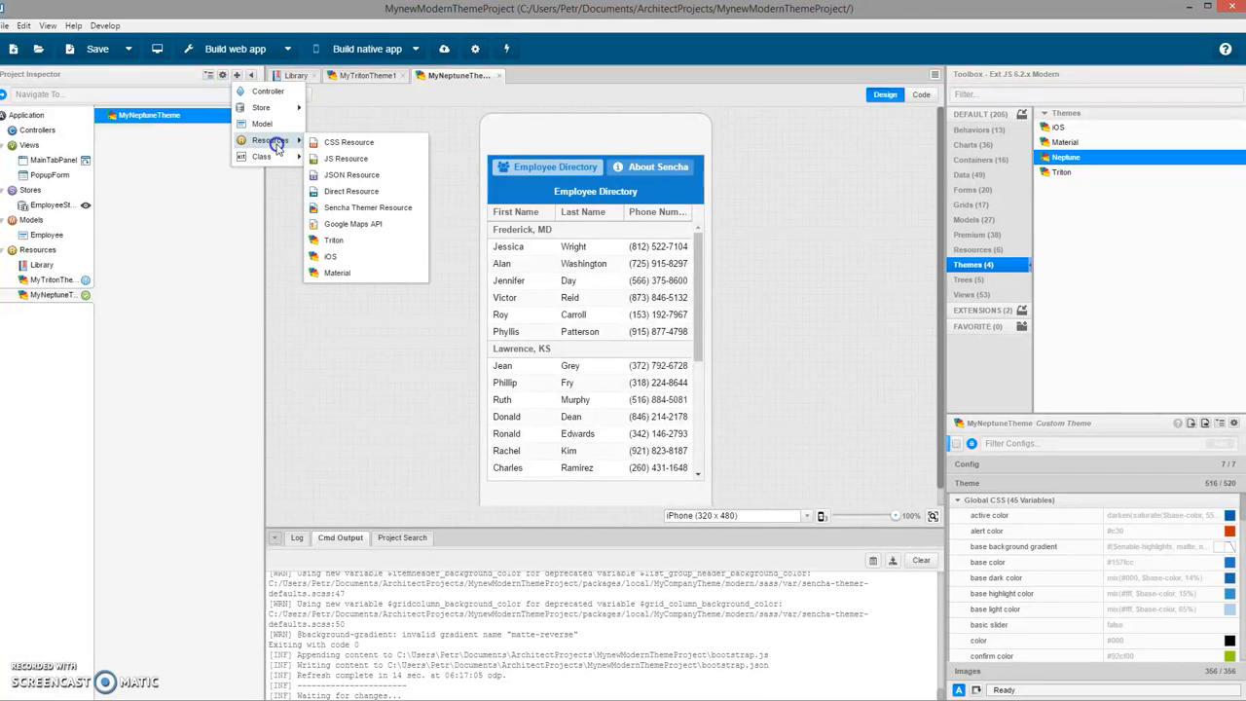
pyautogui.click(368, 206)
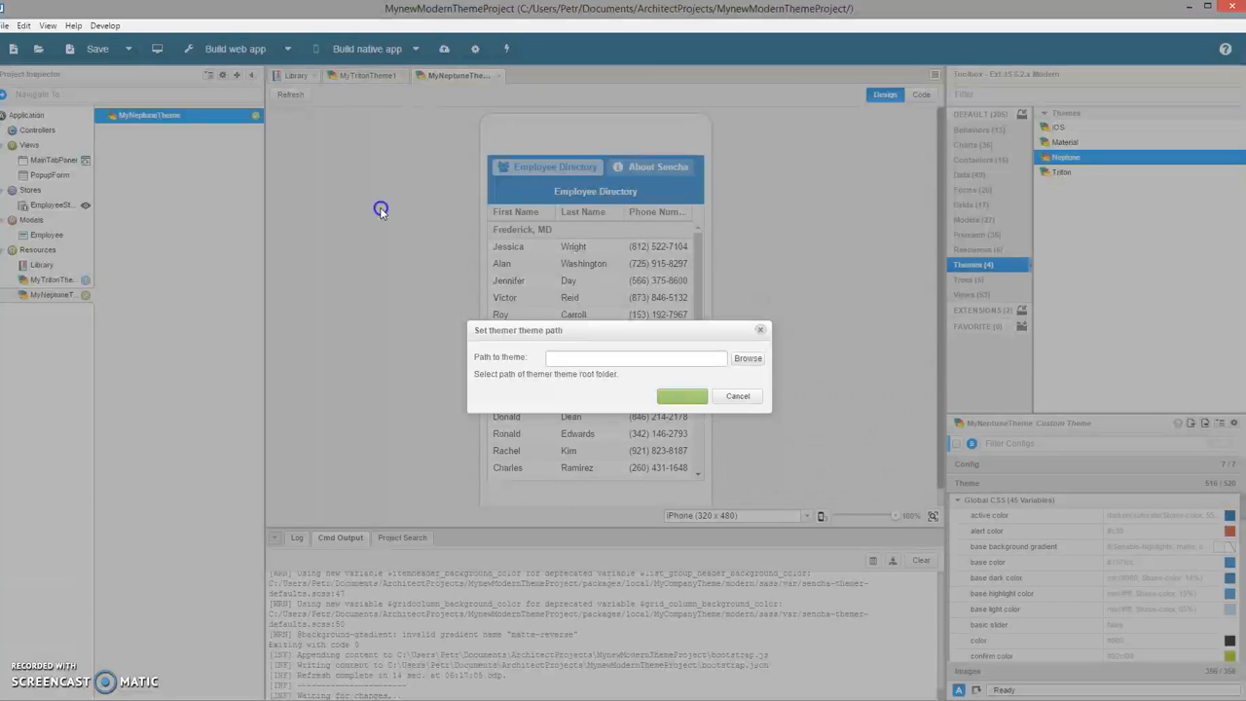
pyautogui.click(634, 359)
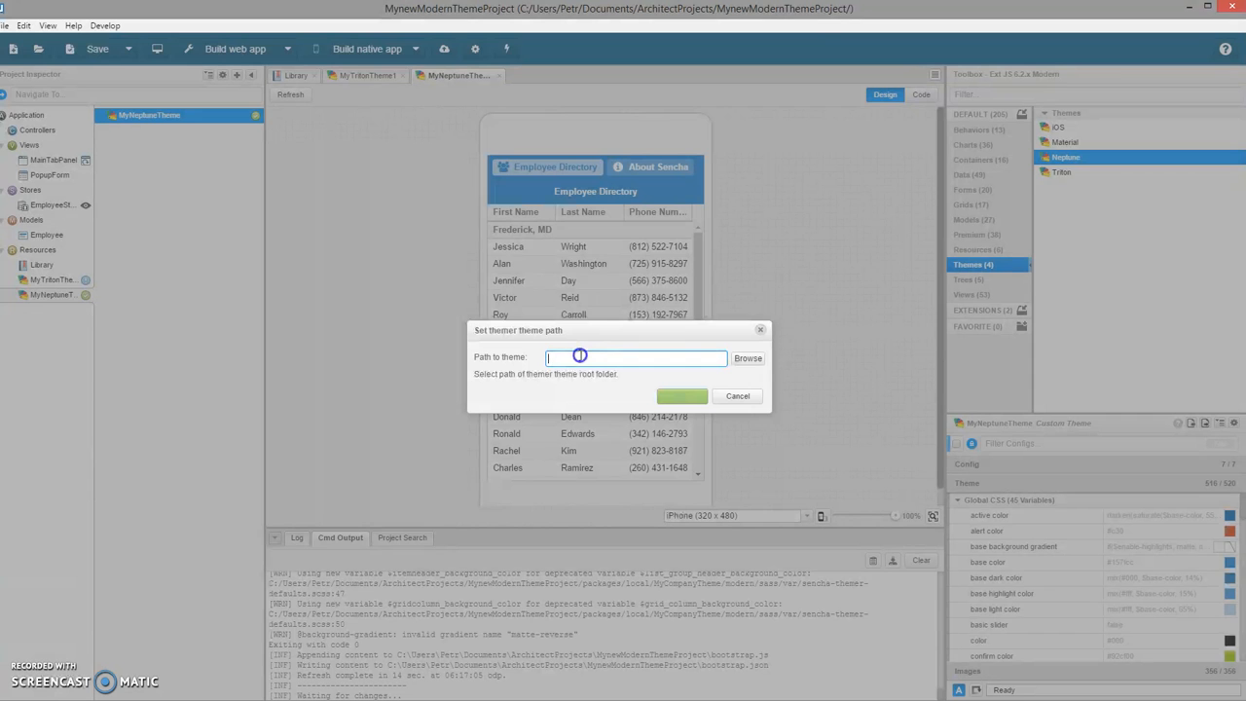
pyautogui.click(748, 359)
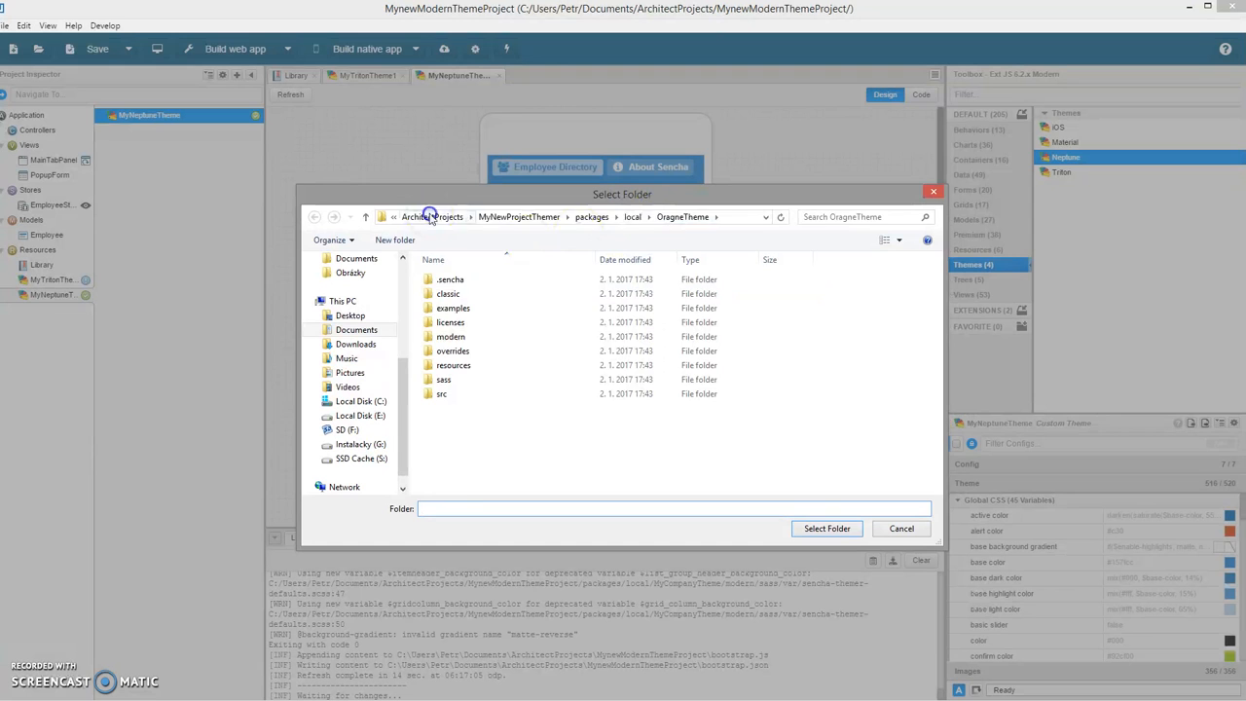
# Step: Select packages/local/MyCompanyTheme as the theme folder and confirm the path
pyautogui.click(432, 217)
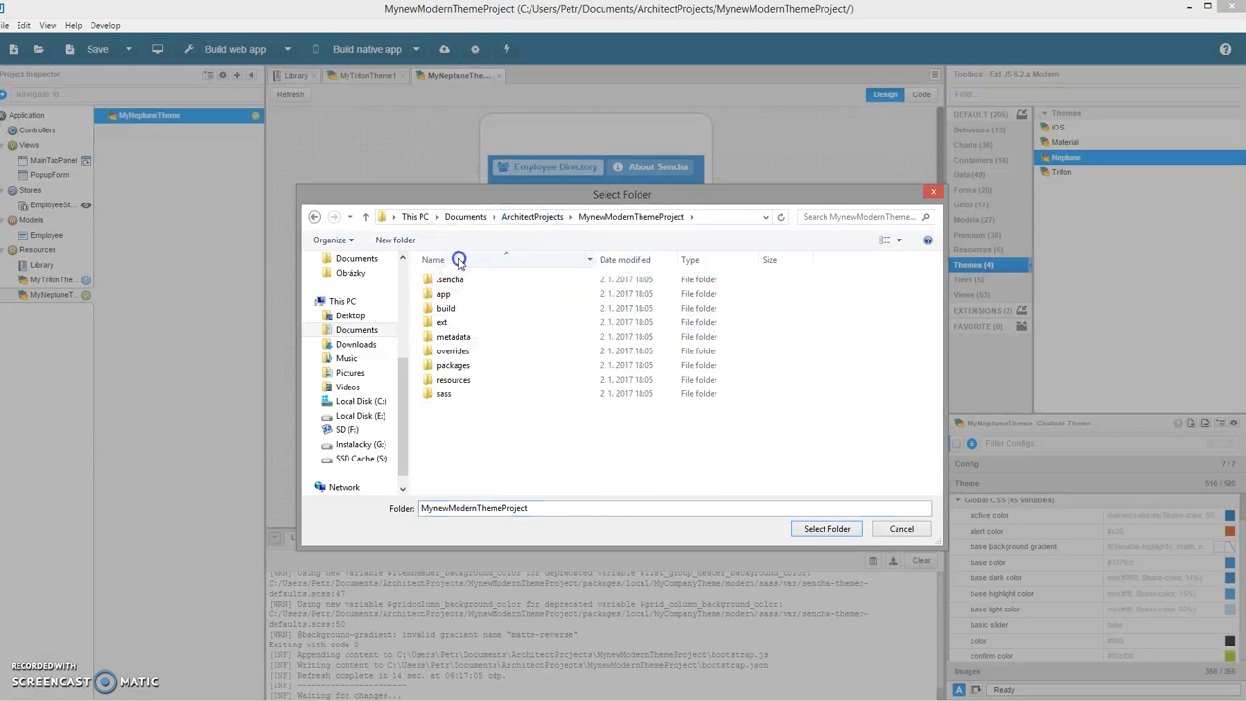
pyautogui.doubleClick(451, 366)
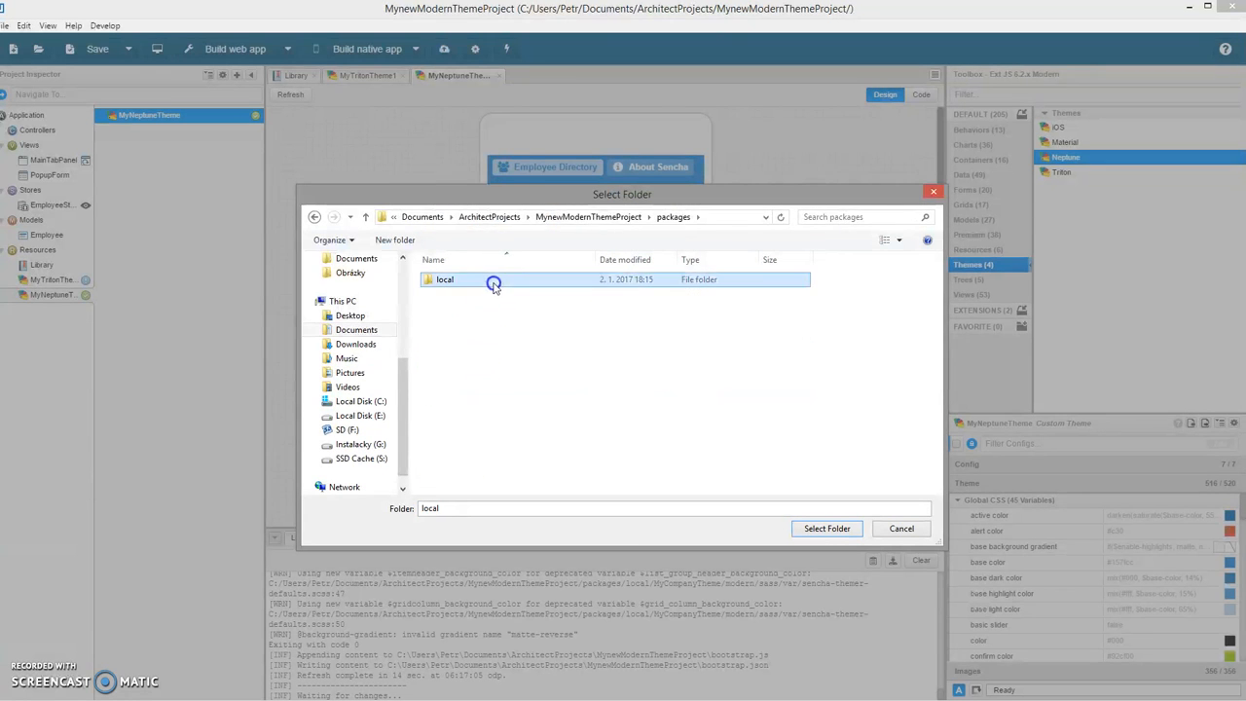
pyautogui.doubleClick(444, 280)
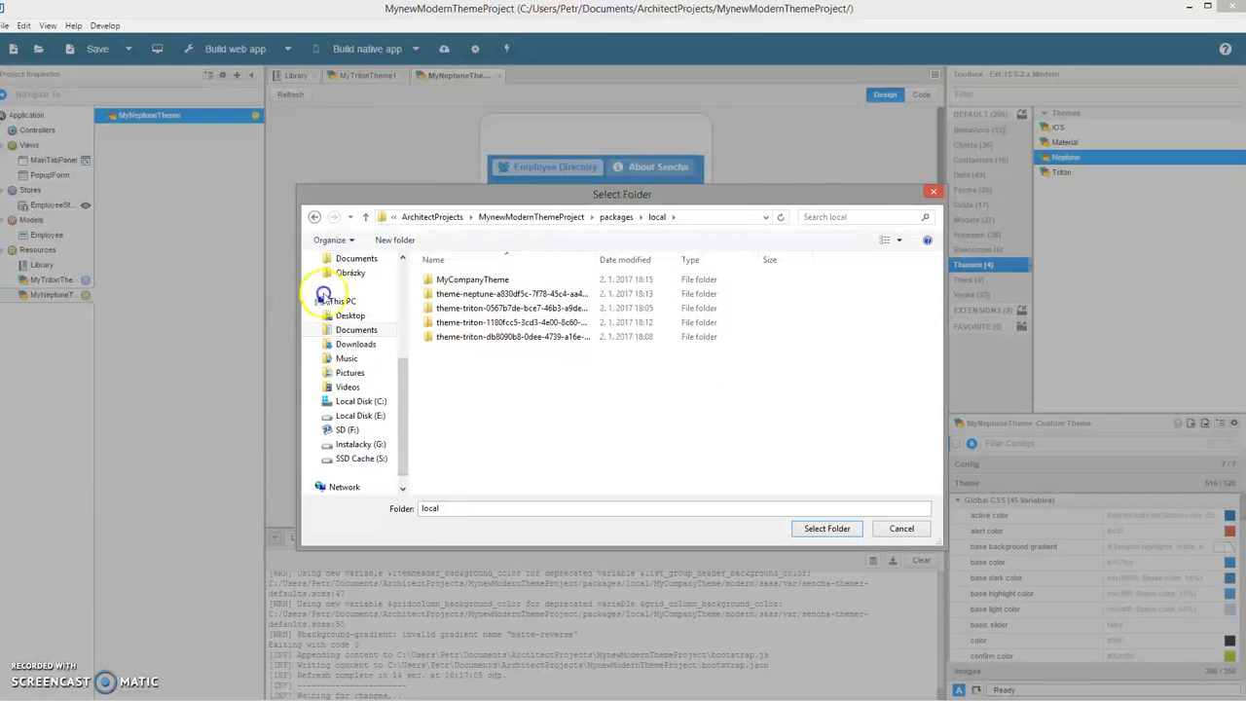
pyautogui.click(471, 280)
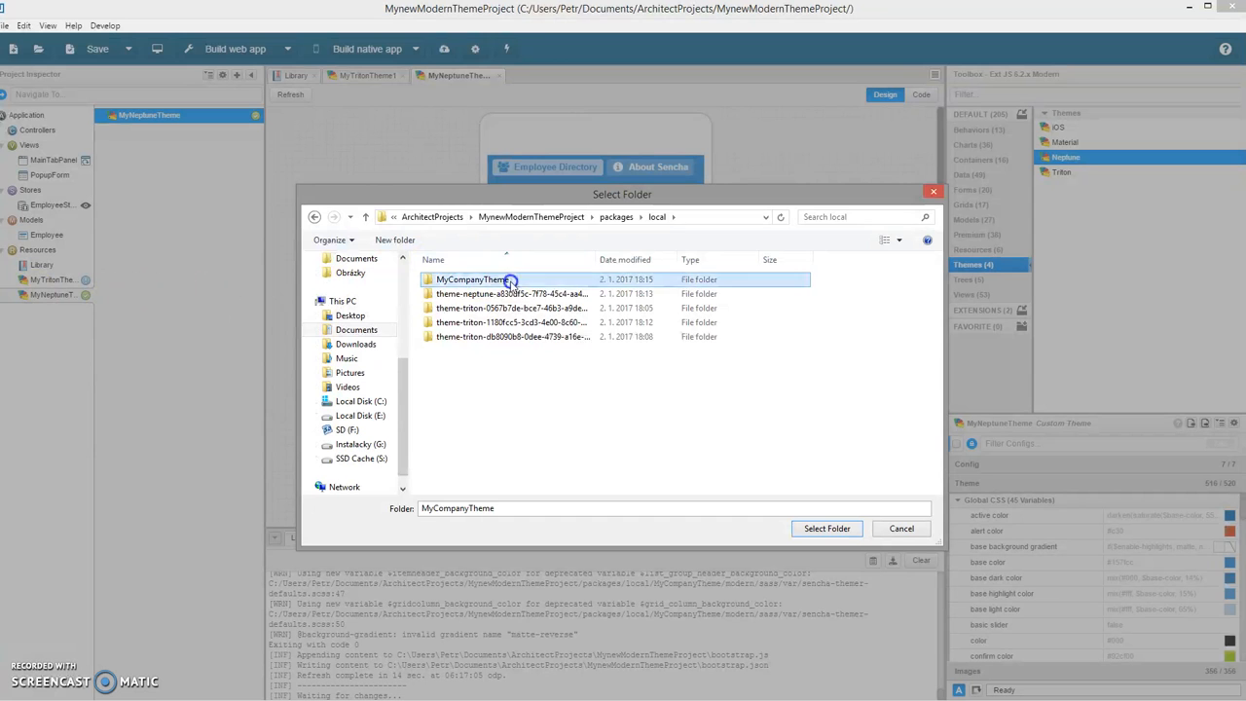
pyautogui.click(826, 528)
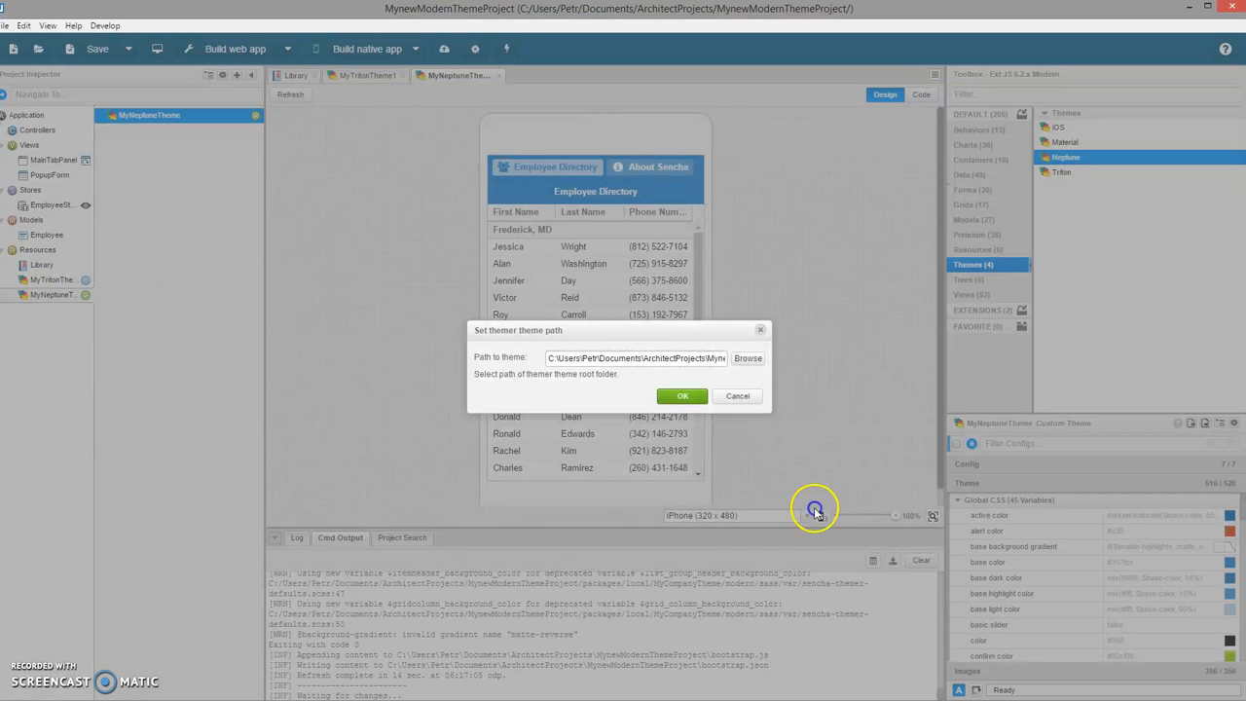
pyautogui.click(681, 395)
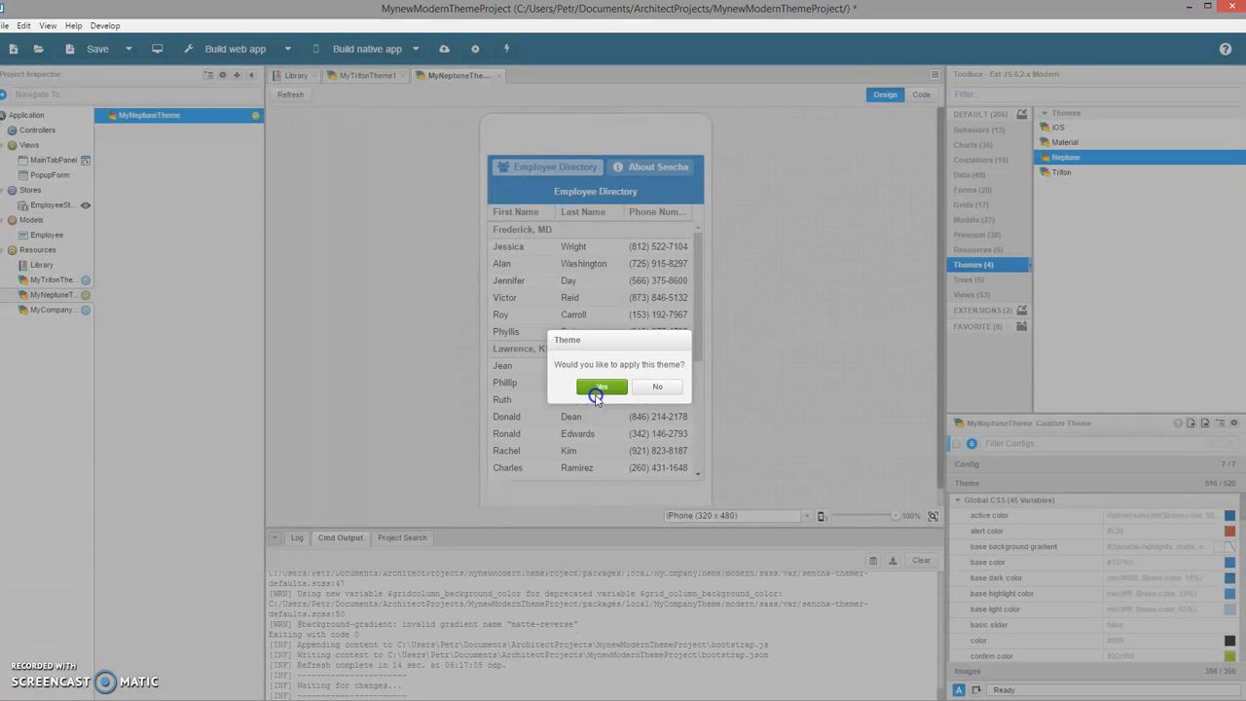
# Step: Apply MyCompanyTheme so the Employee Directory design turns teal
pyautogui.click(602, 385)
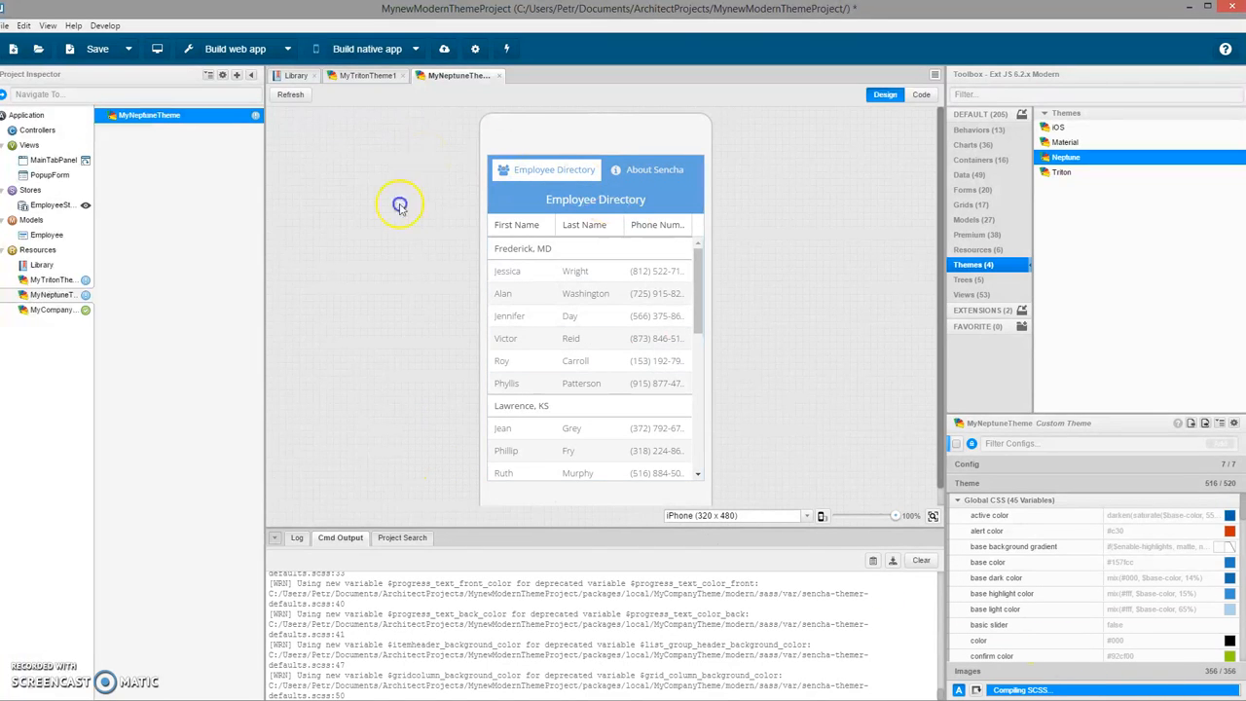
pyautogui.moveTo(171, 315)
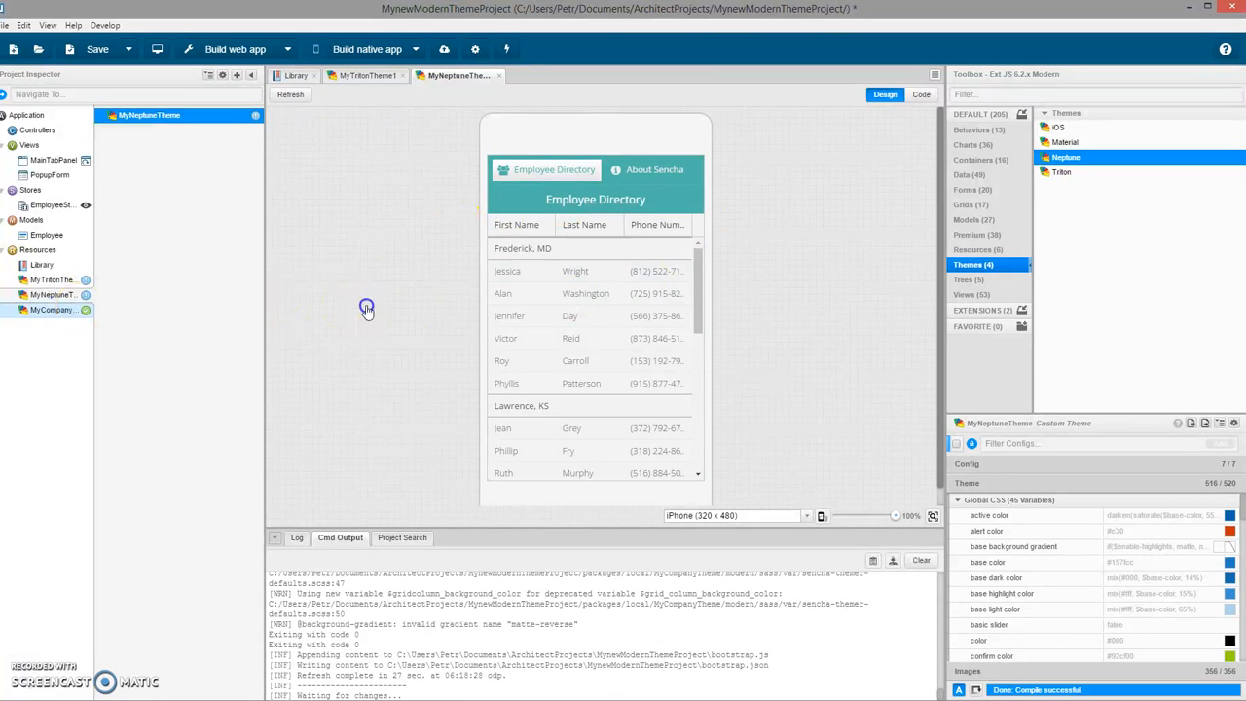
pyautogui.click(50, 309)
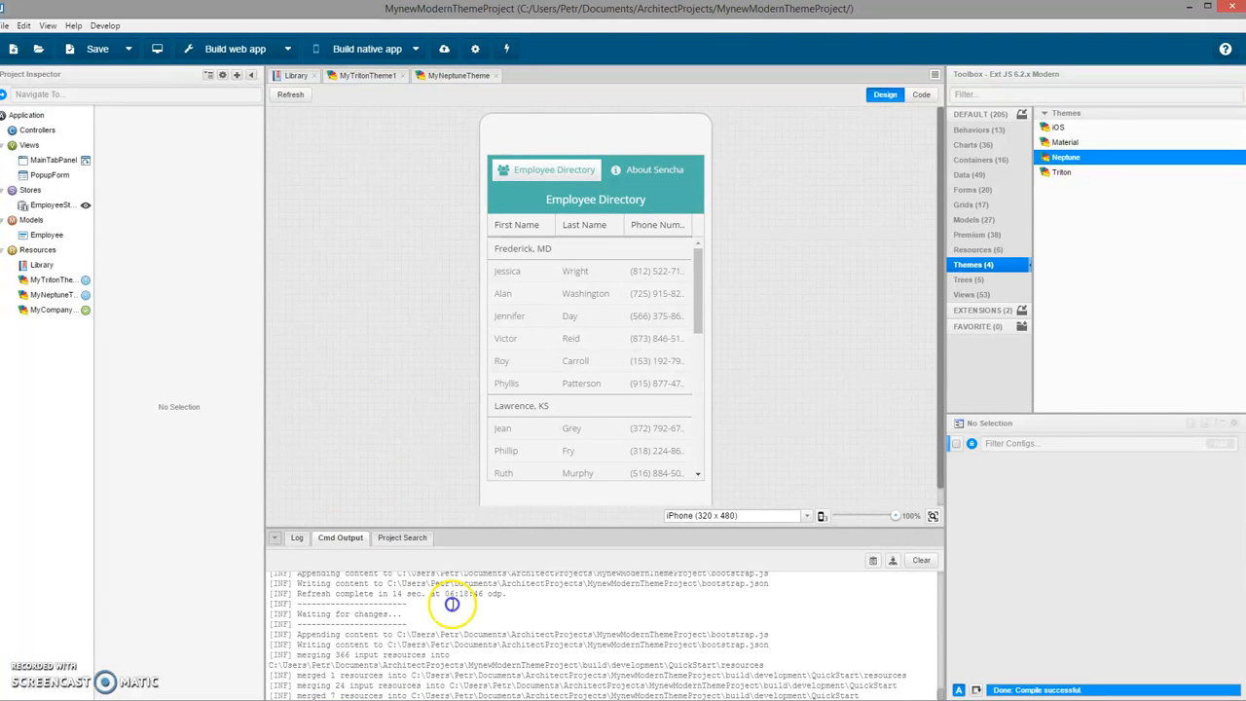
pyautogui.scroll(-3)
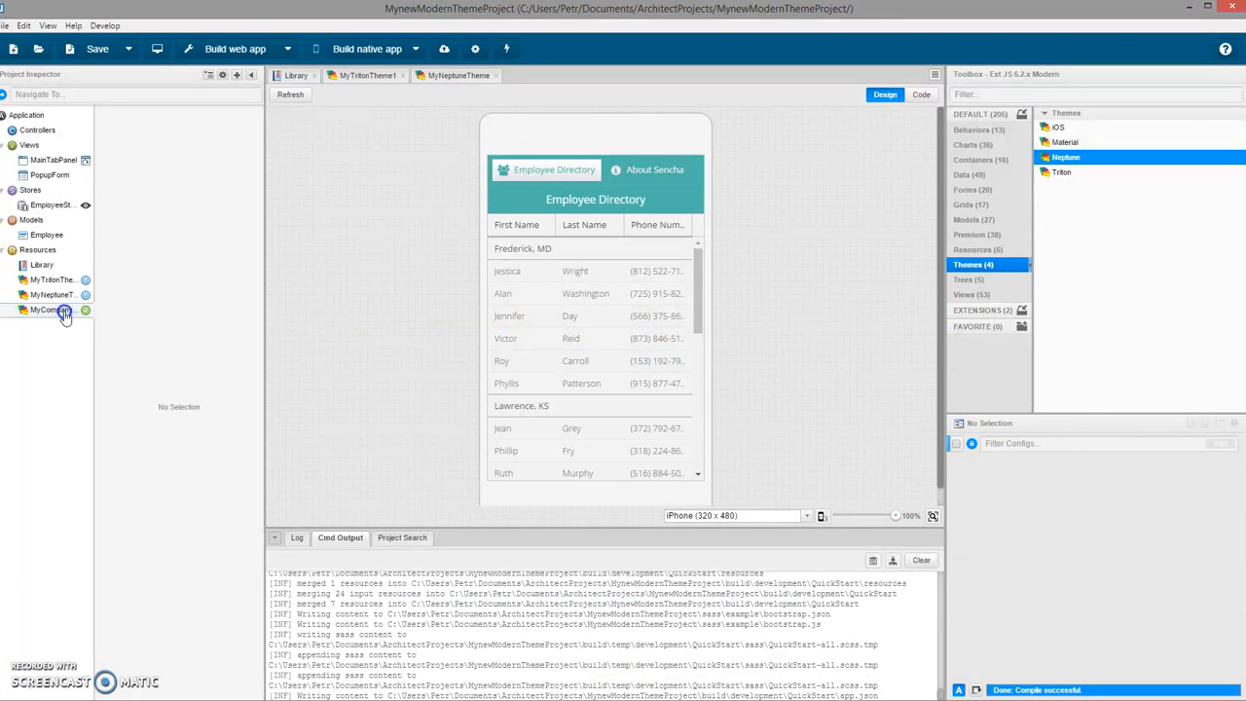
# Step: Select MyCompanyTheme under Resources and view its Custom Theme config and code
pyautogui.click(51, 309)
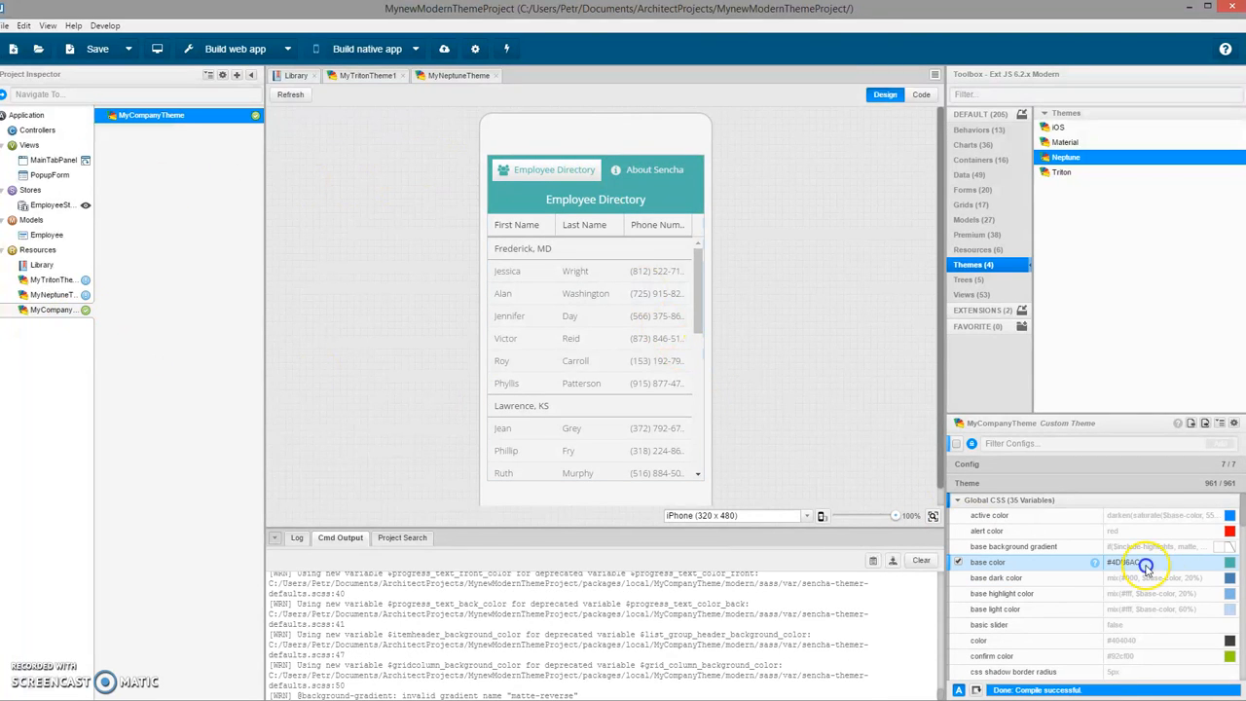
pyautogui.click(1129, 562)
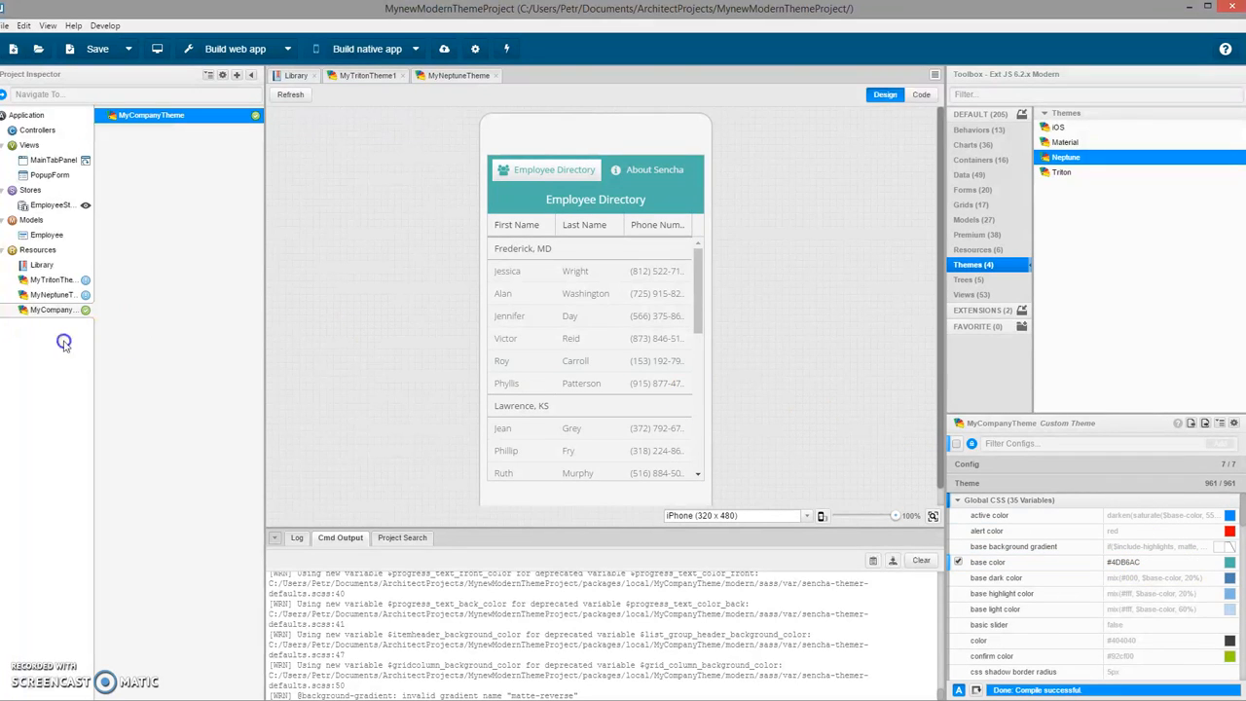
pyautogui.click(919, 94)
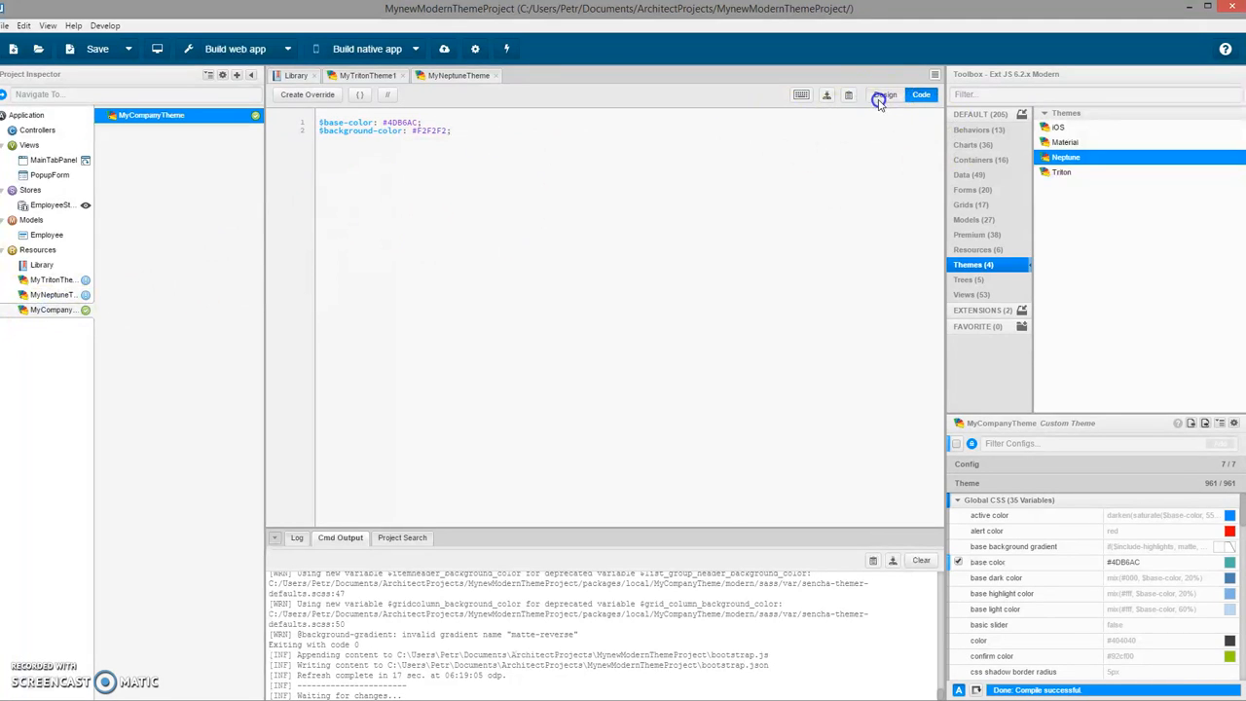
# Step: Preview the teal Employee Directory app in Chrome
pyautogui.click(884, 93)
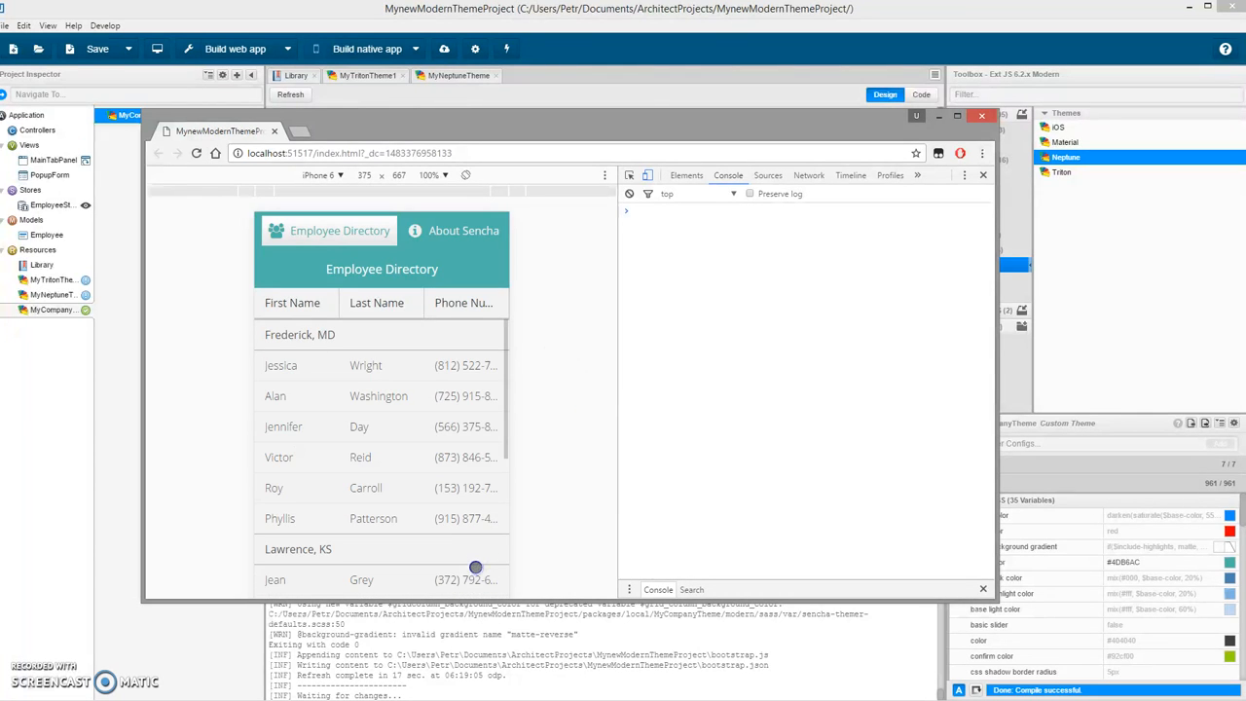
pyautogui.scroll(-3)
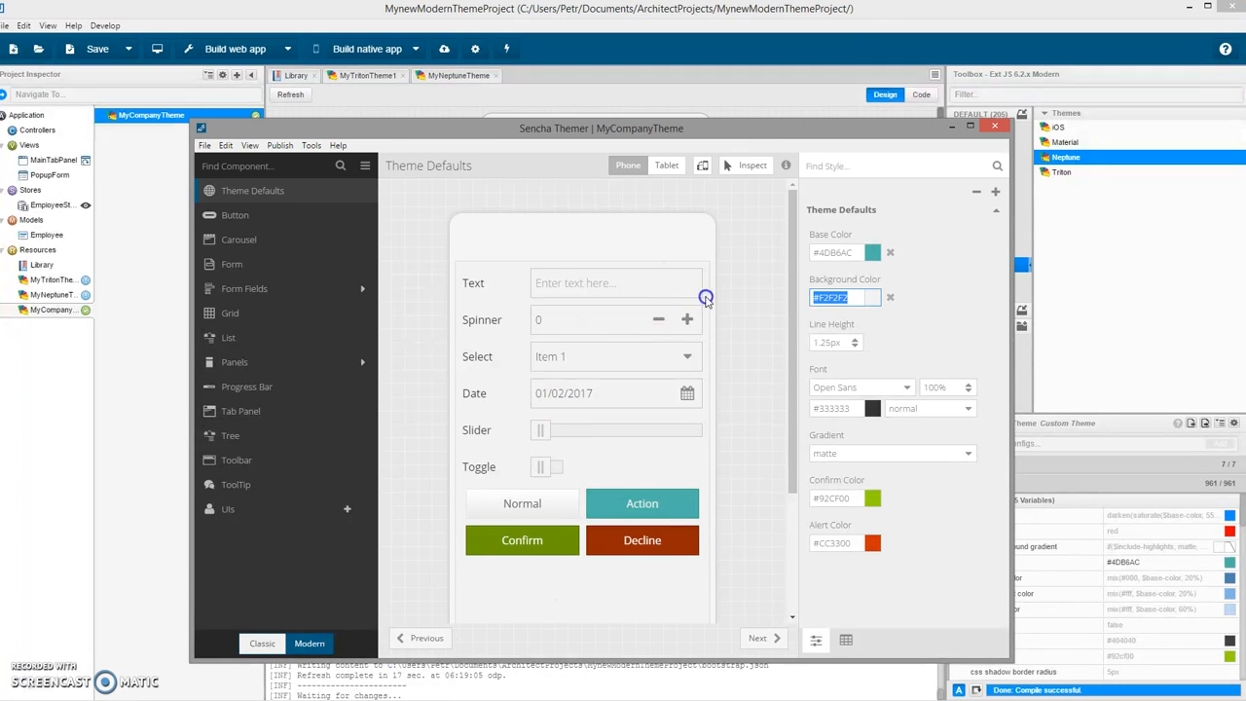
# Step: Replace MyCompanyTheme's Base Color value in Themer with a blue hex value
pyautogui.click(873, 253)
pyautogui.write('#29B6F6')
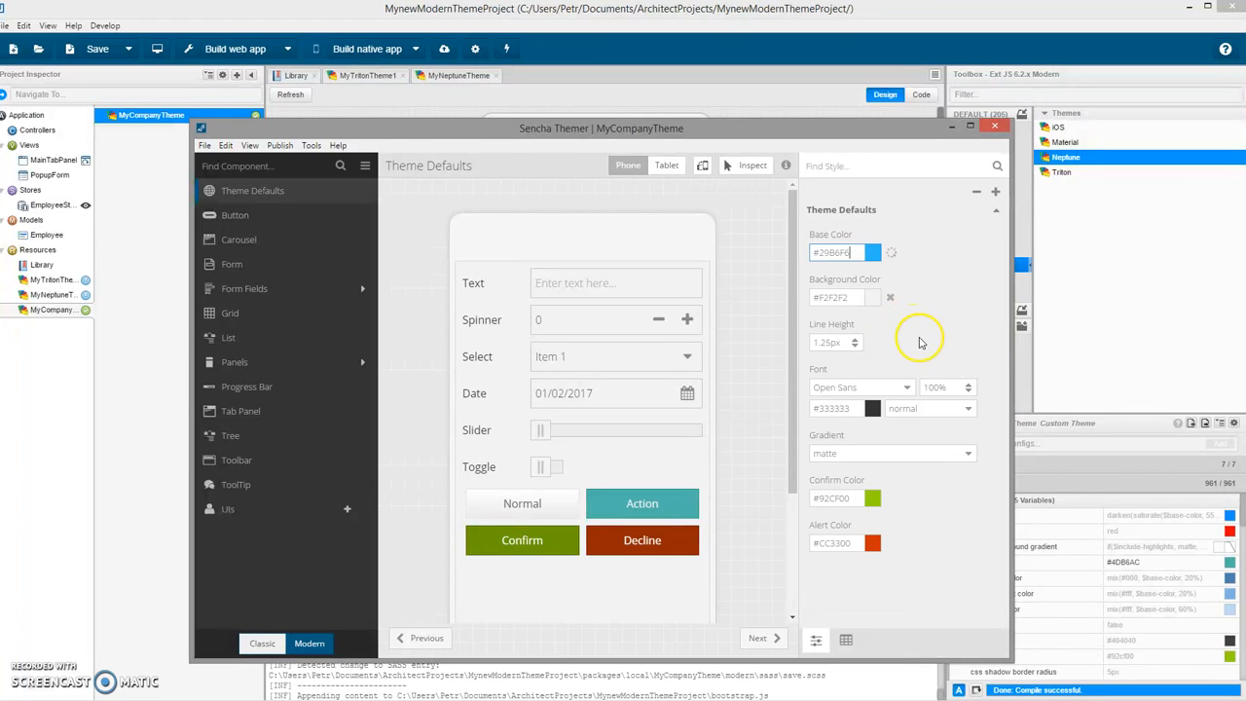
pyautogui.tripleClick(845, 253)
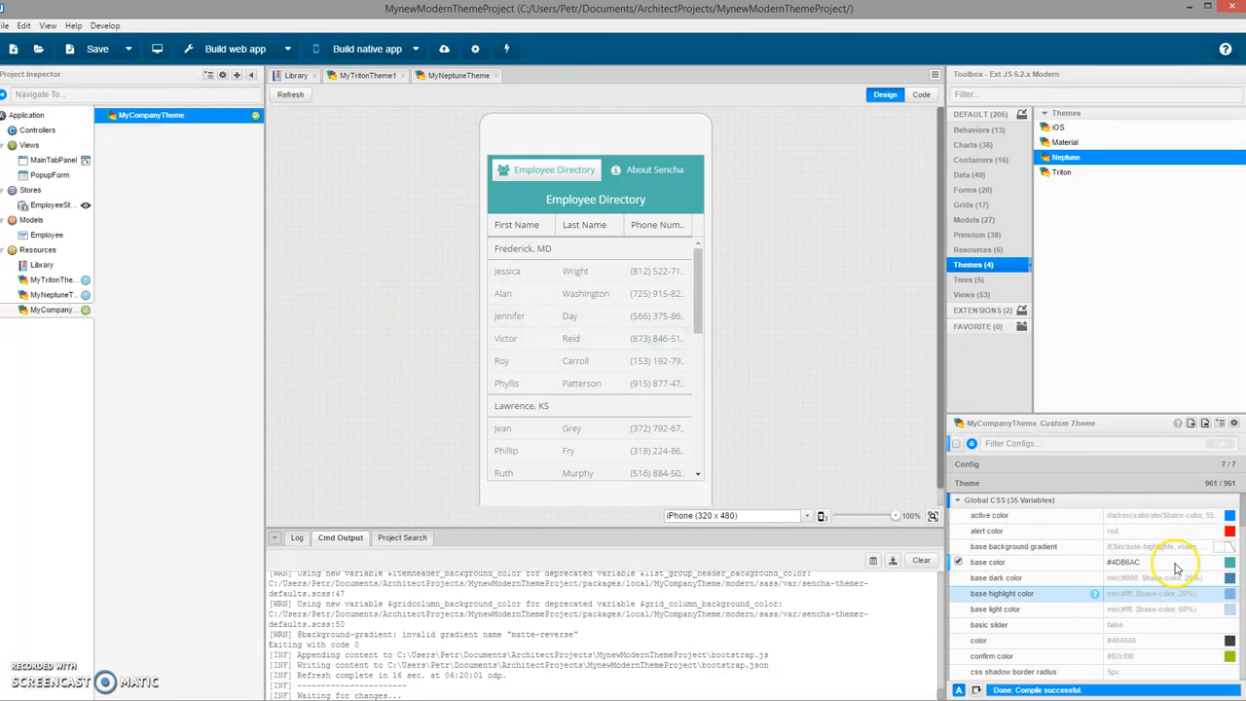
pyautogui.moveTo(339, 346)
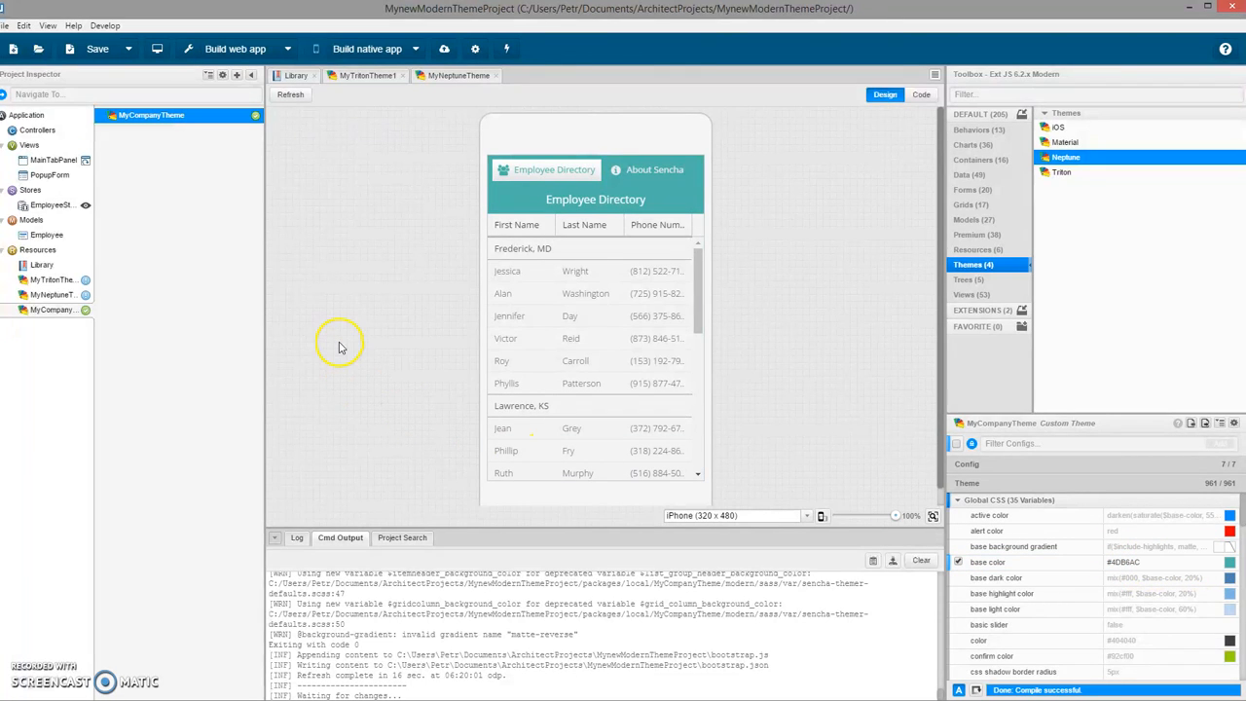
pyautogui.moveTo(140, 368)
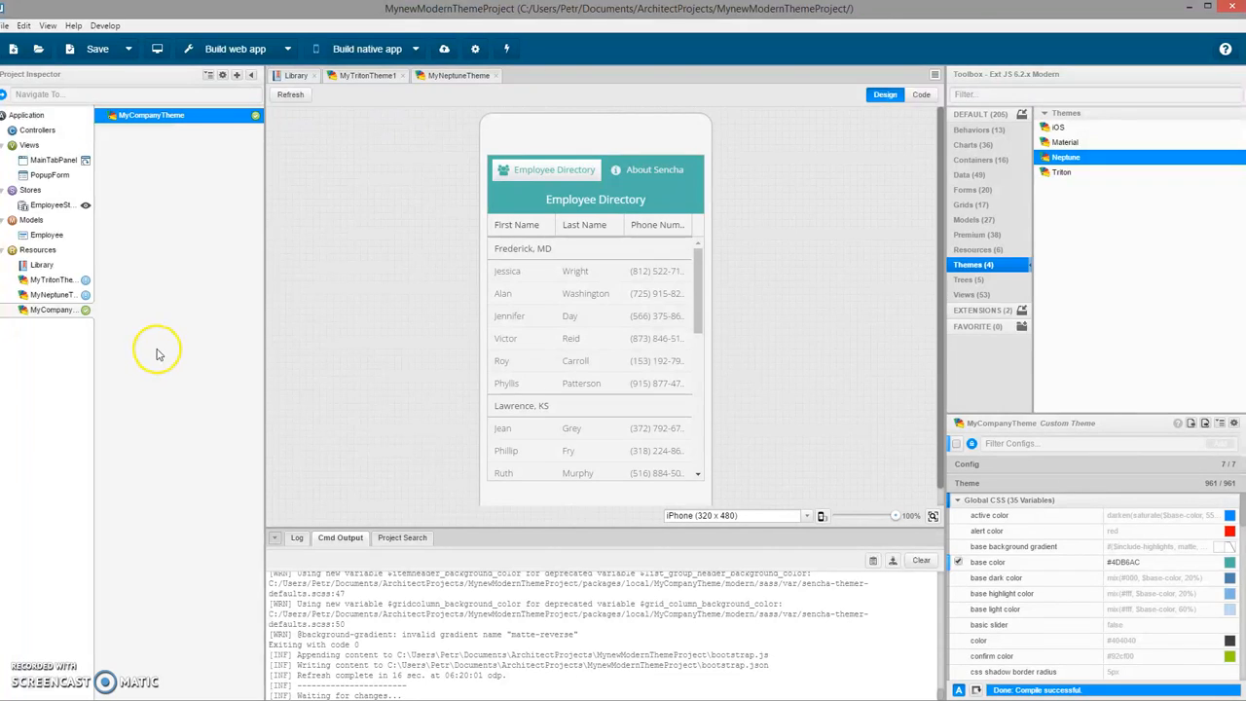
pyautogui.moveTo(187, 339)
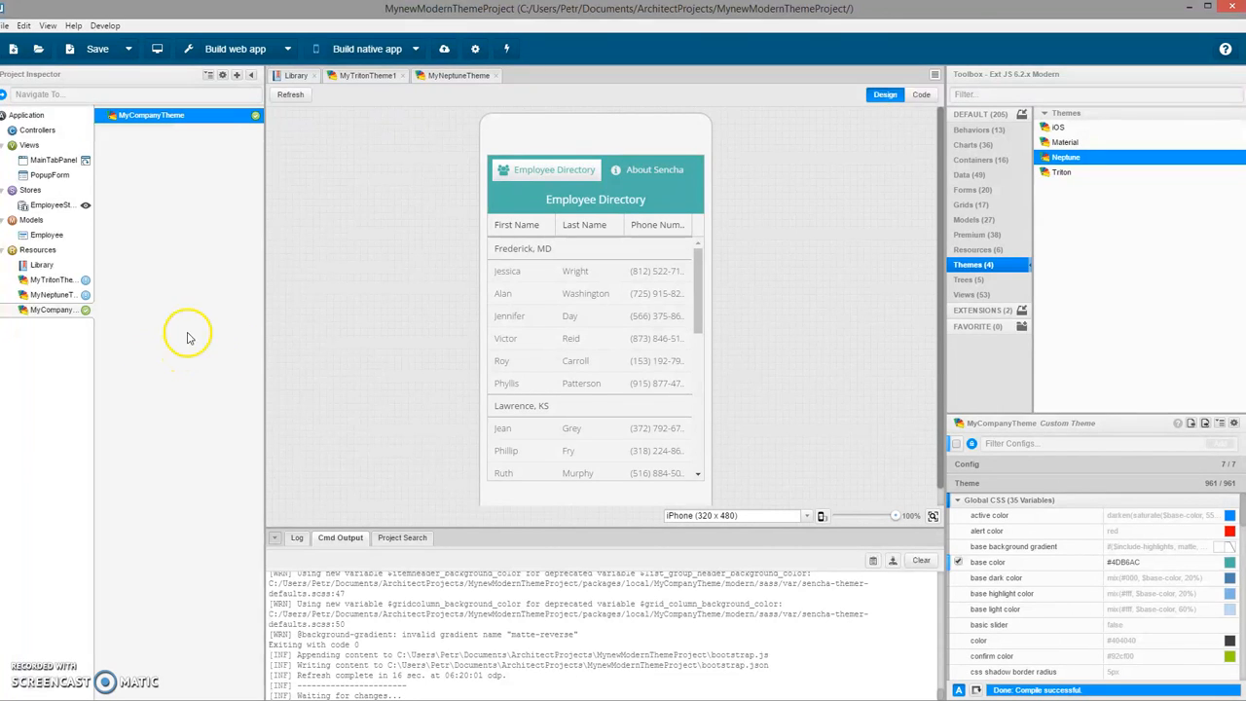
# Step: Refresh MyCompanyTheme from its Themer changes so the design turns blue
pyautogui.rightClick(55, 309)
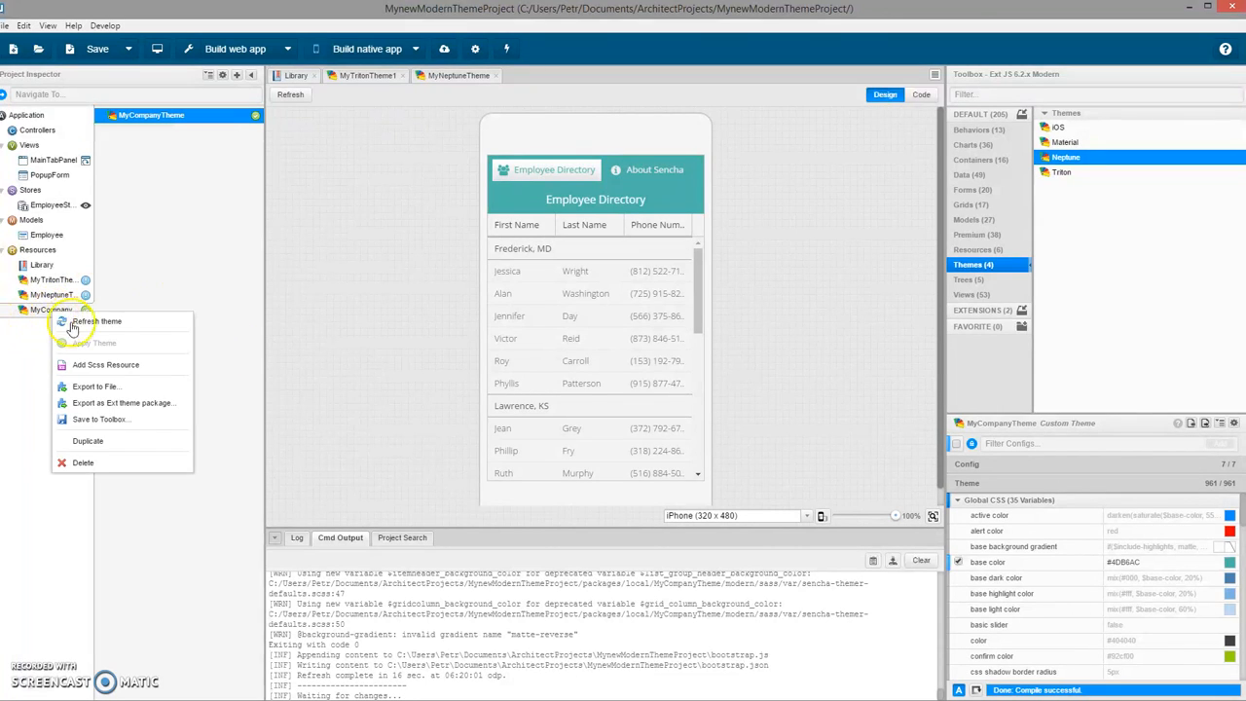
pyautogui.click(98, 321)
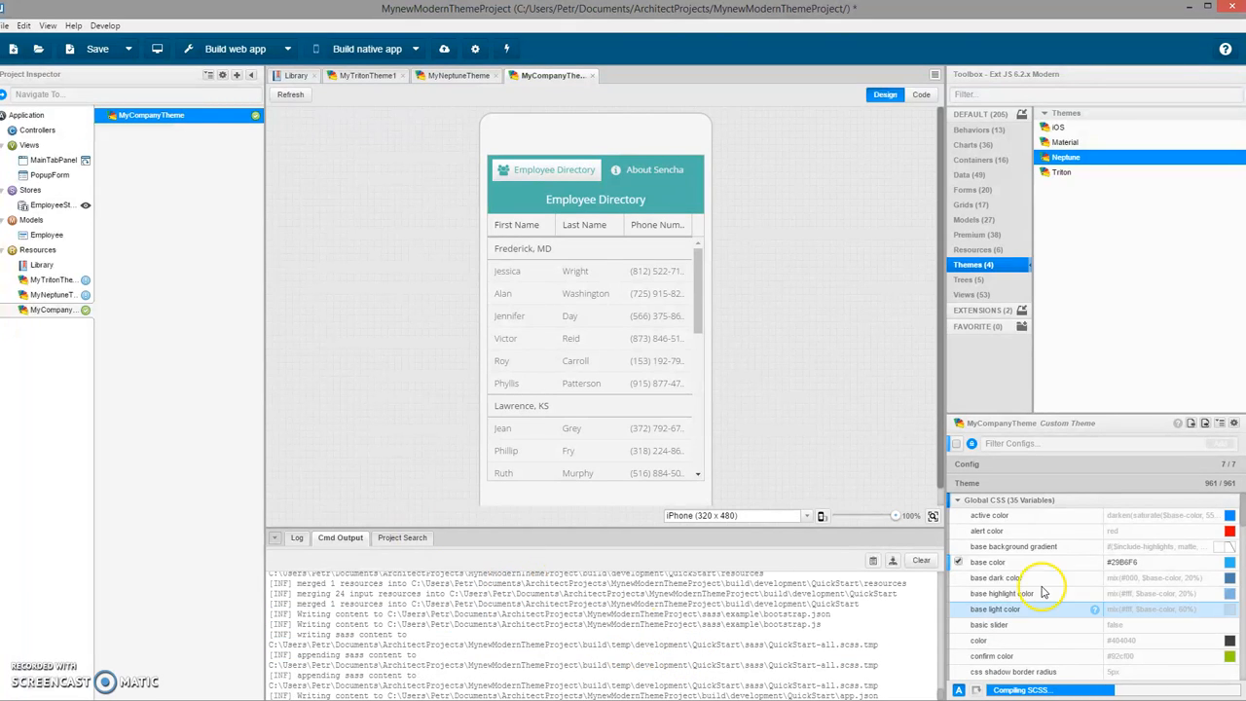
pyautogui.moveTo(1110, 568)
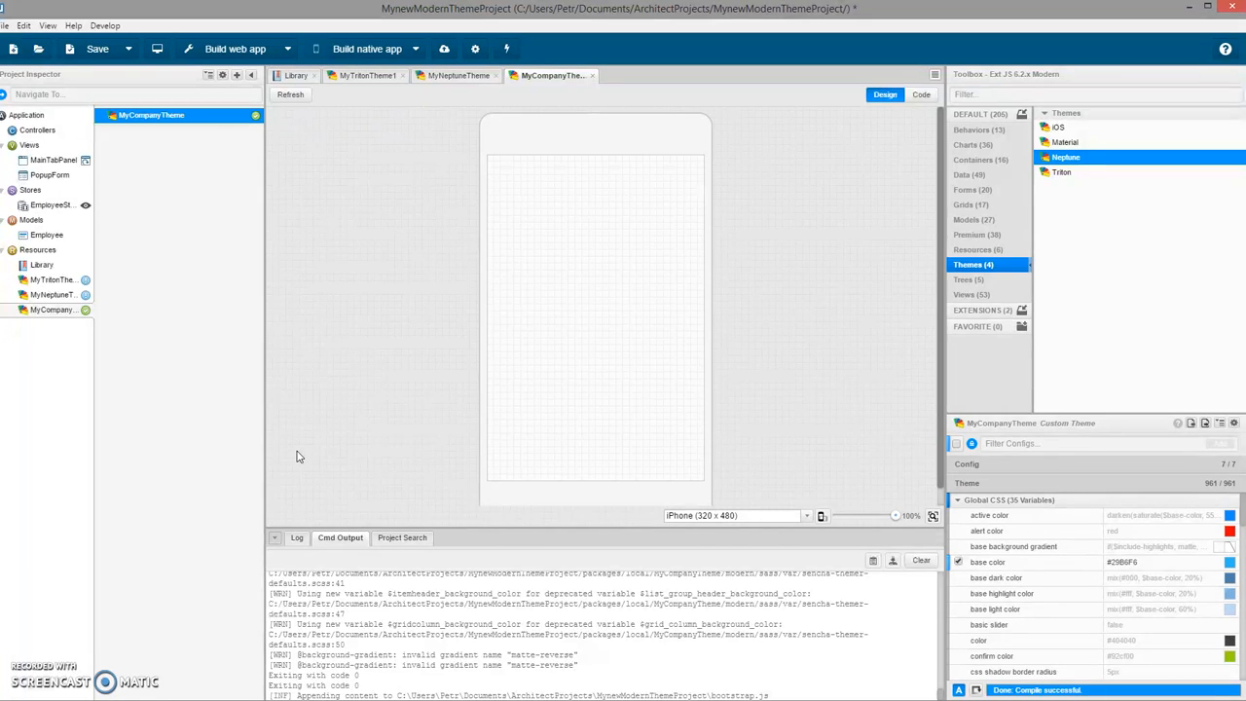
# Step: Preview the blue Employee Directory in the browser, then close the preview
pyautogui.click(290, 93)
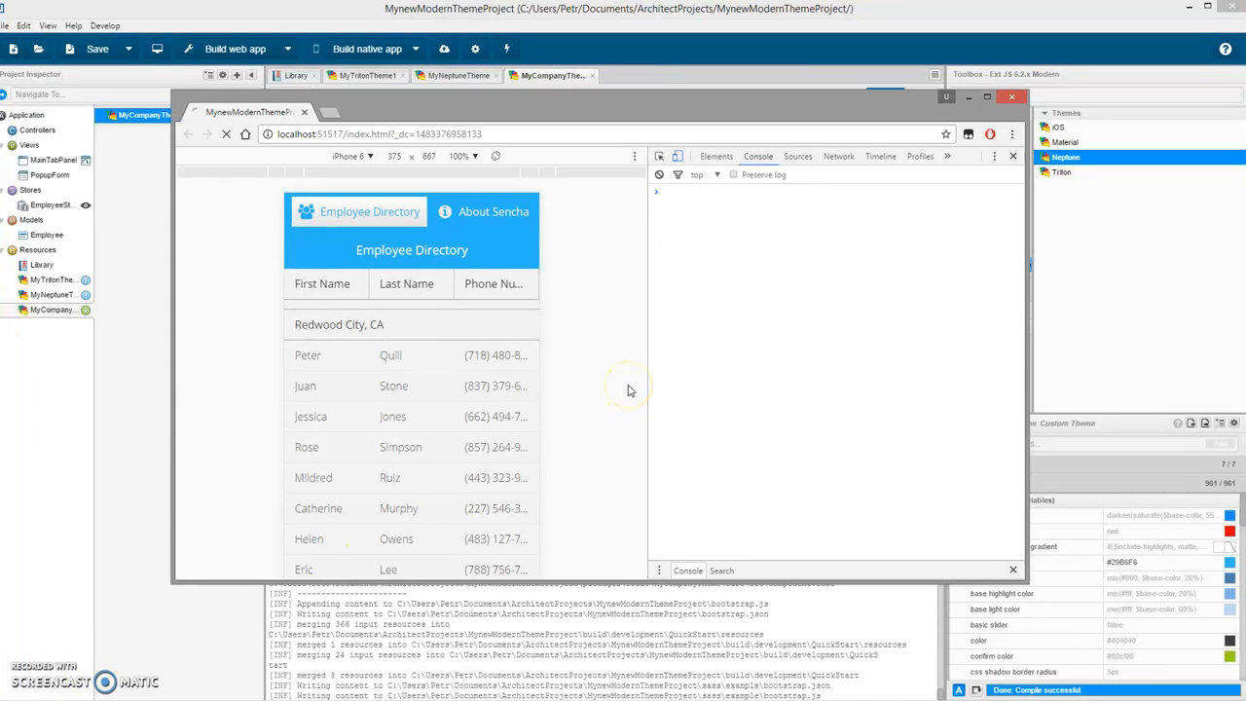
pyautogui.click(225, 133)
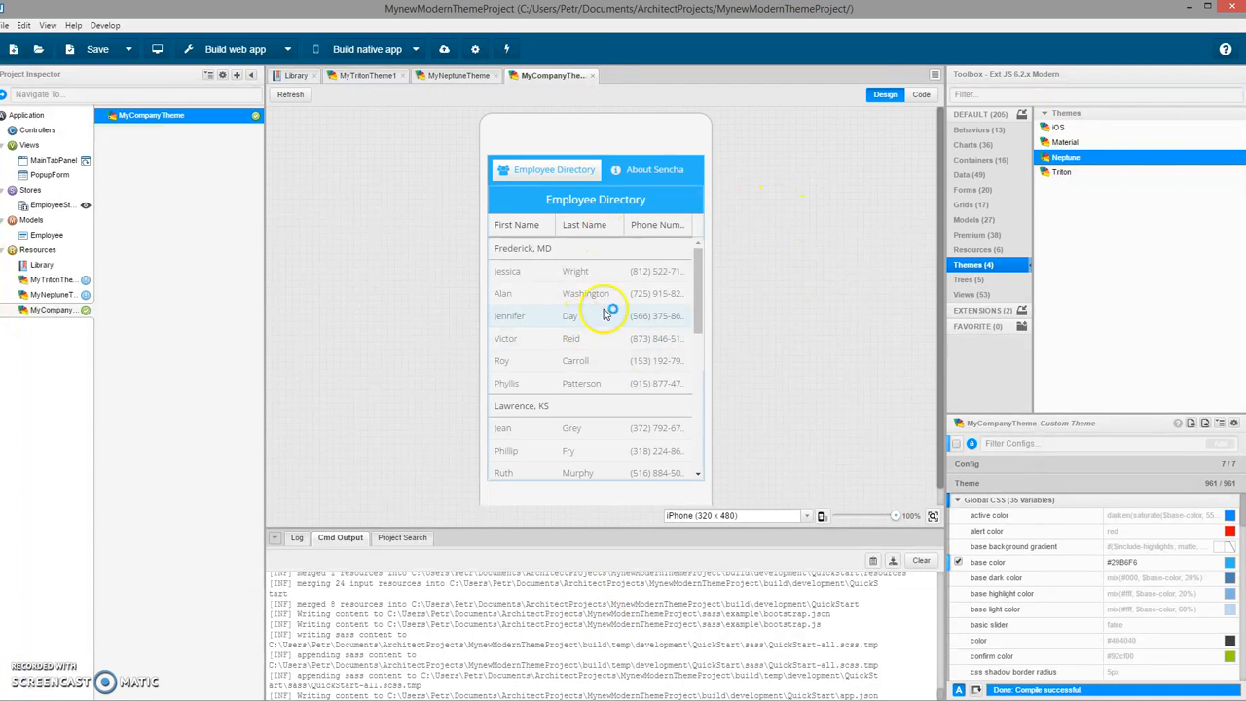
pyautogui.moveTo(472, 194)
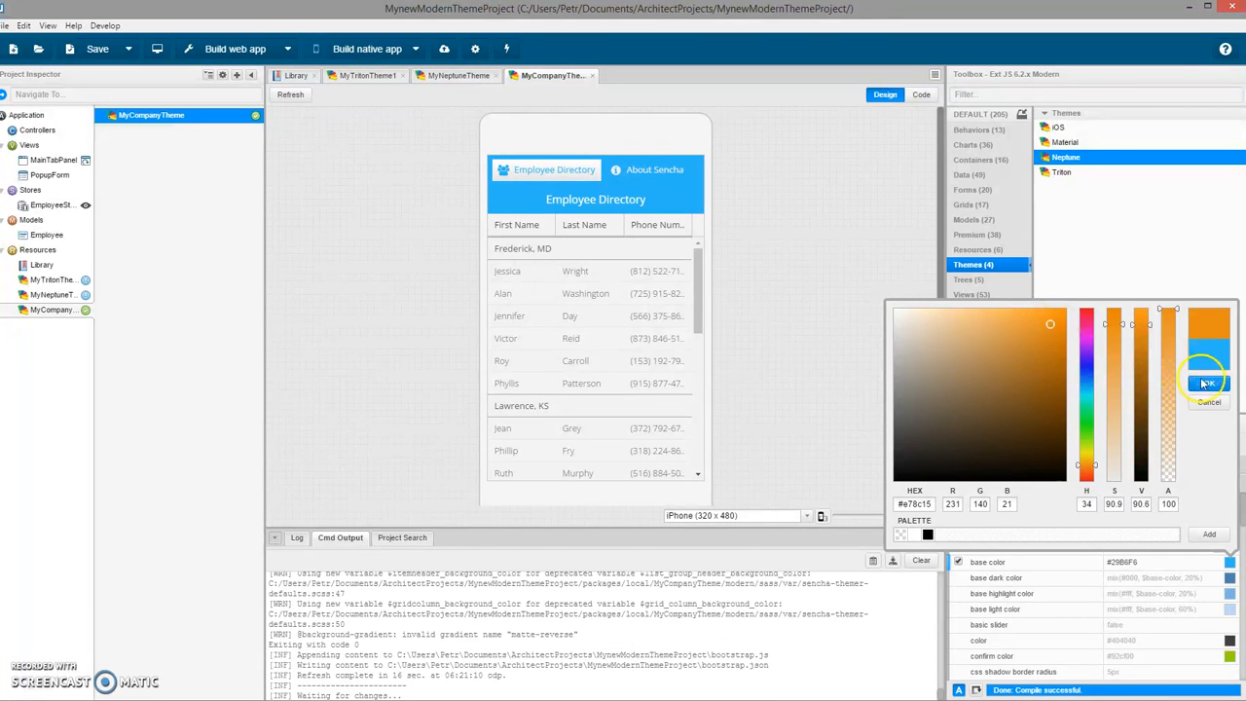
# Step: Confirm an orange base colour in the Custom Theme config colour picker
pyautogui.click(1207, 382)
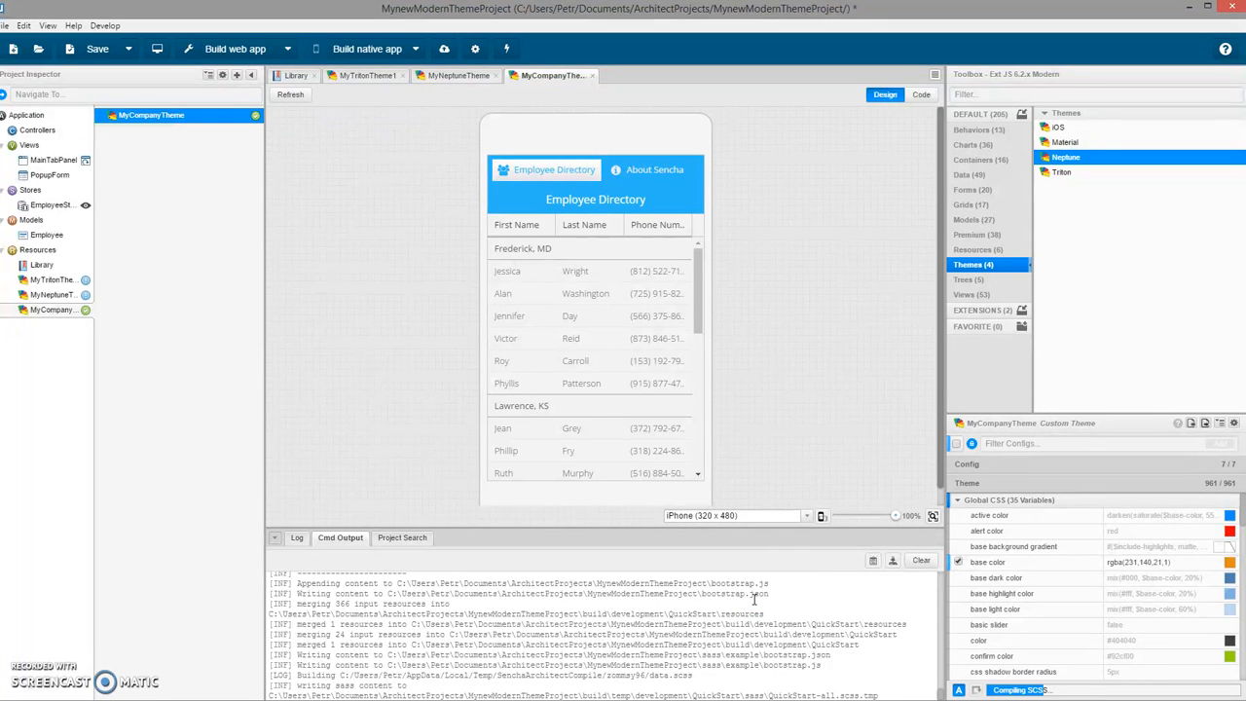
pyautogui.click(98, 48)
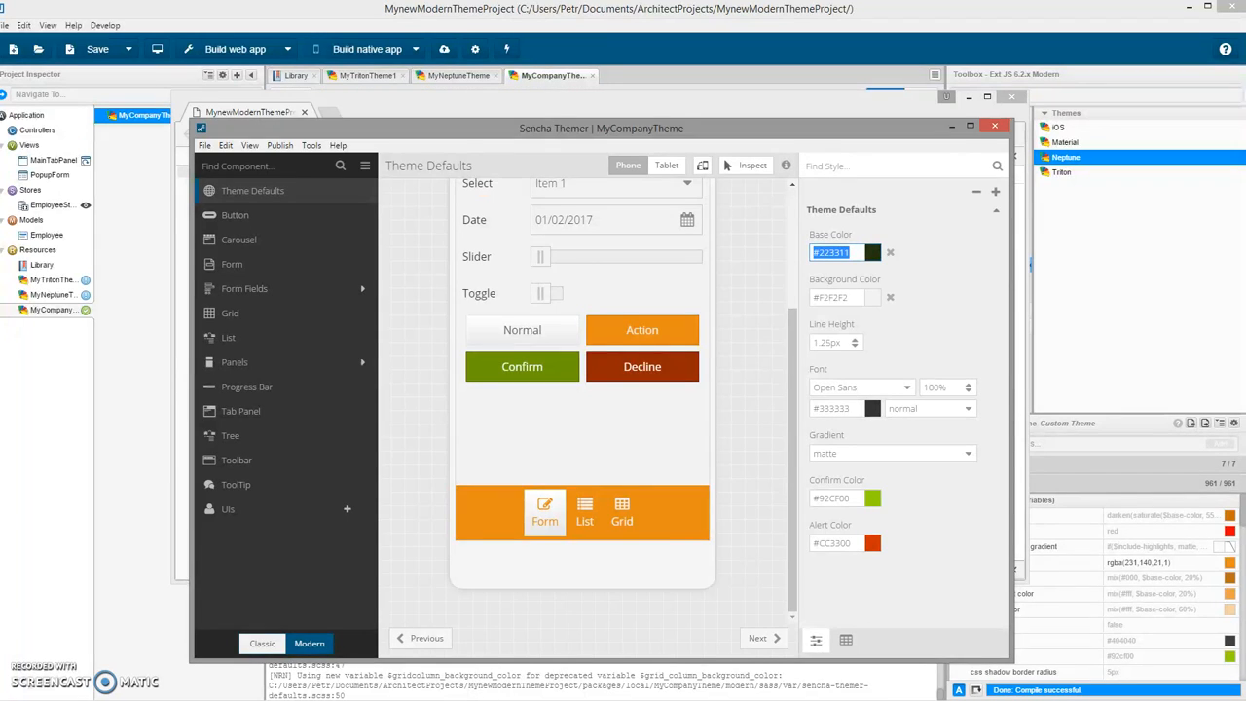
# Step: Inspect the Library resource's config with the design now orange
pyautogui.scroll(3)
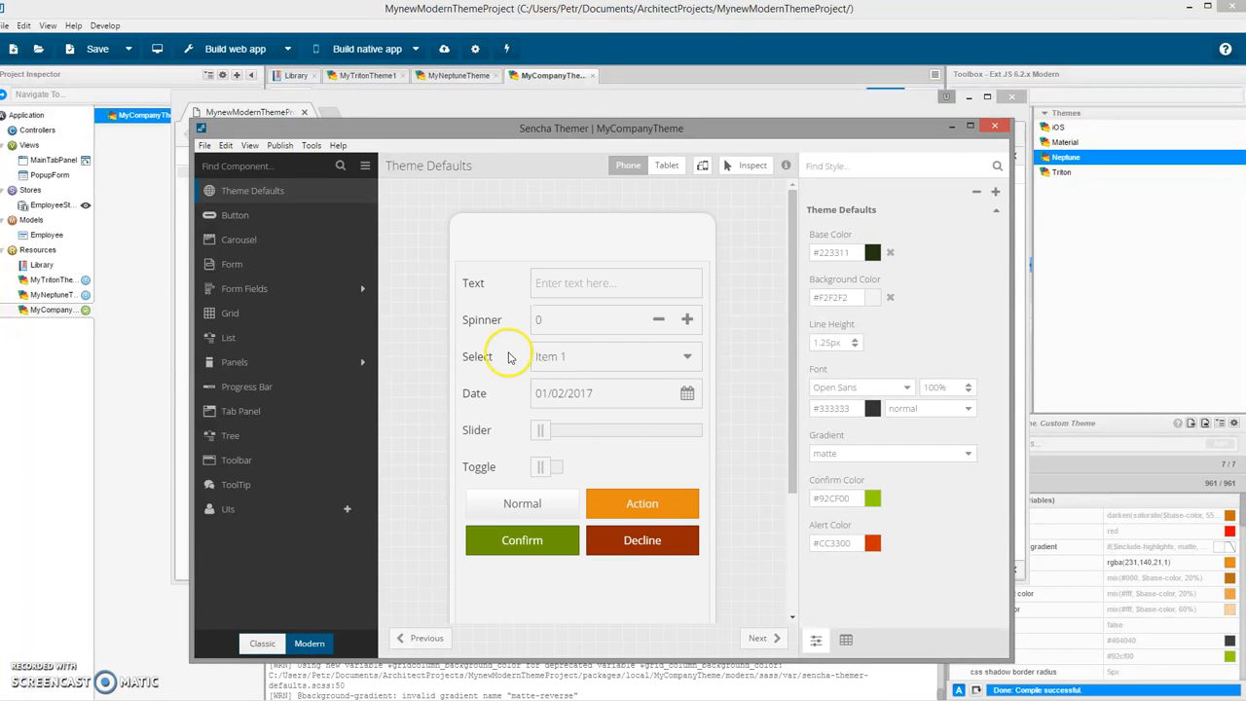
pyautogui.scroll(-3)
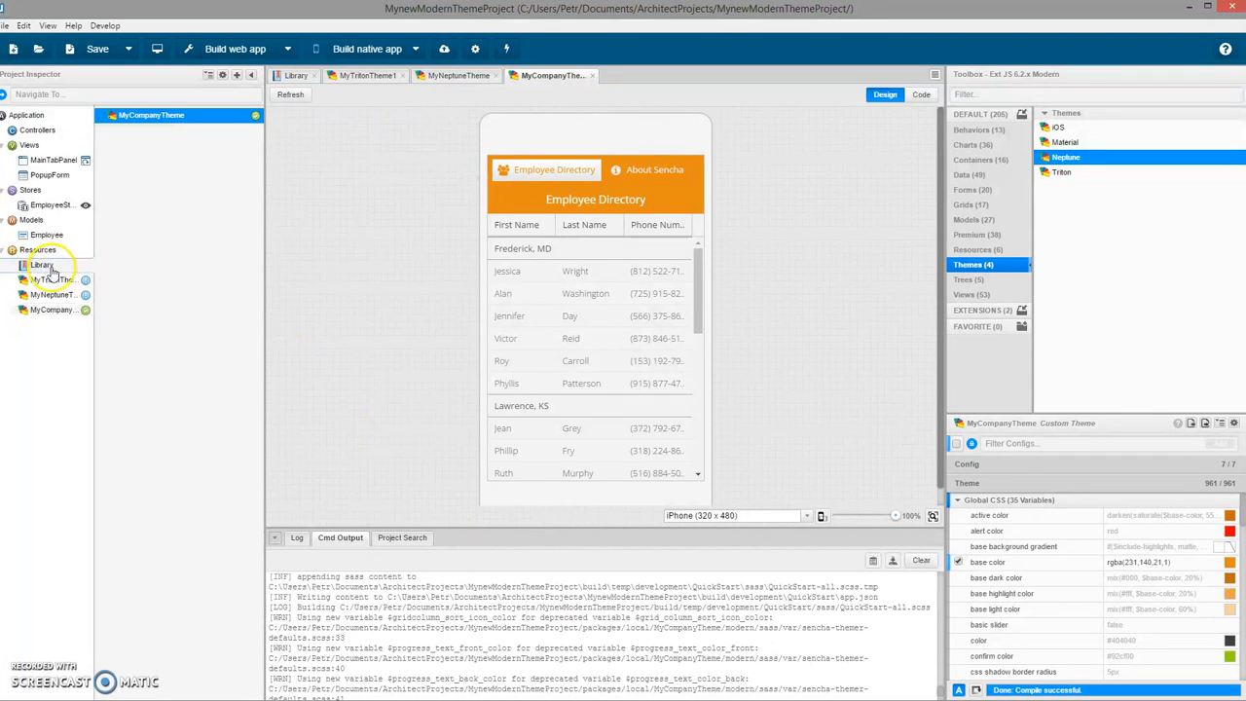
pyautogui.click(43, 265)
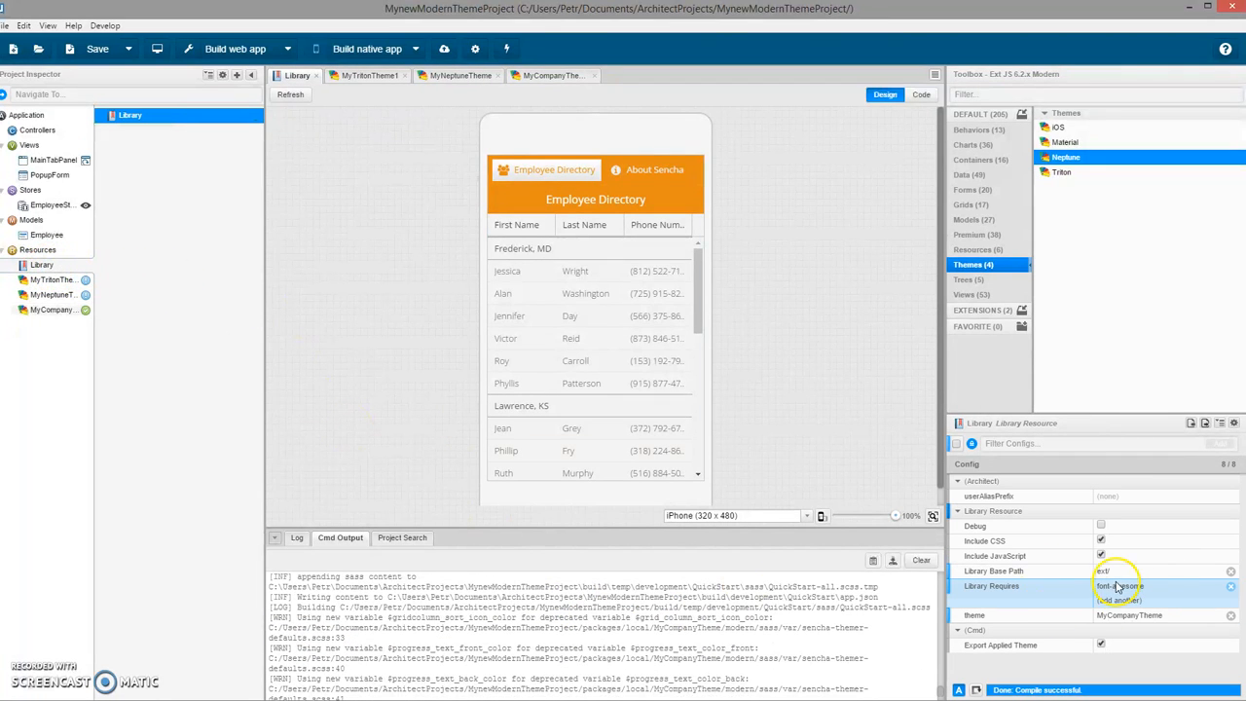
pyautogui.click(1119, 584)
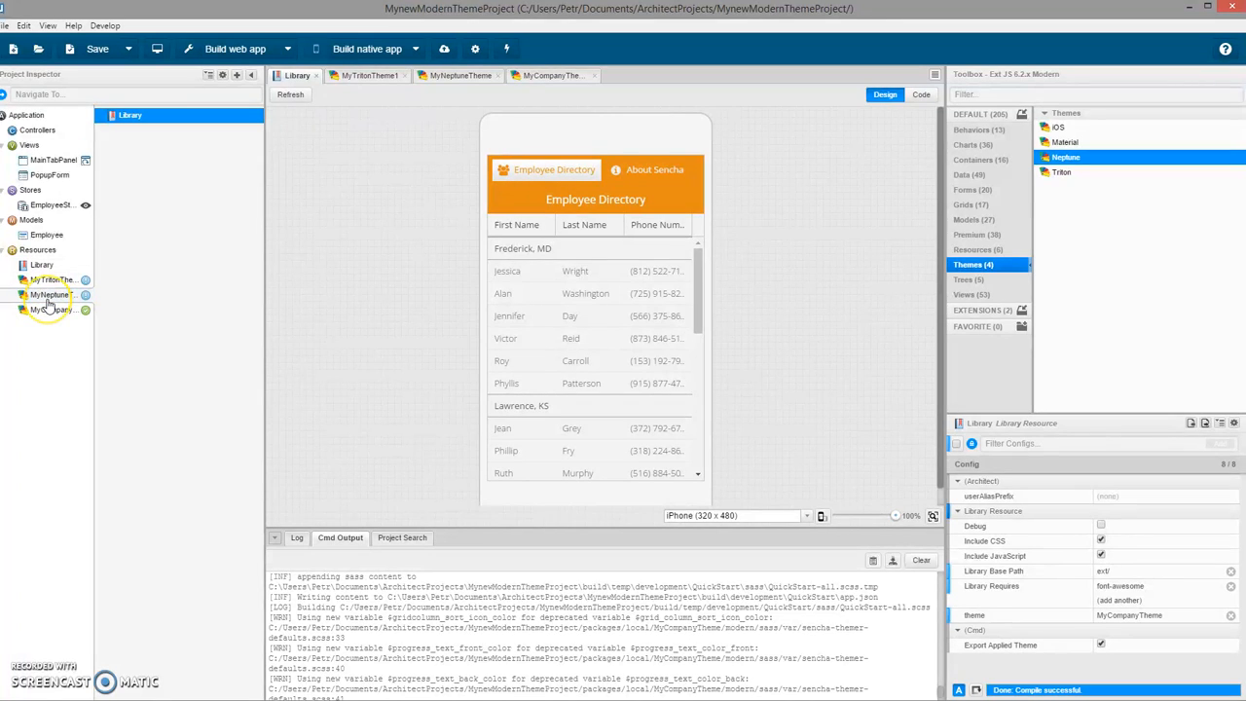
# Step: Check MyNeptuneTheme then MyCompanyTheme and reposition the Themer window
pyautogui.click(51, 294)
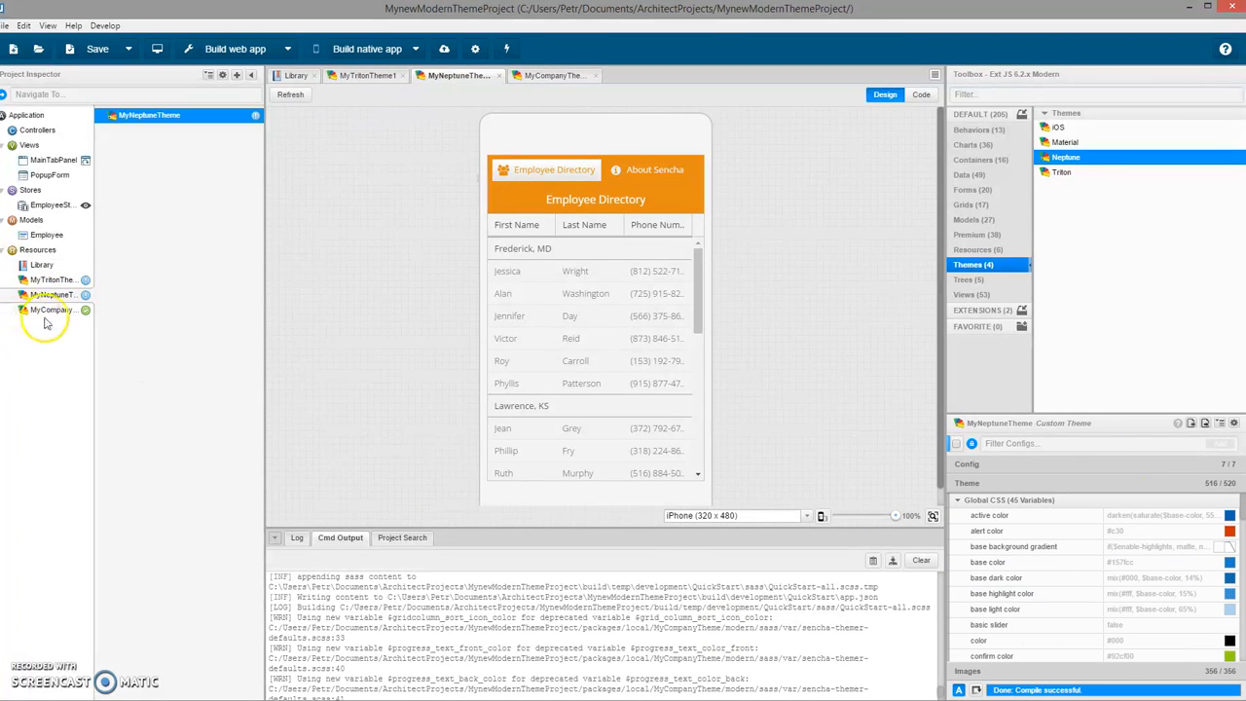
pyautogui.click(54, 309)
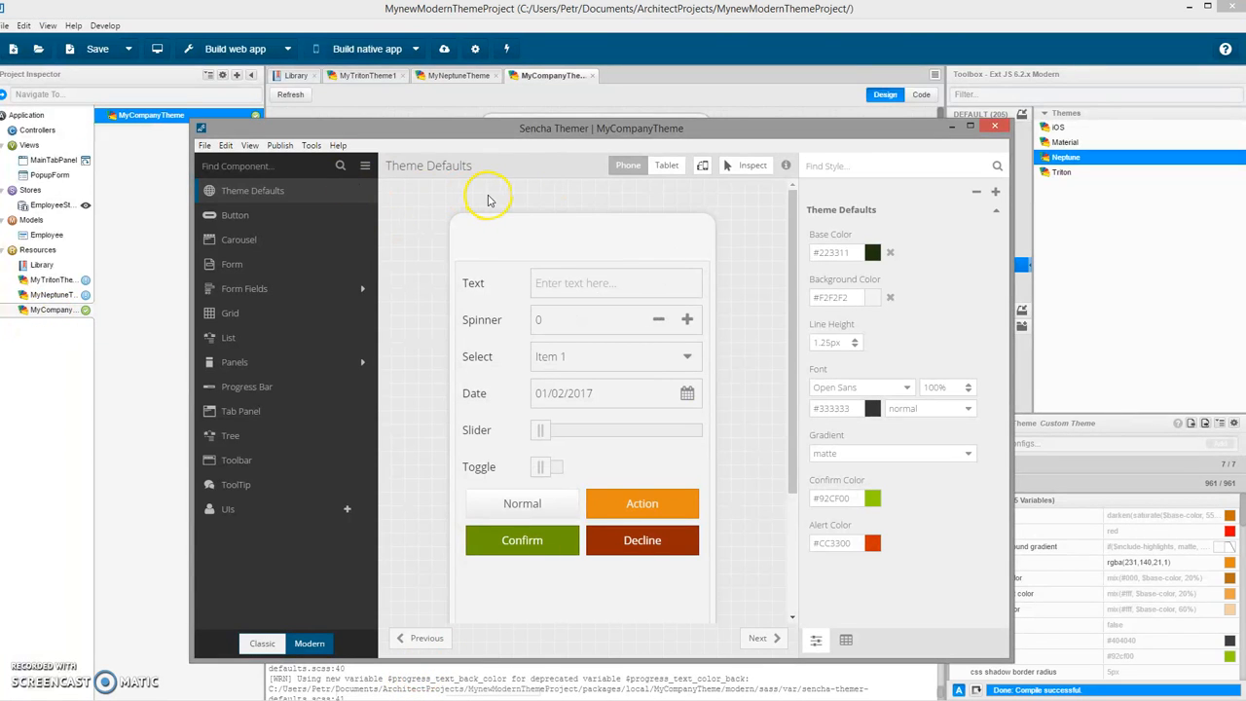
pyautogui.moveTo(600, 128); pyautogui.dragTo(616, 119)
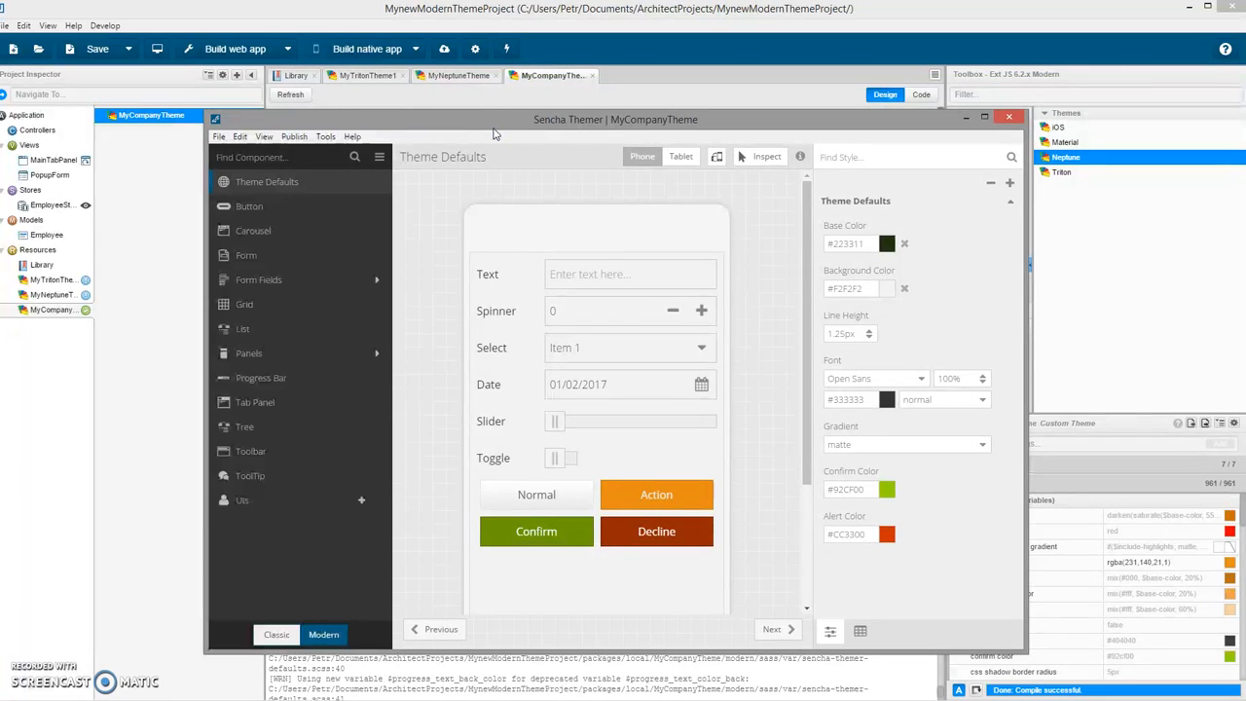